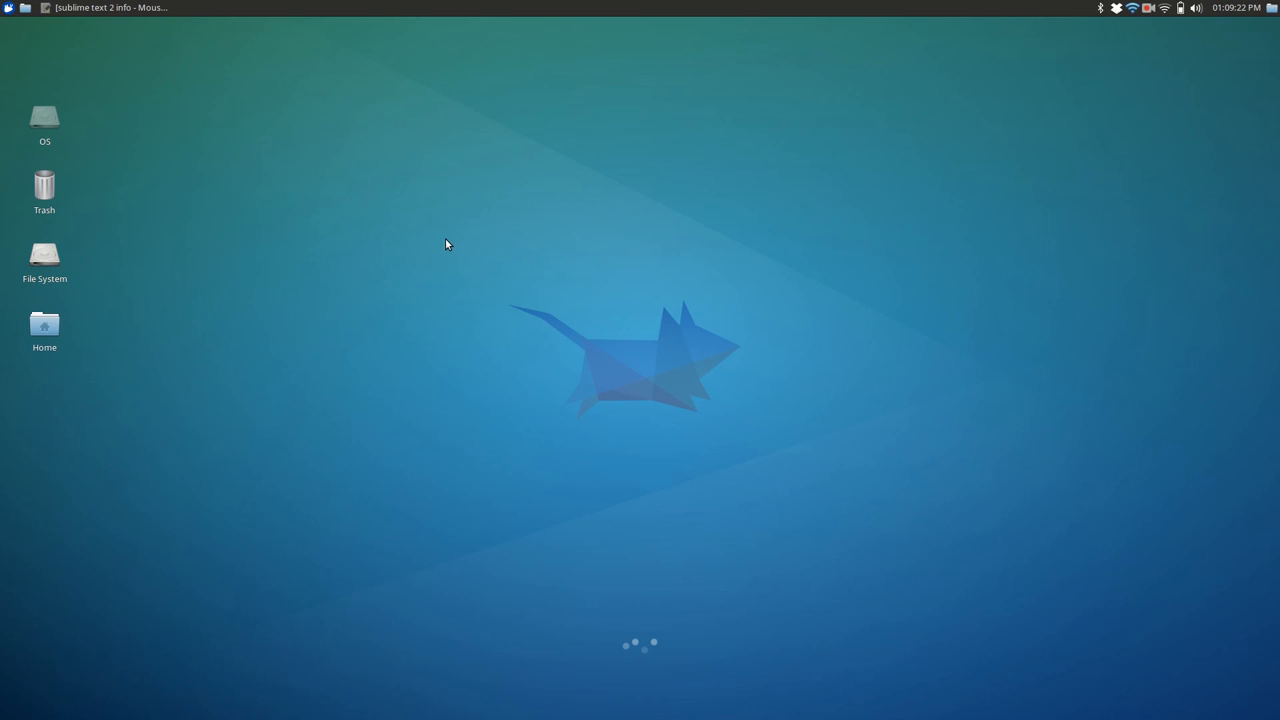
pyautogui.moveTo(40, 96)
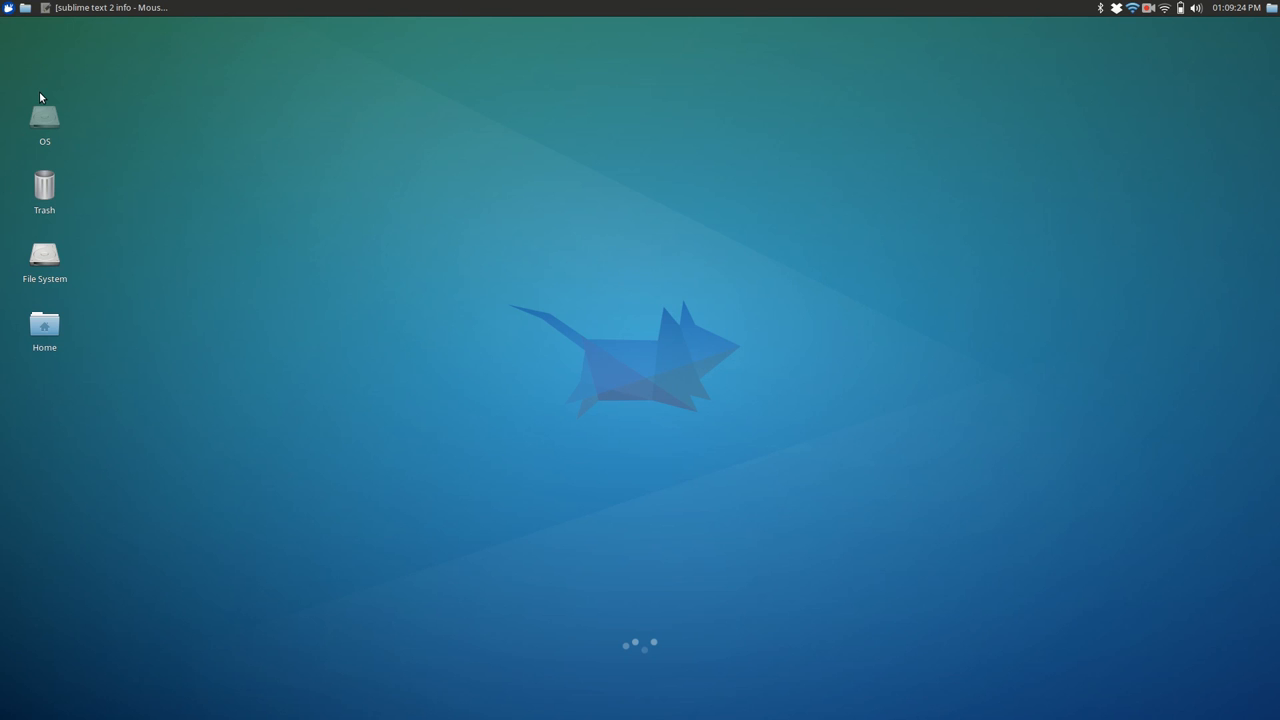
pyautogui.moveTo(130, 76)
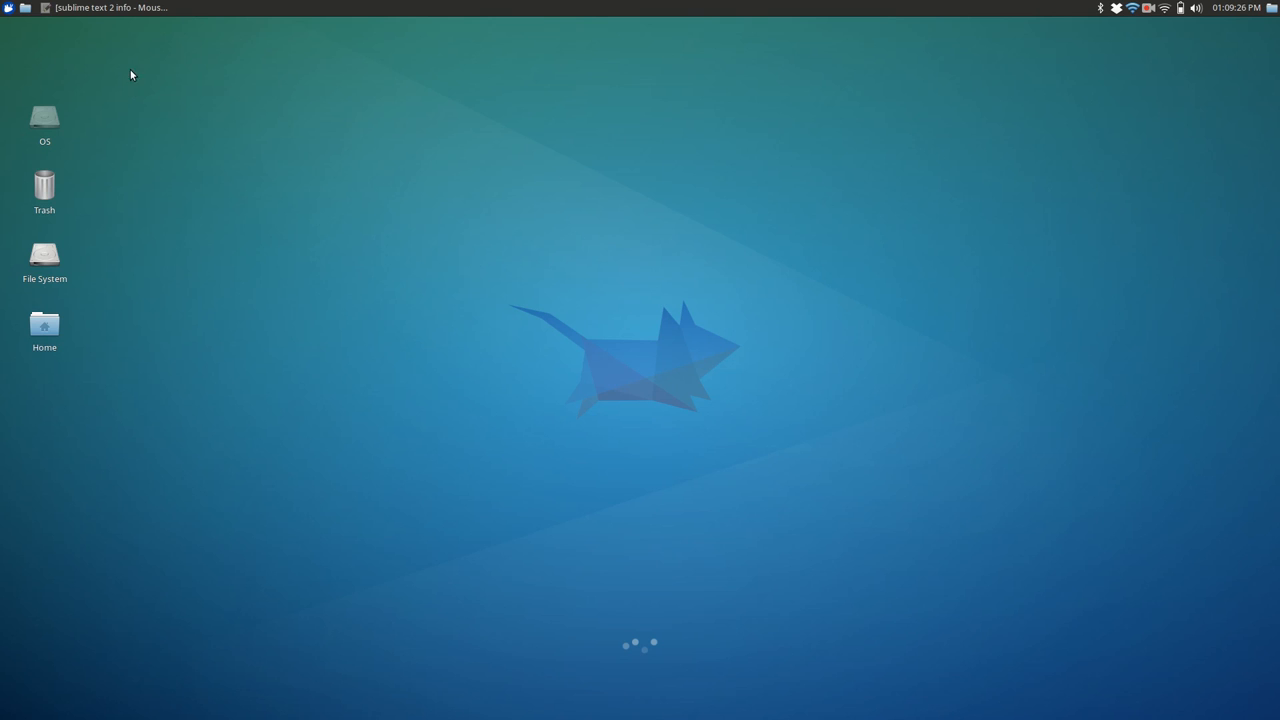
pyautogui.moveTo(56, 144)
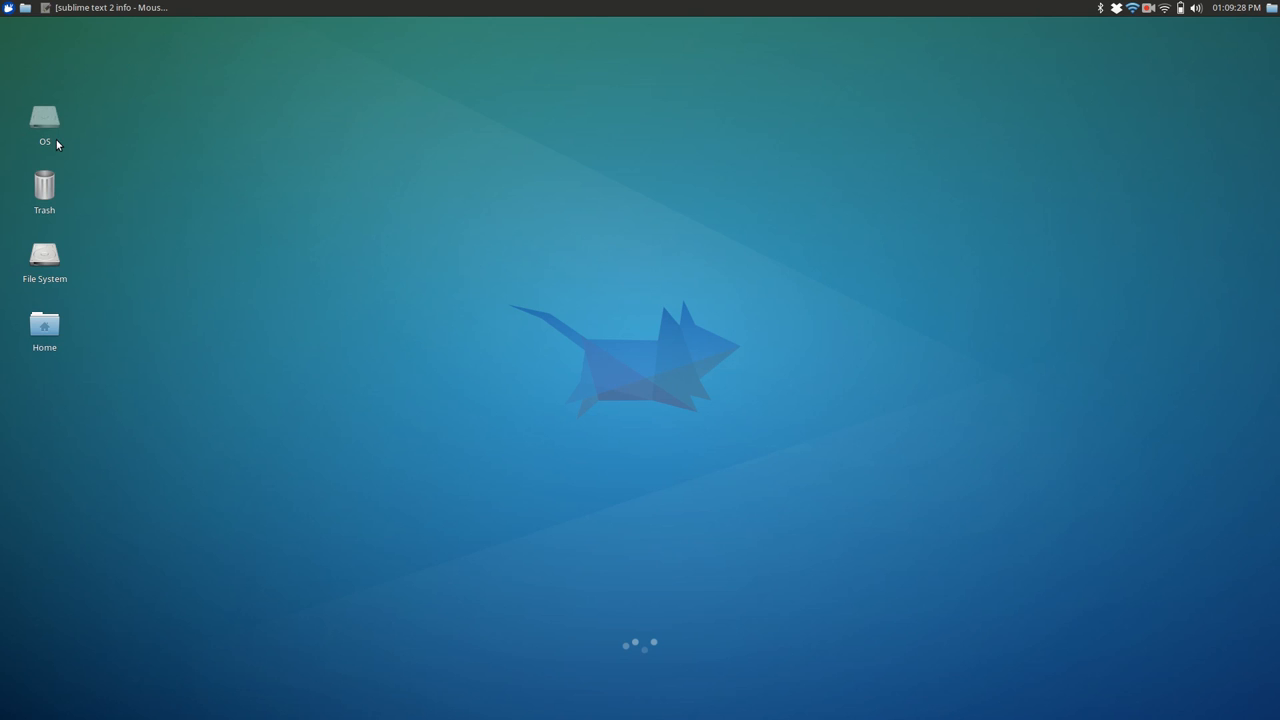
pyautogui.moveTo(200, 114)
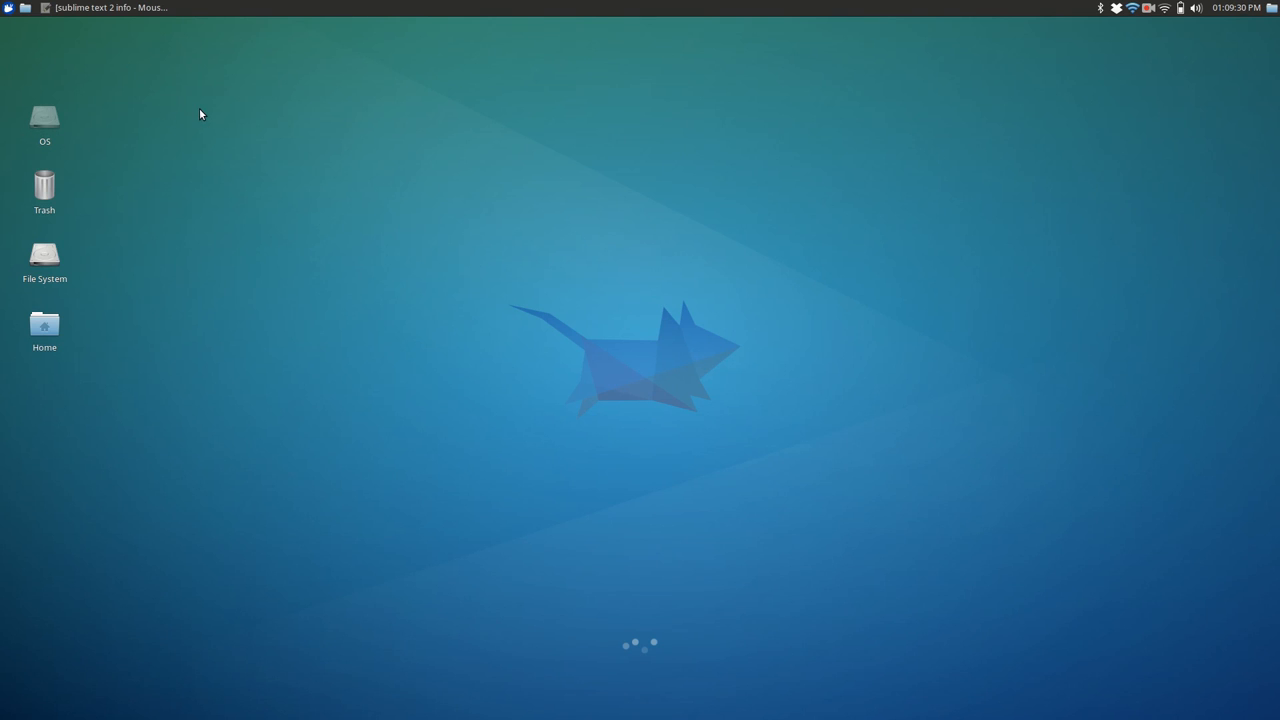
pyautogui.moveTo(184, 128)
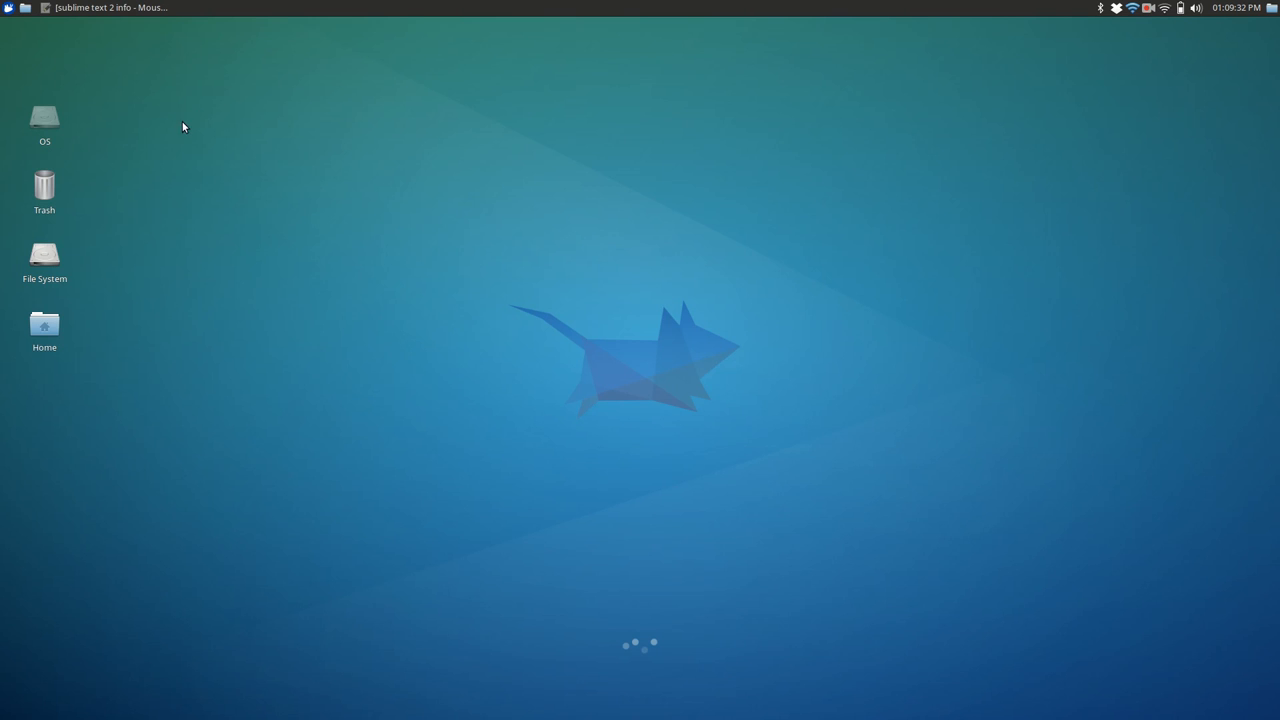
pyautogui.moveTo(184, 8)
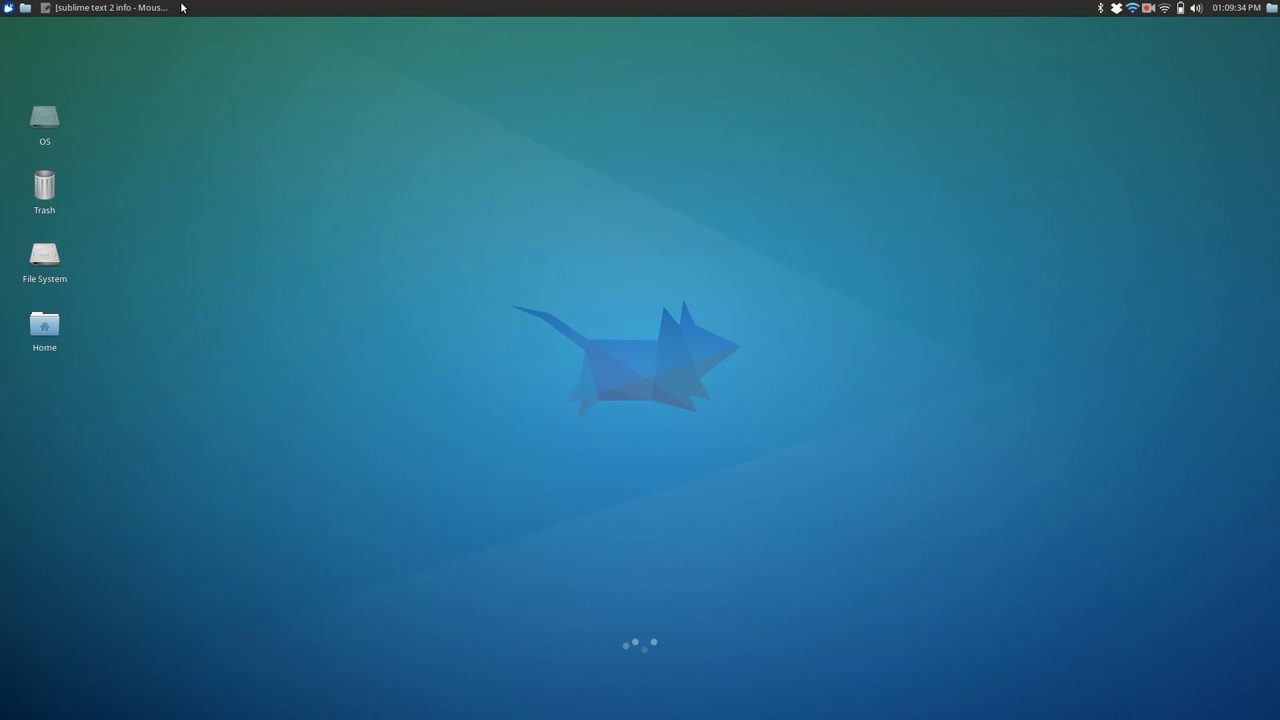
pyautogui.moveTo(604, 260)
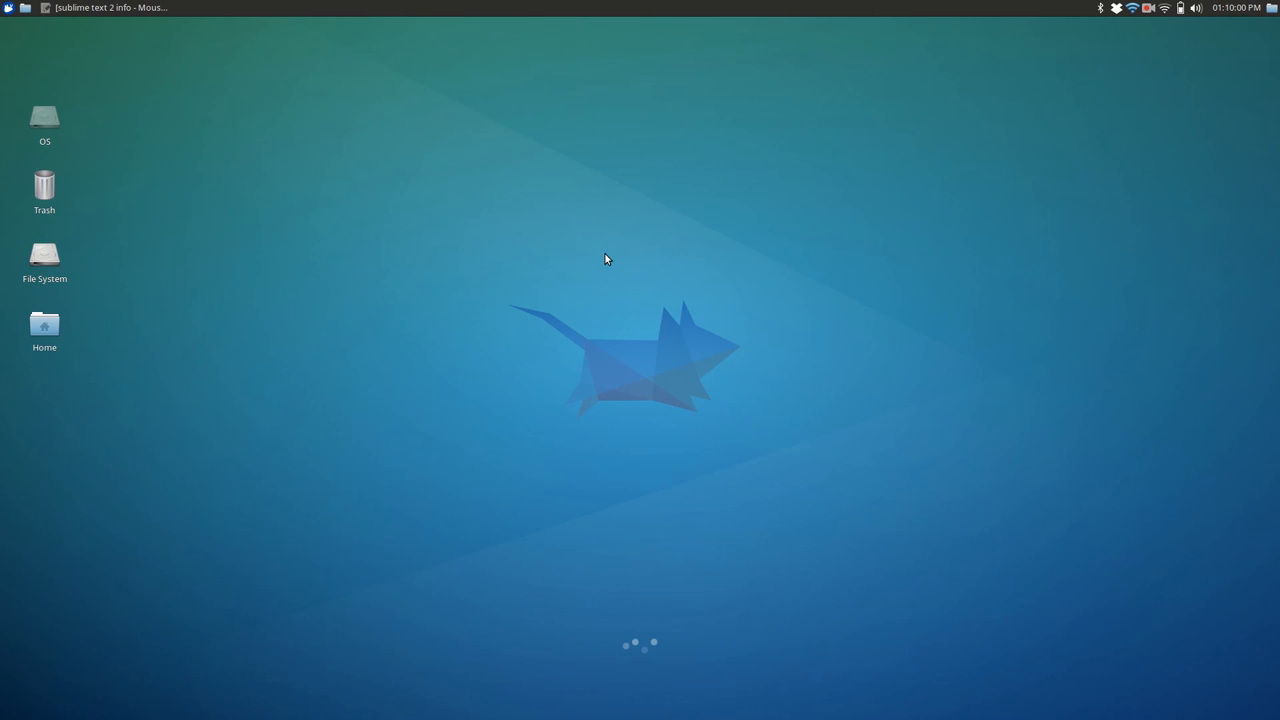
# Search the software store for GEDIT, view the Text Editor result's details, then close the store.
pyautogui.click(8, 8)
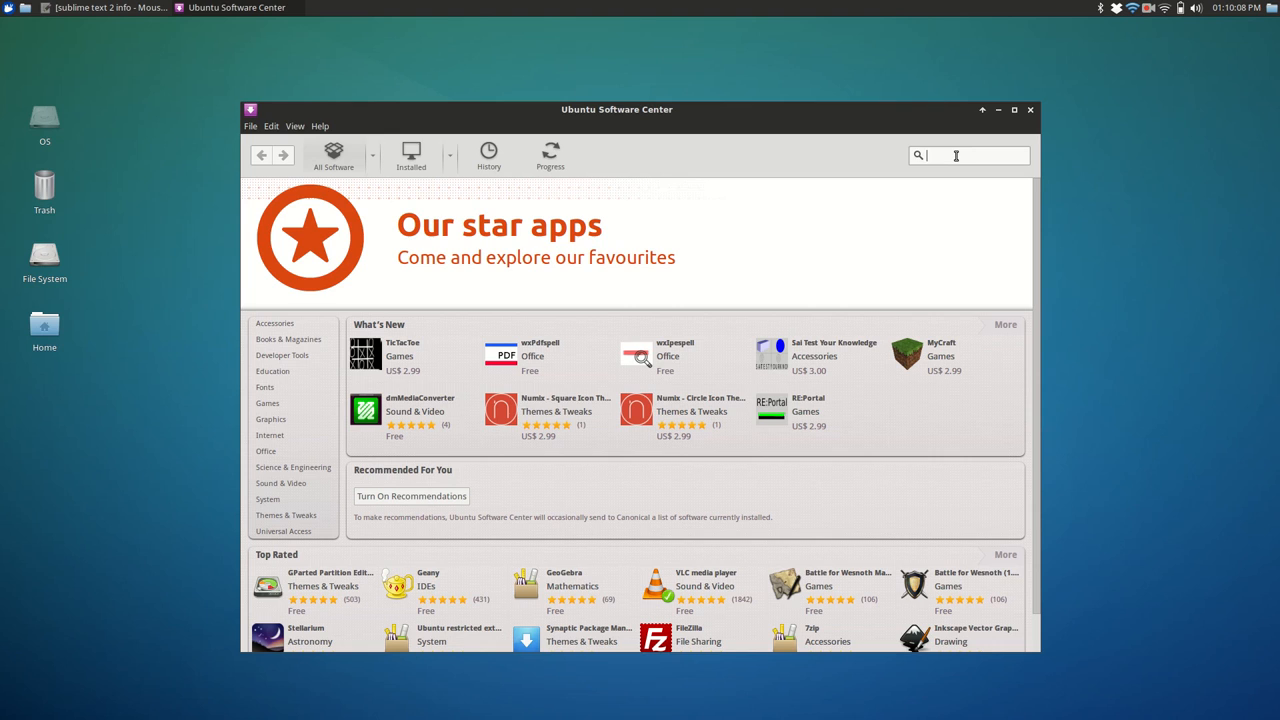
pyautogui.write('GEDIT')
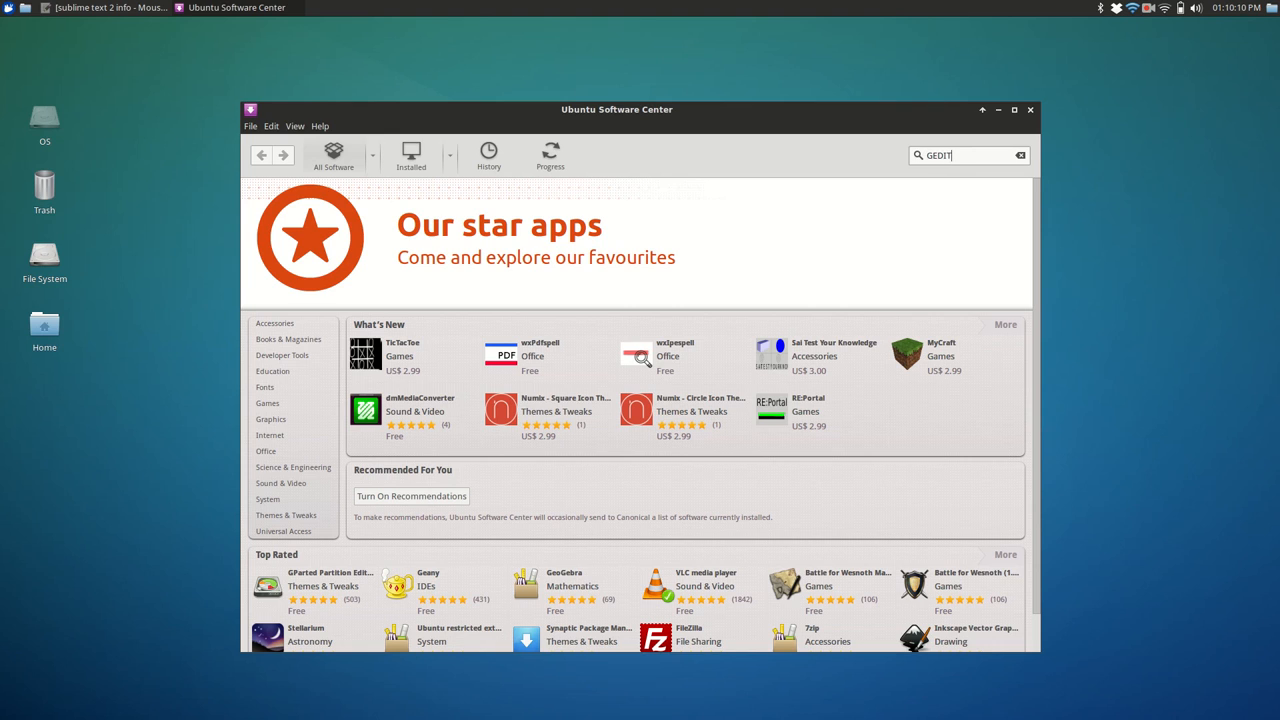
pyautogui.press('Return')
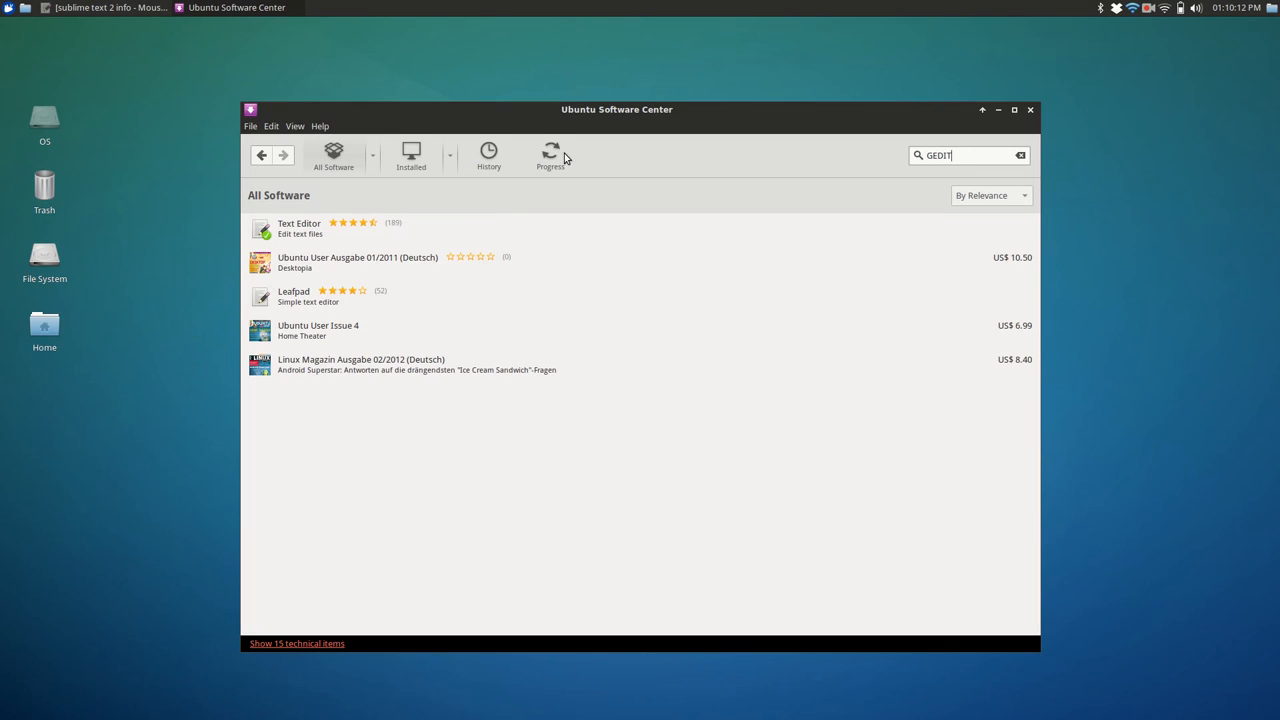
pyautogui.moveTo(296, 228)
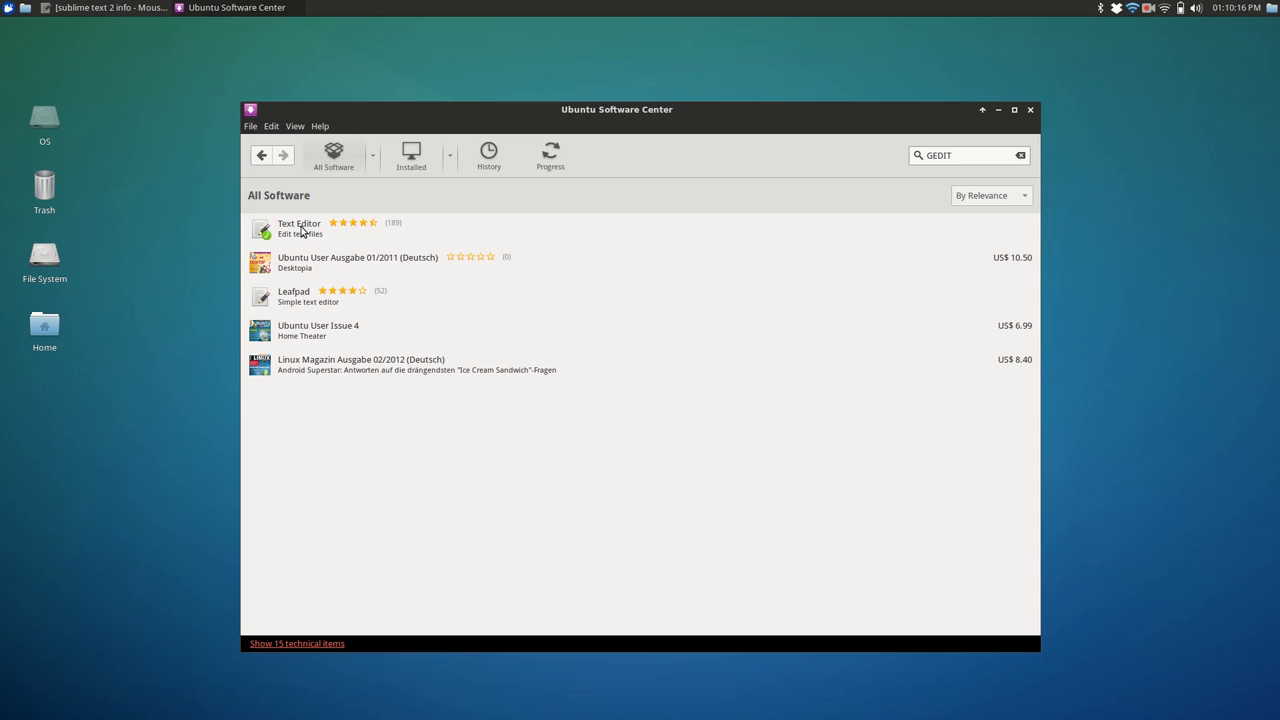
pyautogui.click(300, 228)
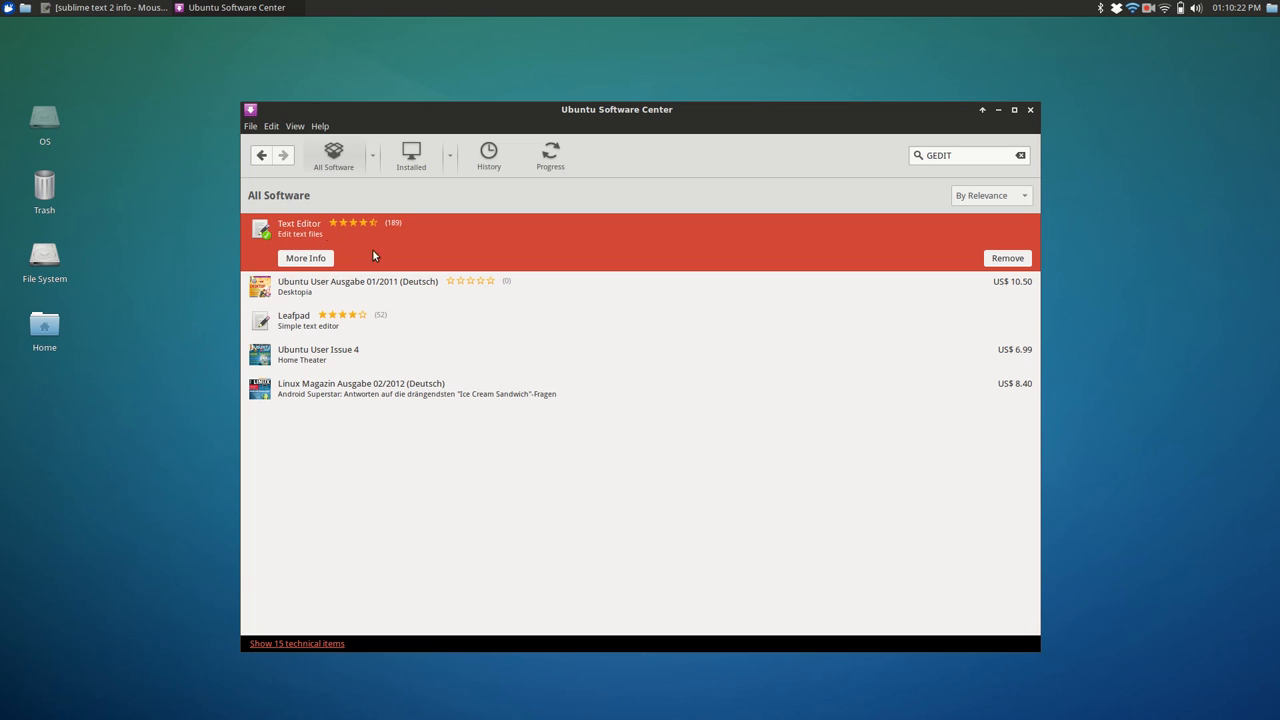
pyautogui.click(360, 224)
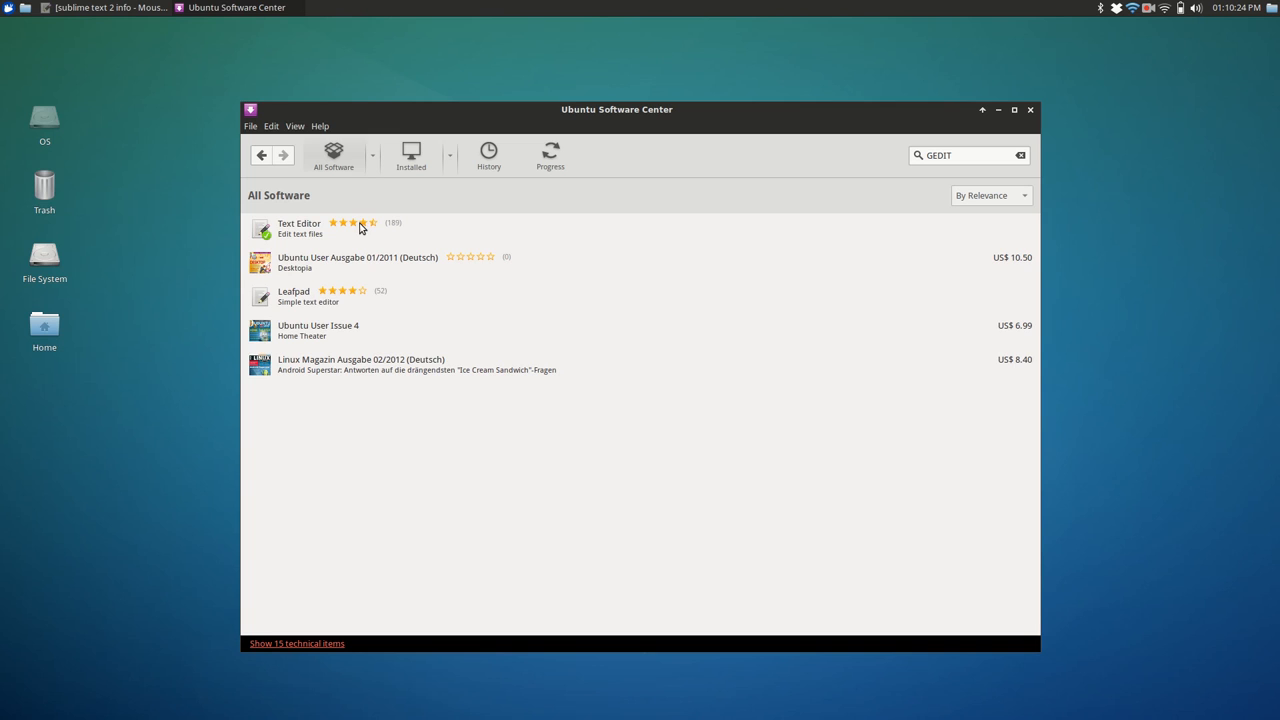
pyautogui.click(300, 228)
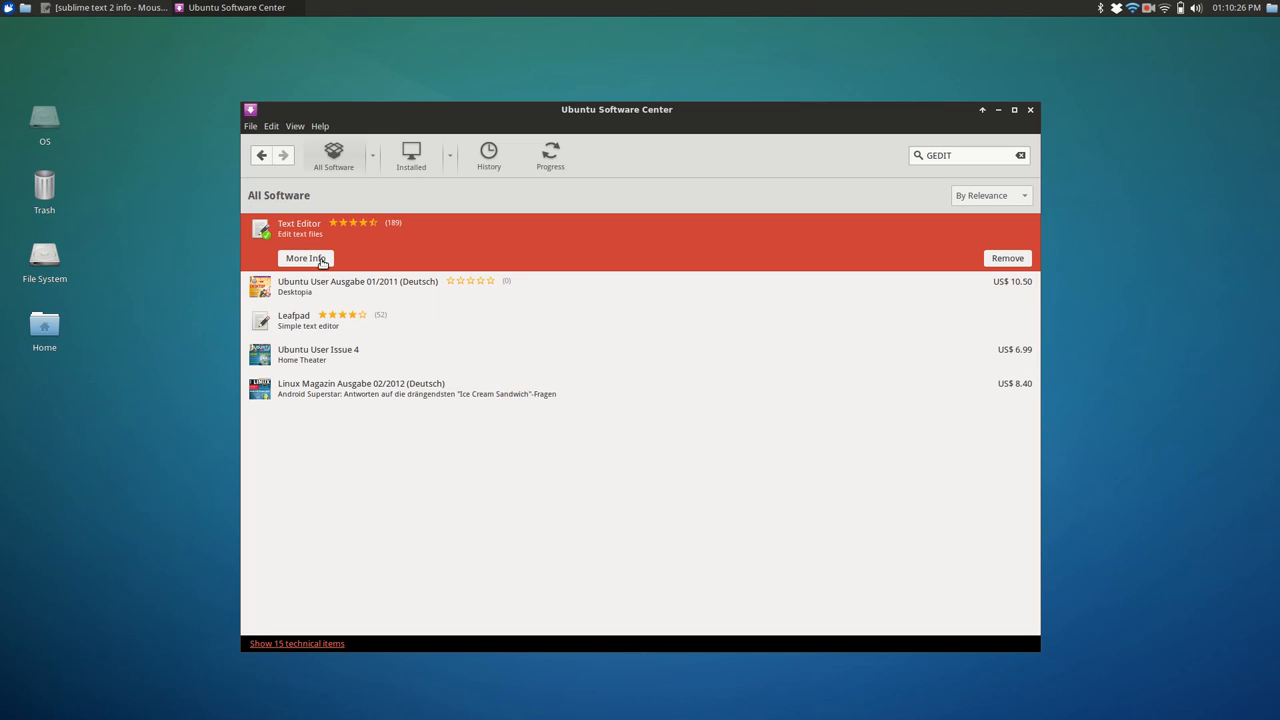
pyautogui.click(304, 258)
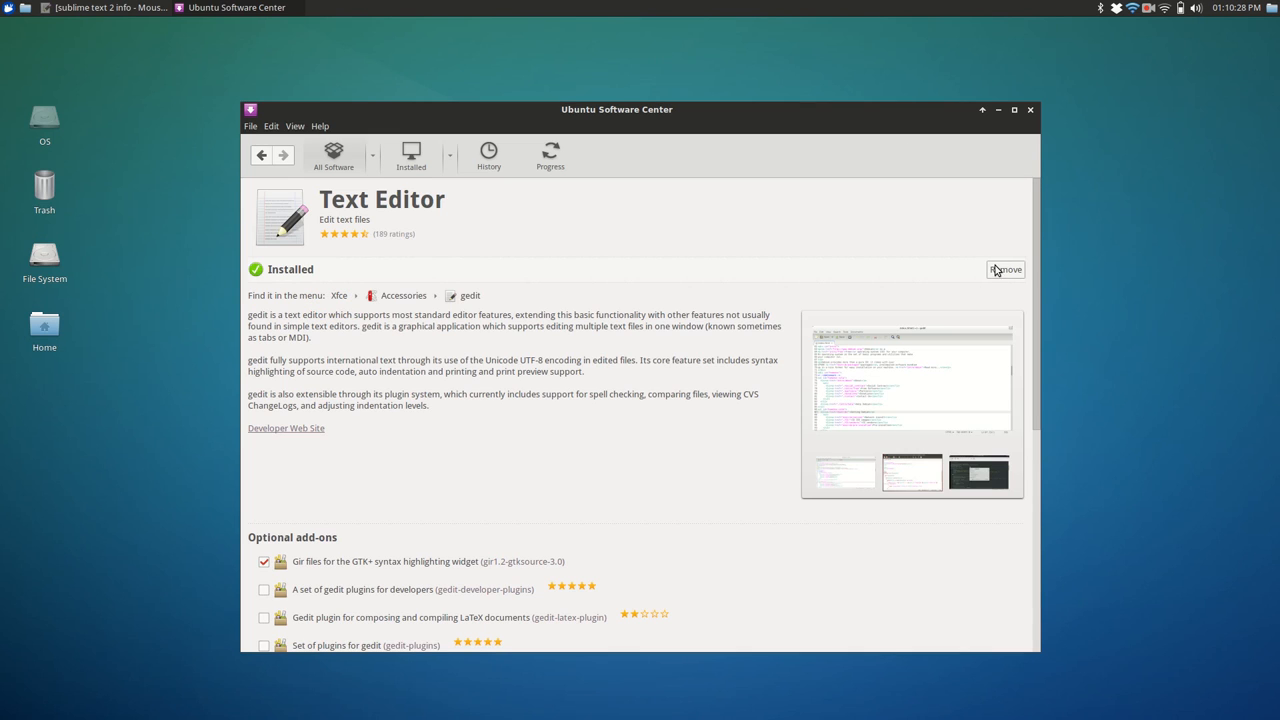
pyautogui.moveTo(292, 316)
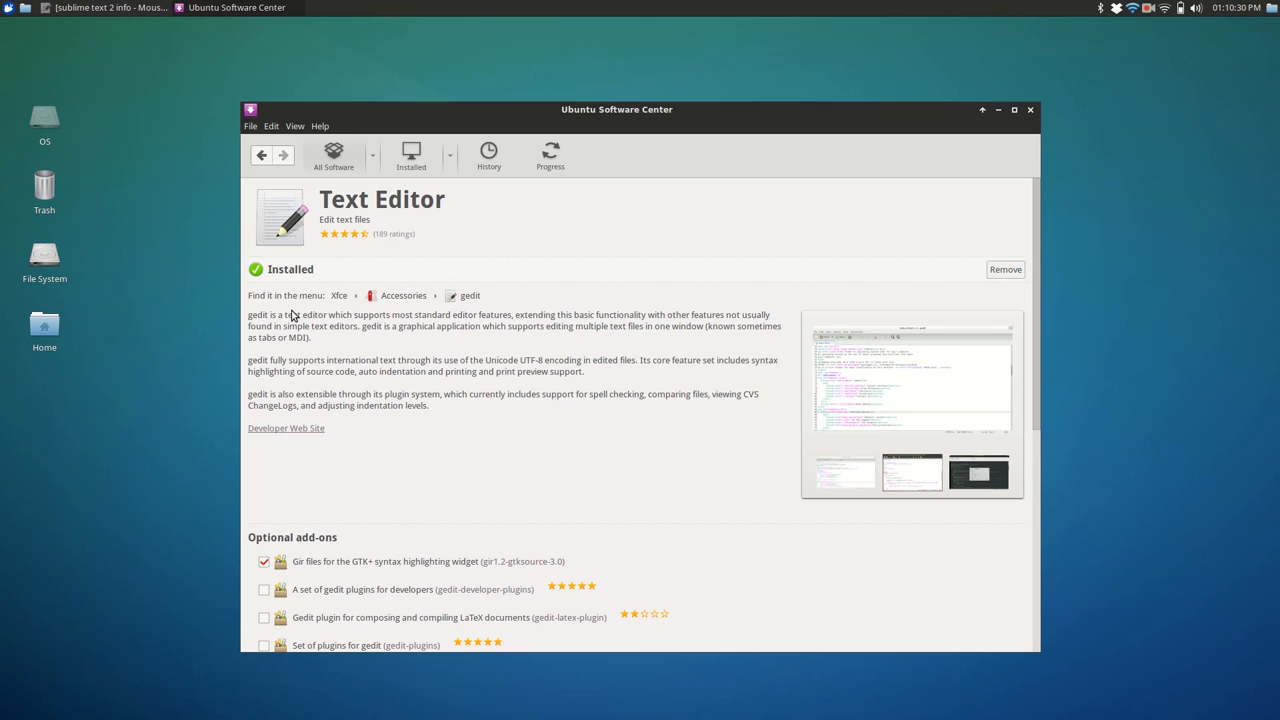
pyautogui.moveTo(352, 378)
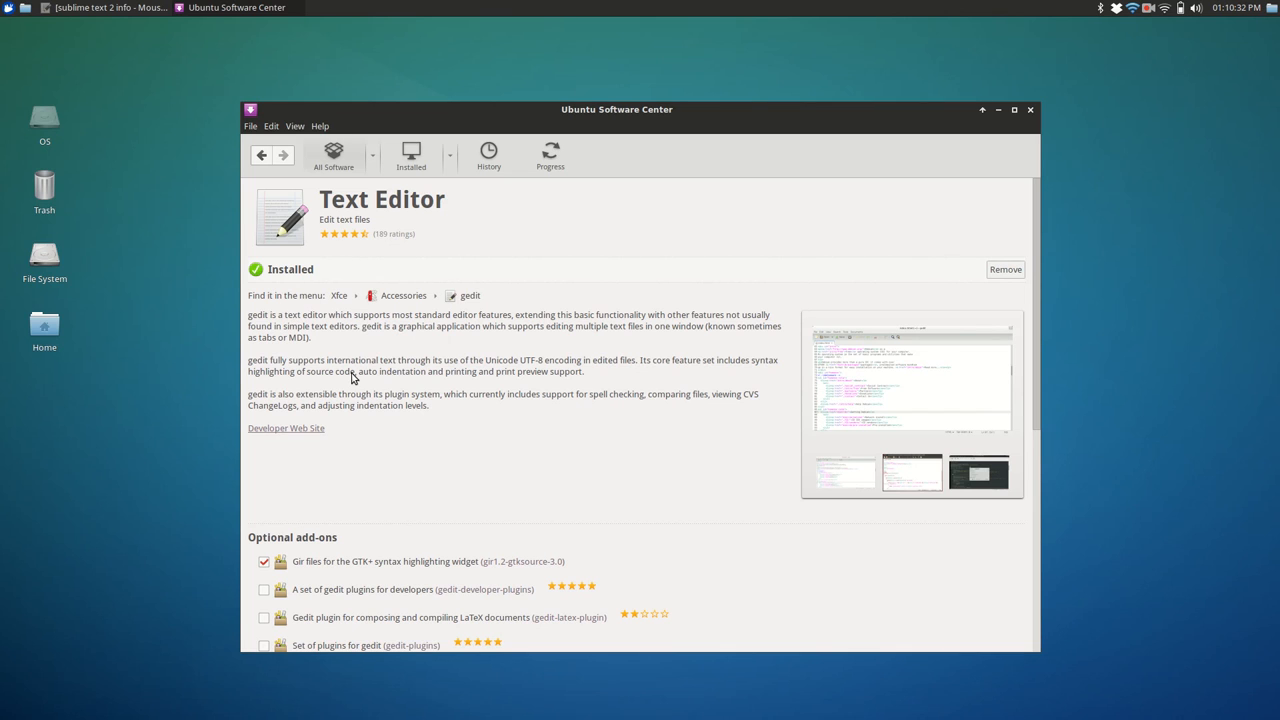
pyautogui.moveTo(1084, 132)
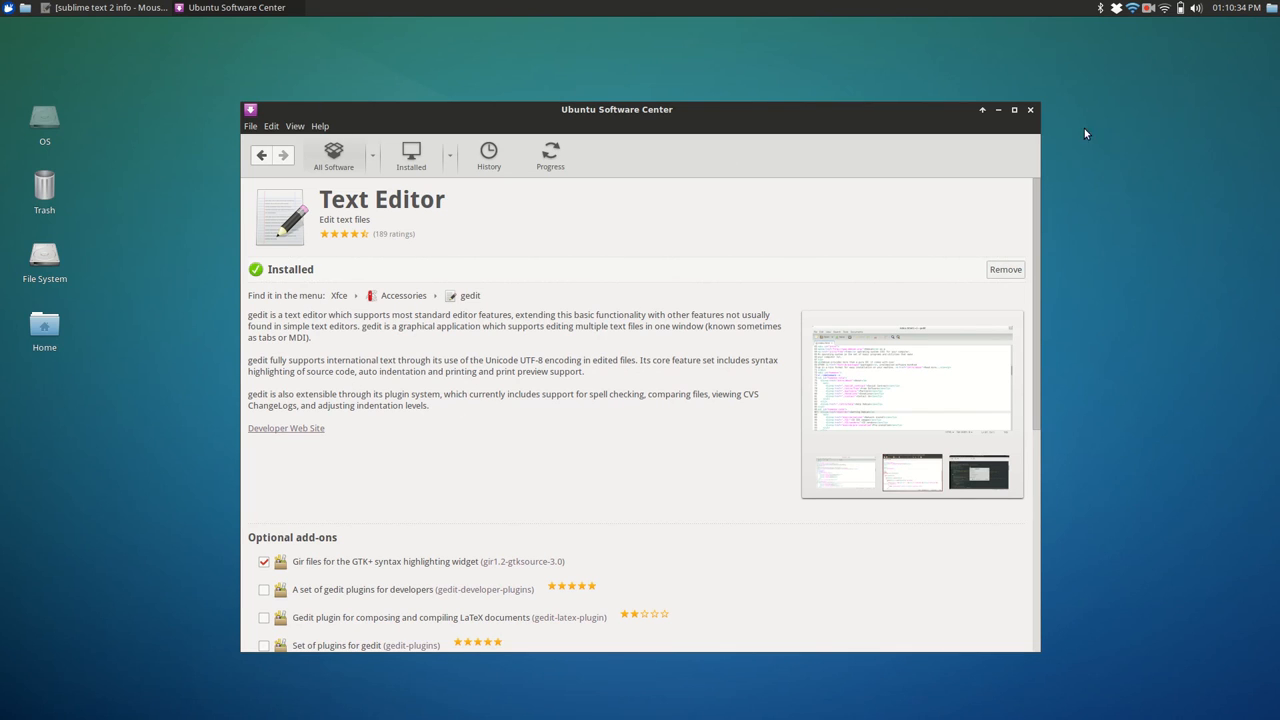
pyautogui.click(1030, 108)
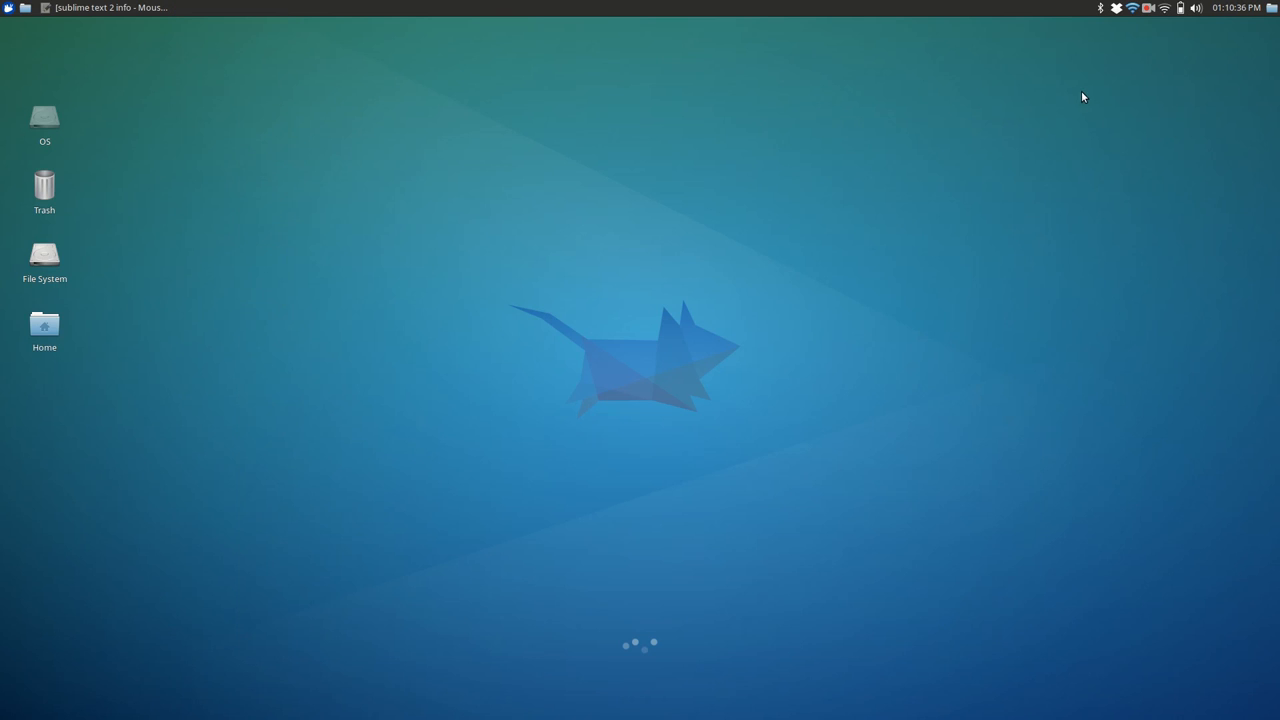
pyautogui.moveTo(108, 8)
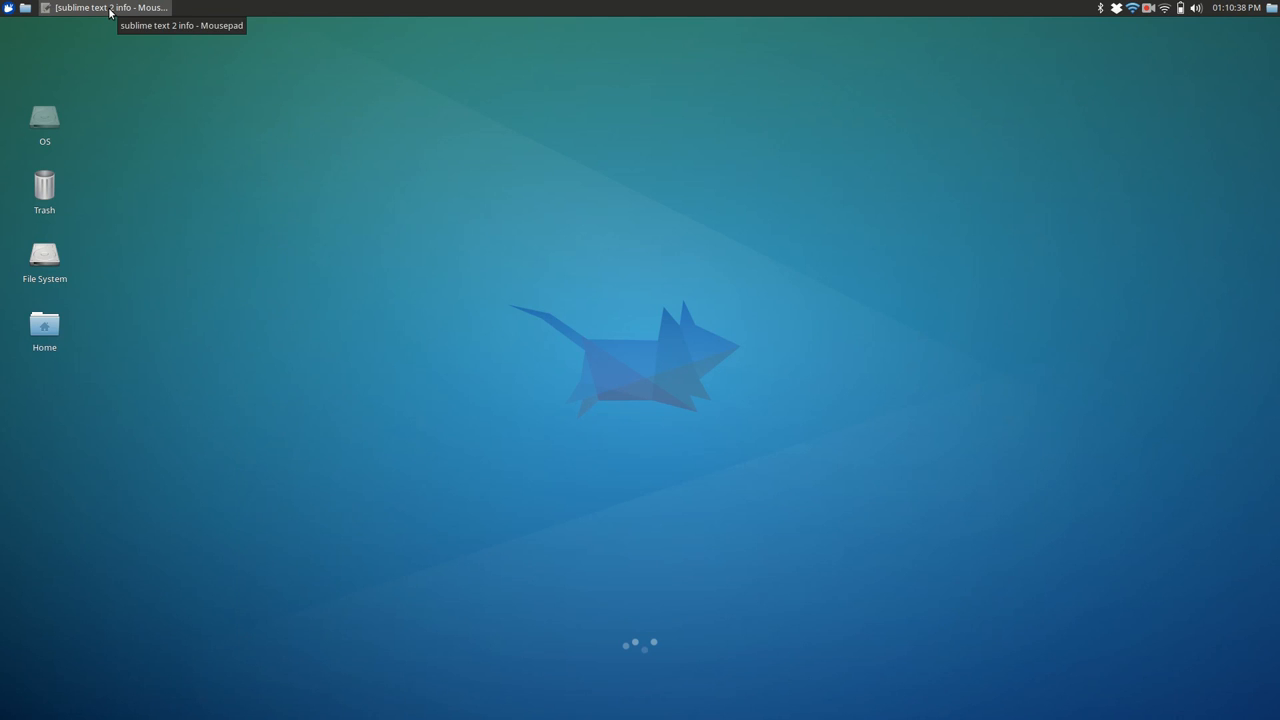
# Restore the Sublime Text 2 notes in Mousepad, reposition them and select the apt-get install sublime-text line.
pyautogui.click(108, 8)
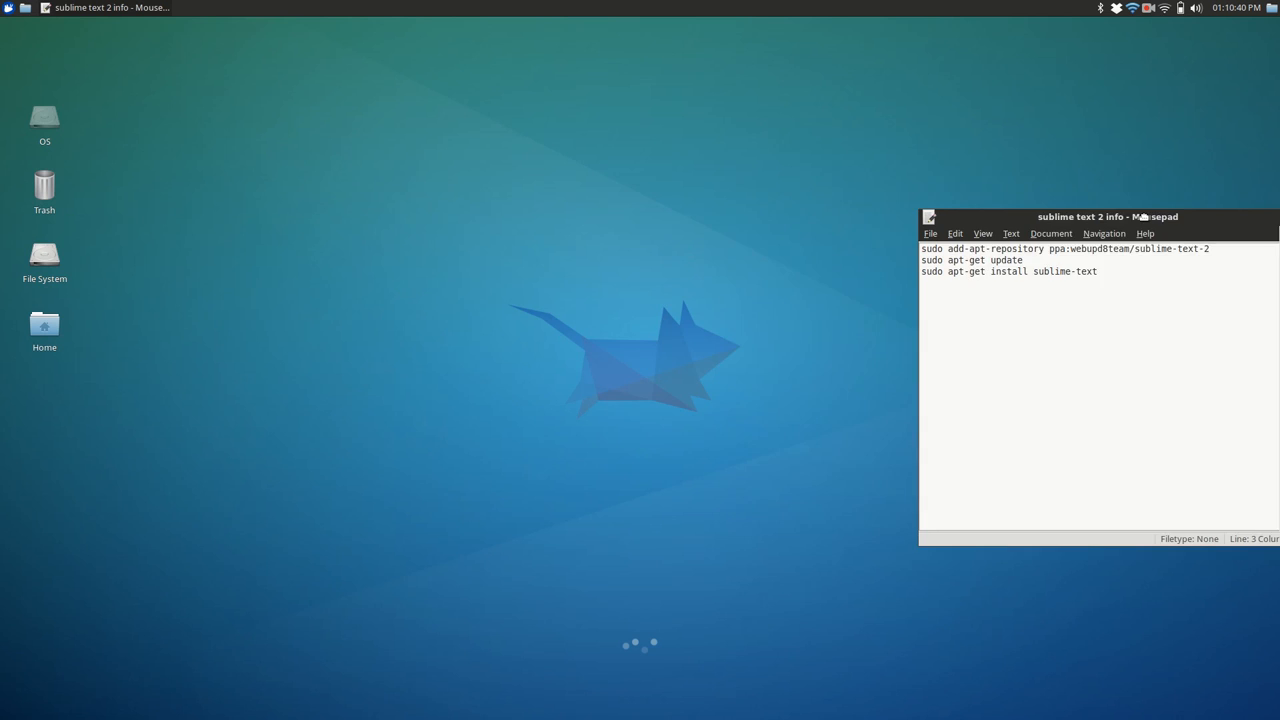
pyautogui.moveTo(1108, 216); pyautogui.dragTo(836, 184)
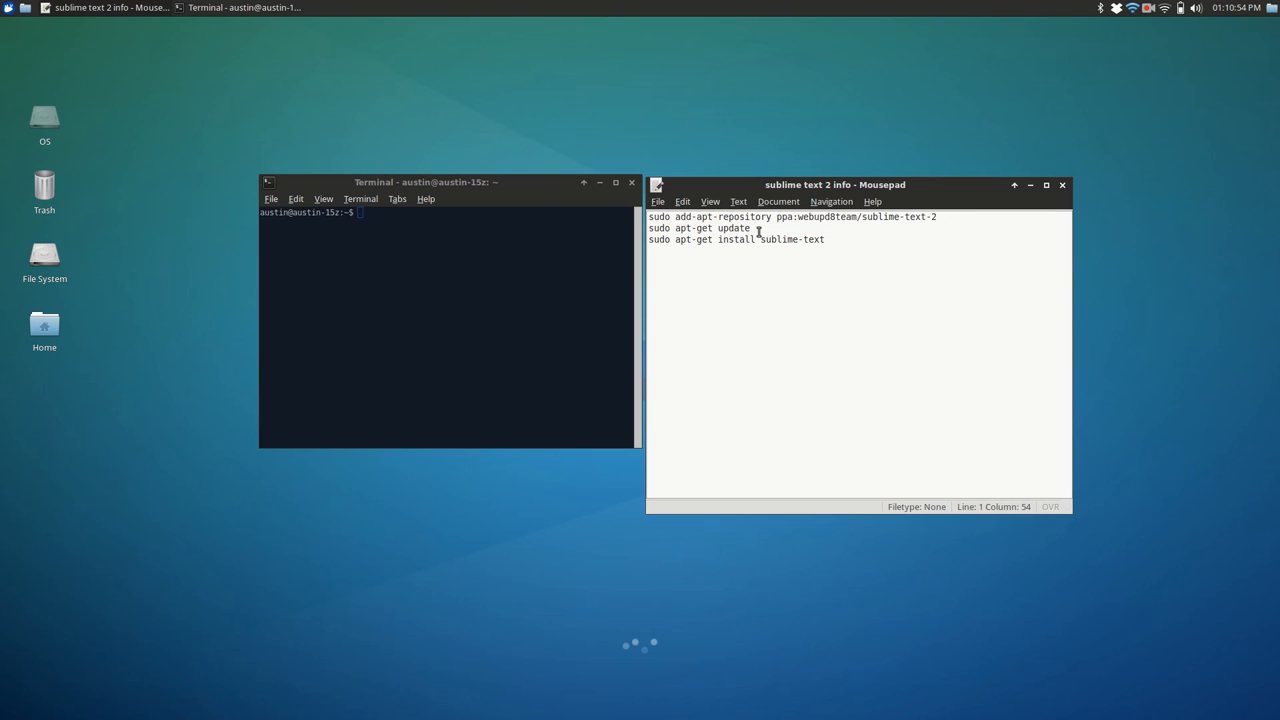
pyautogui.tripleClick(700, 228)
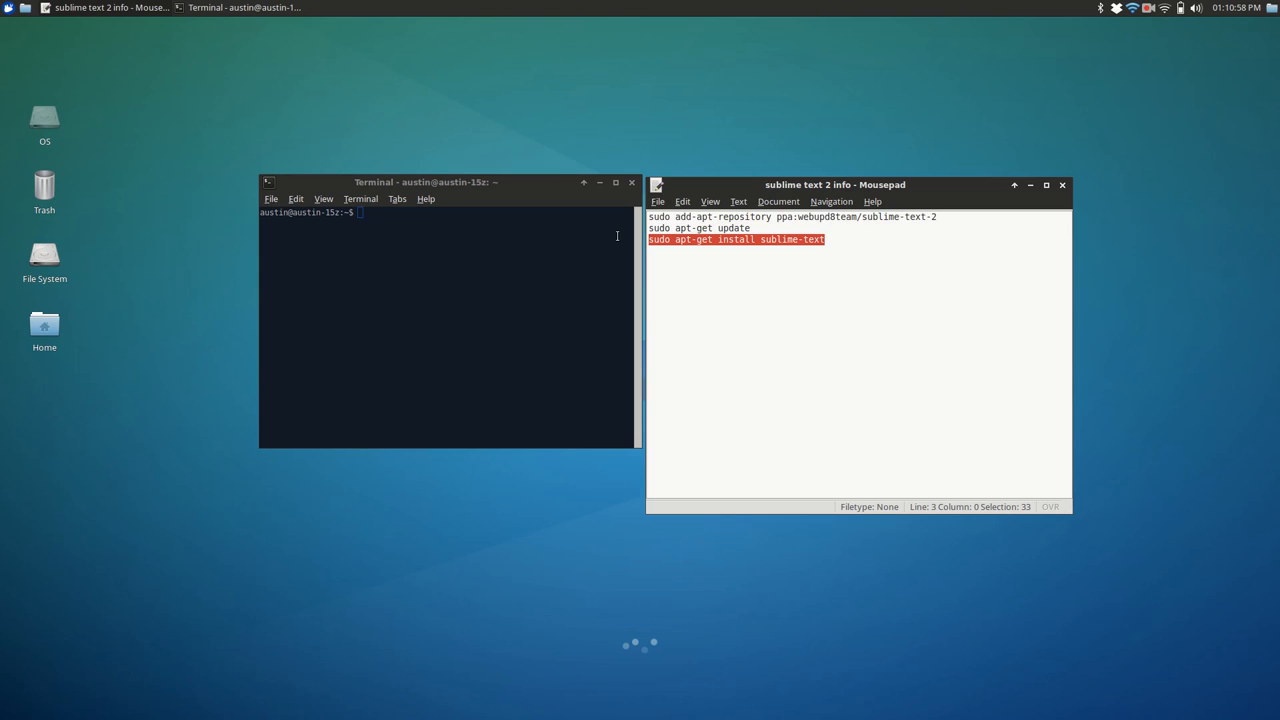
pyautogui.moveTo(768, 260)
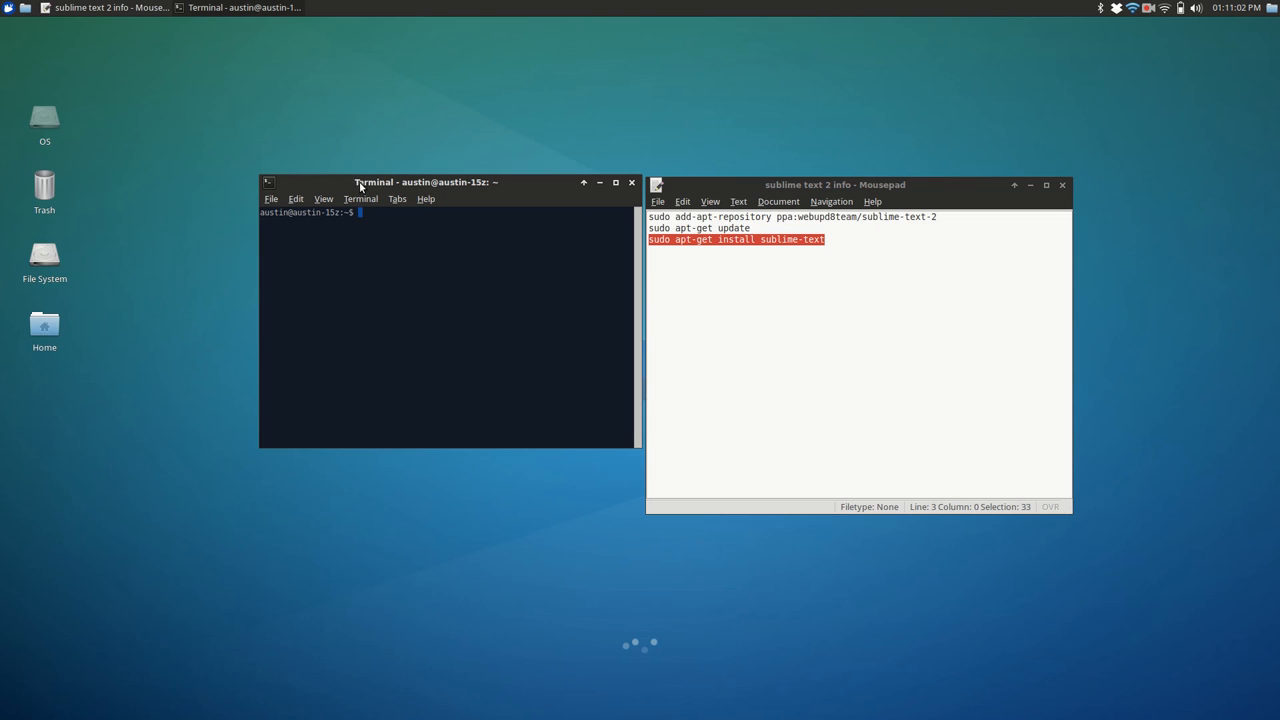
# Search the Whisker applications menu for 'subl' and dismiss the menu.
pyautogui.click(8, 8)
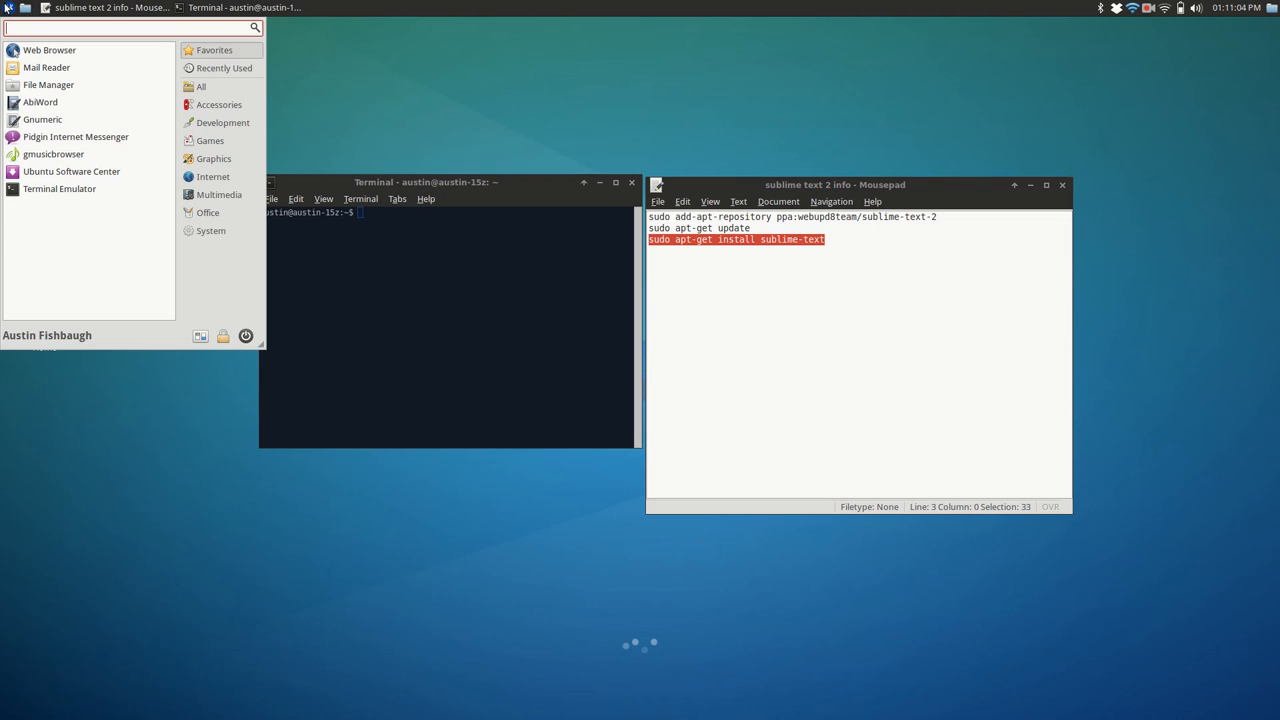
pyautogui.write('subl')
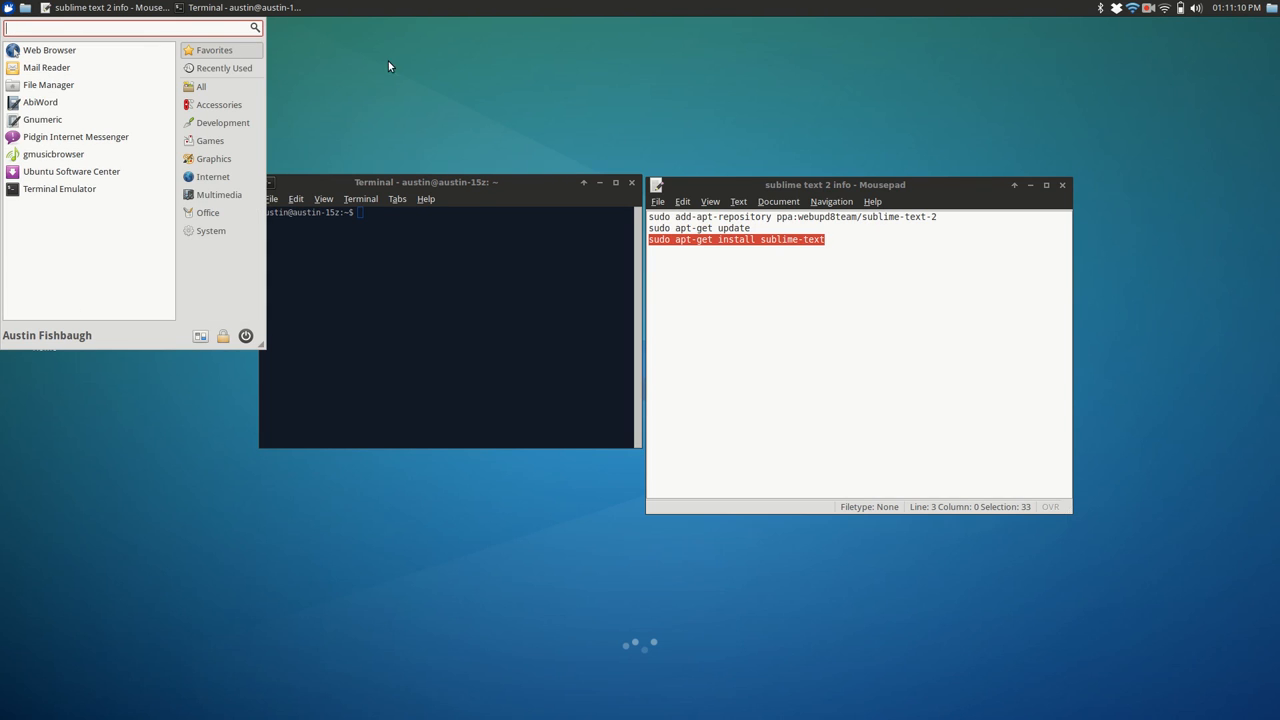
pyautogui.click(388, 66)
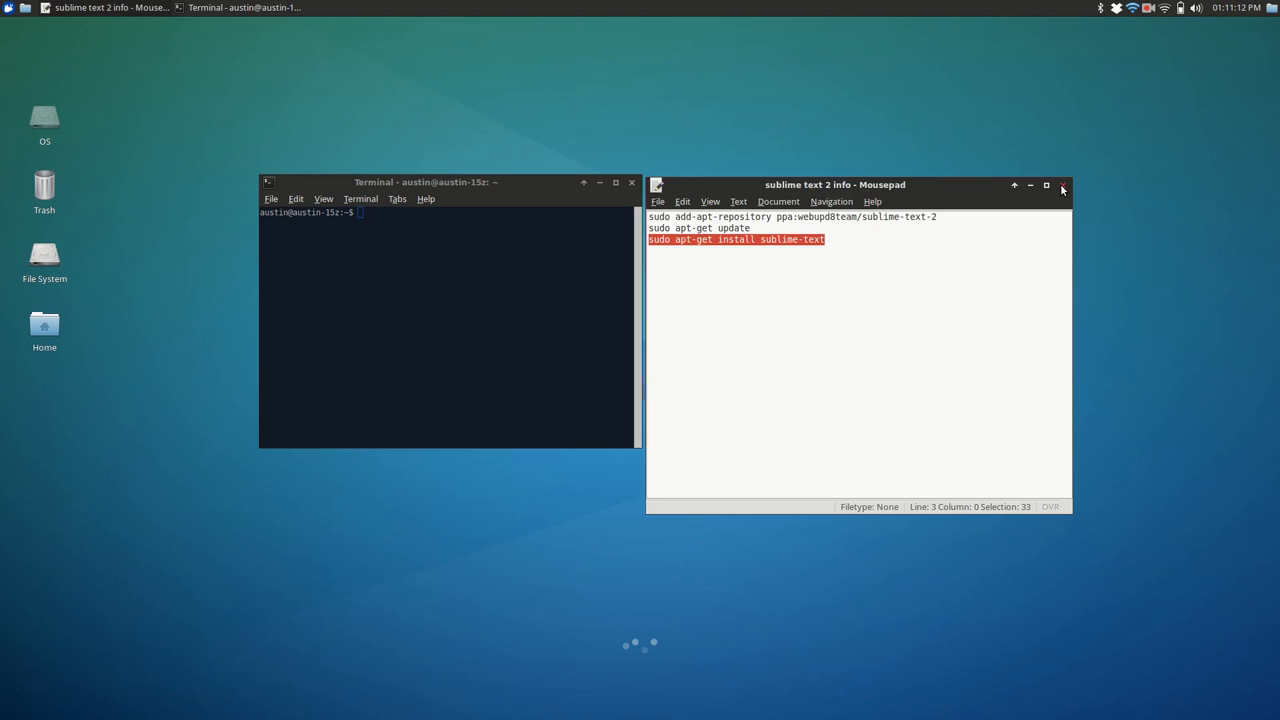
# Move the blank gedit window leftward and show its Edit menu.
pyautogui.click(8, 8)
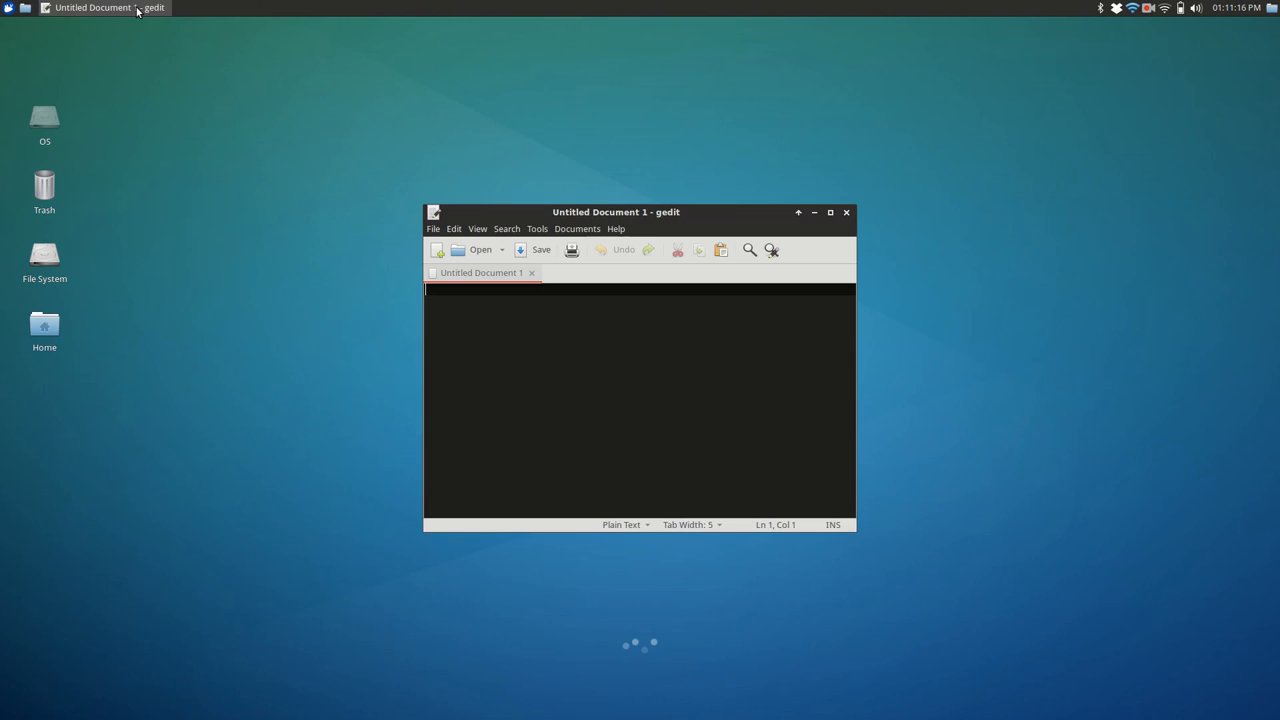
pyautogui.moveTo(616, 212); pyautogui.dragTo(394, 182)
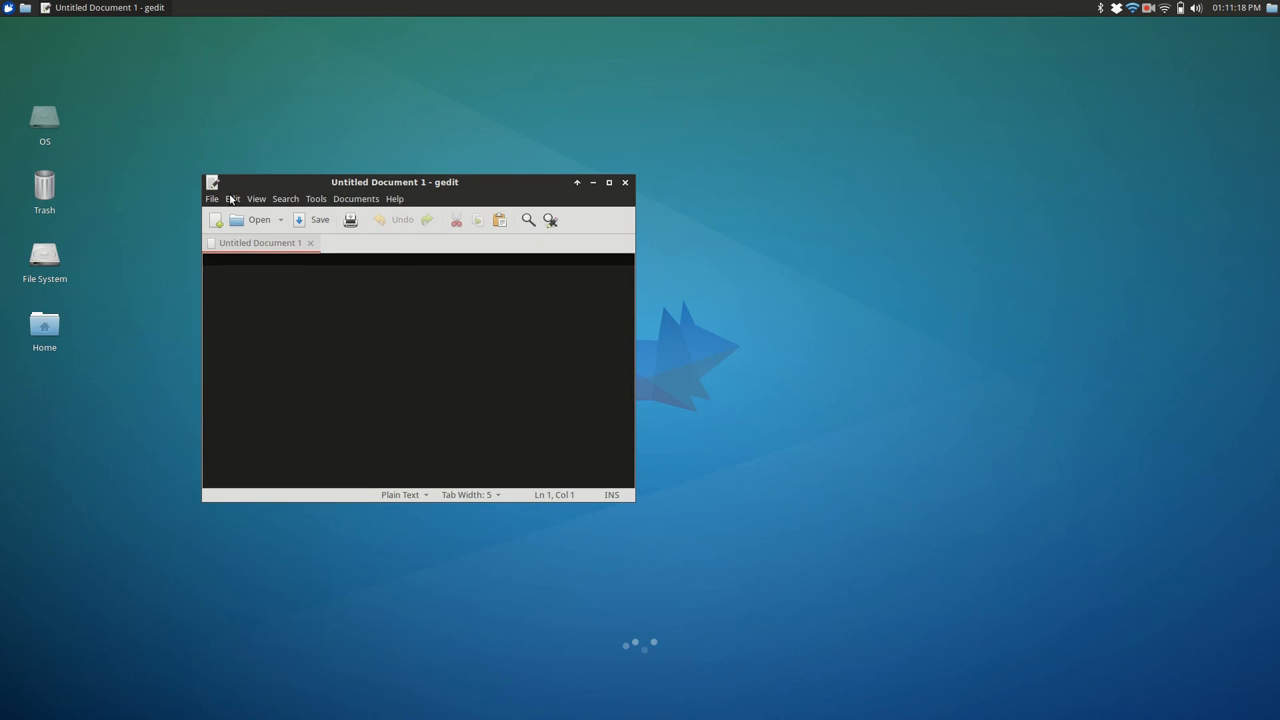
pyautogui.click(232, 198)
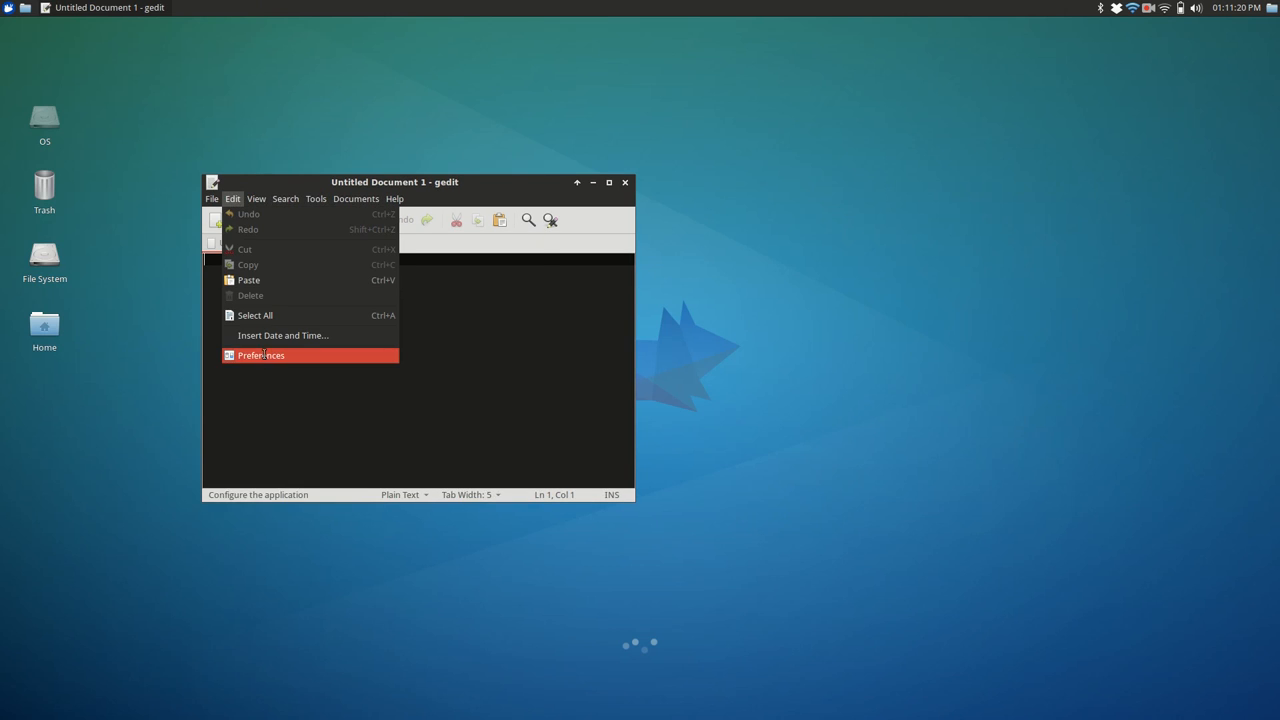
# In Preferences' Font & Colors settings, choose the VSDark colour scheme for the document.
pyautogui.click(260, 356)
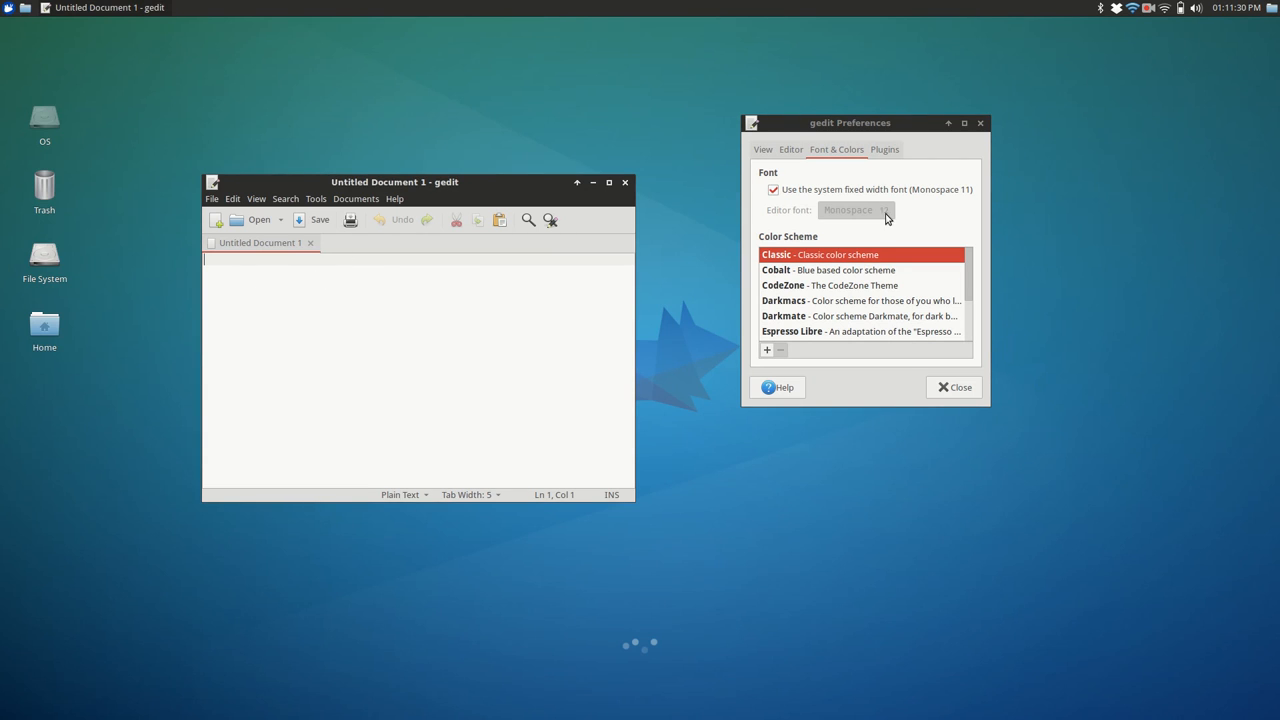
pyautogui.scroll(-3)
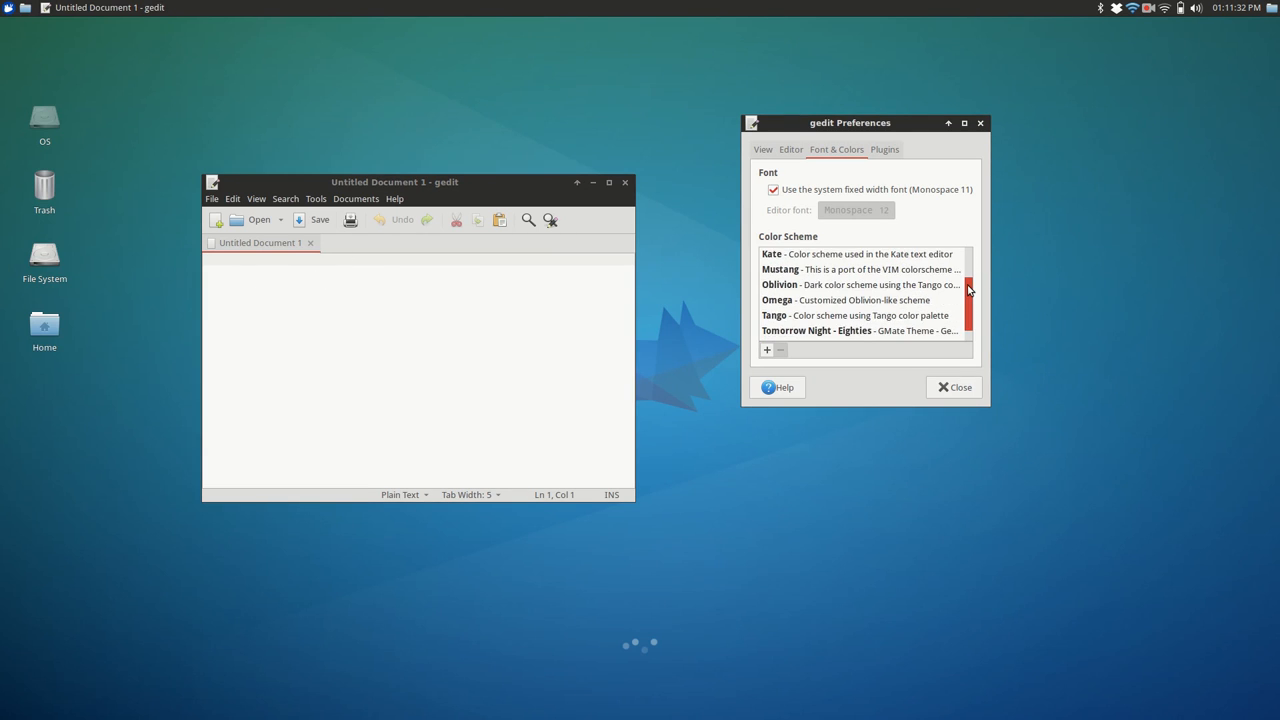
pyautogui.scroll(3)
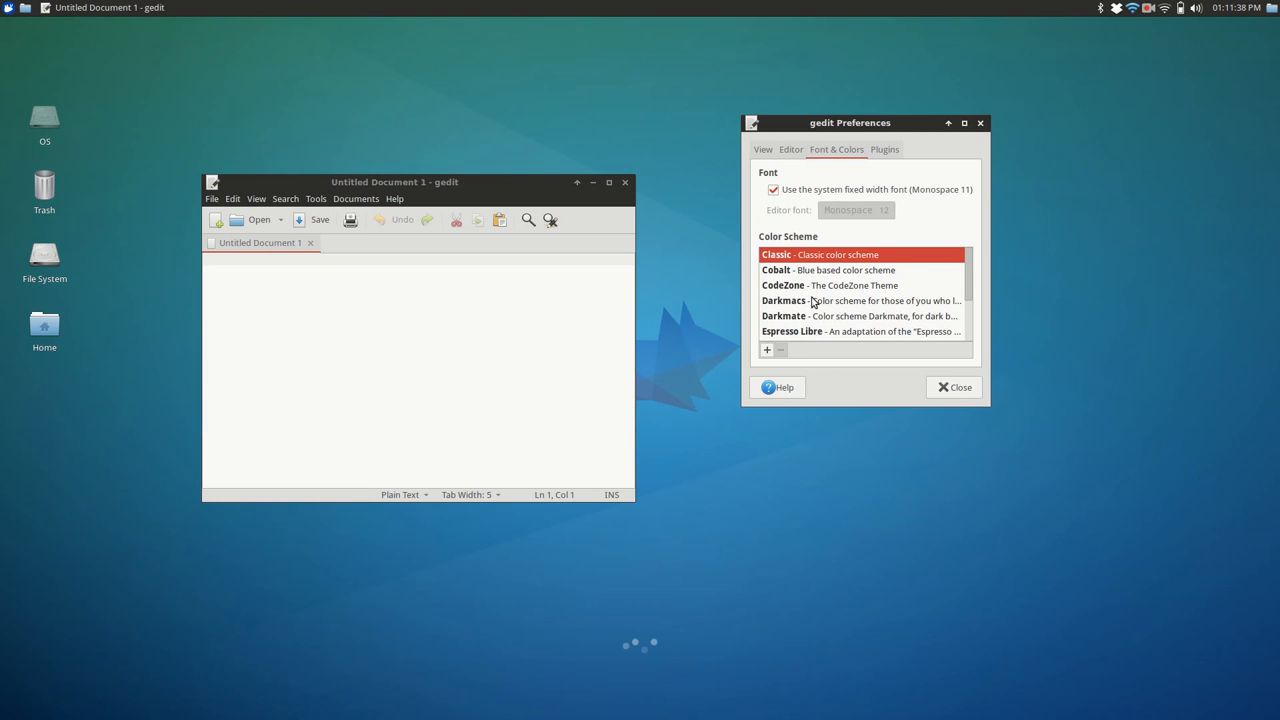
pyautogui.moveTo(1080, 332)
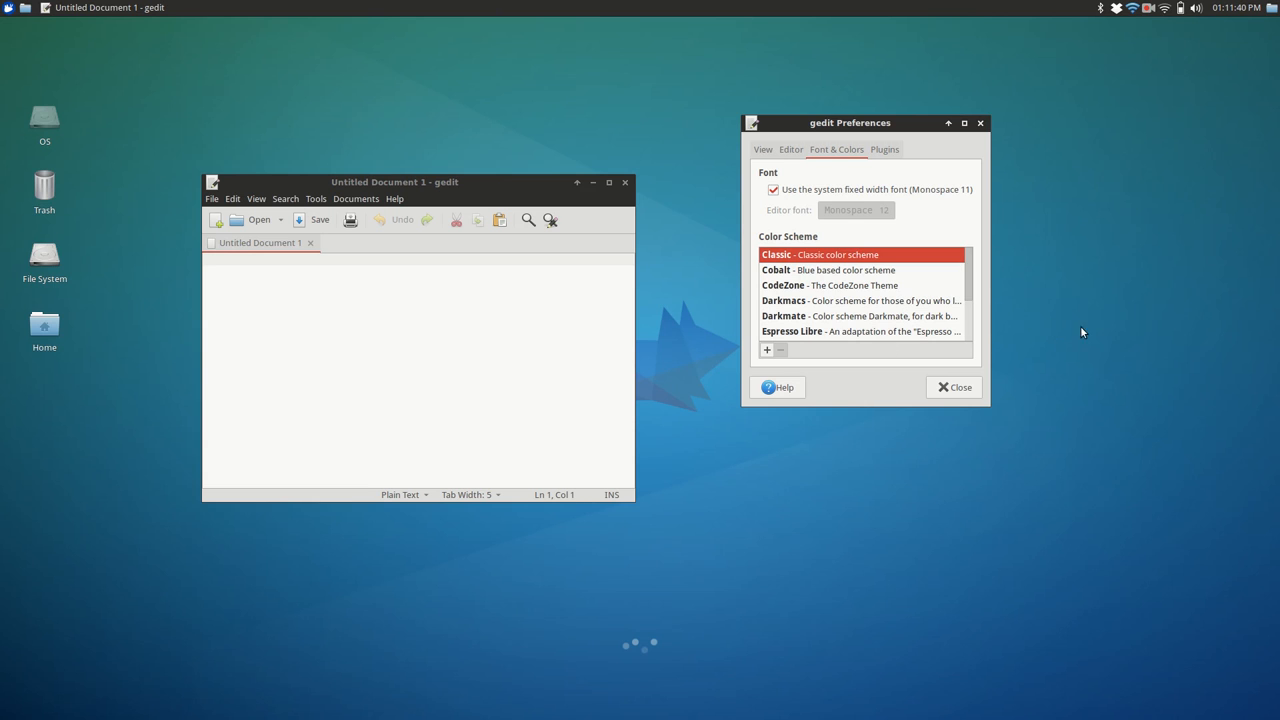
pyautogui.scroll(-3)
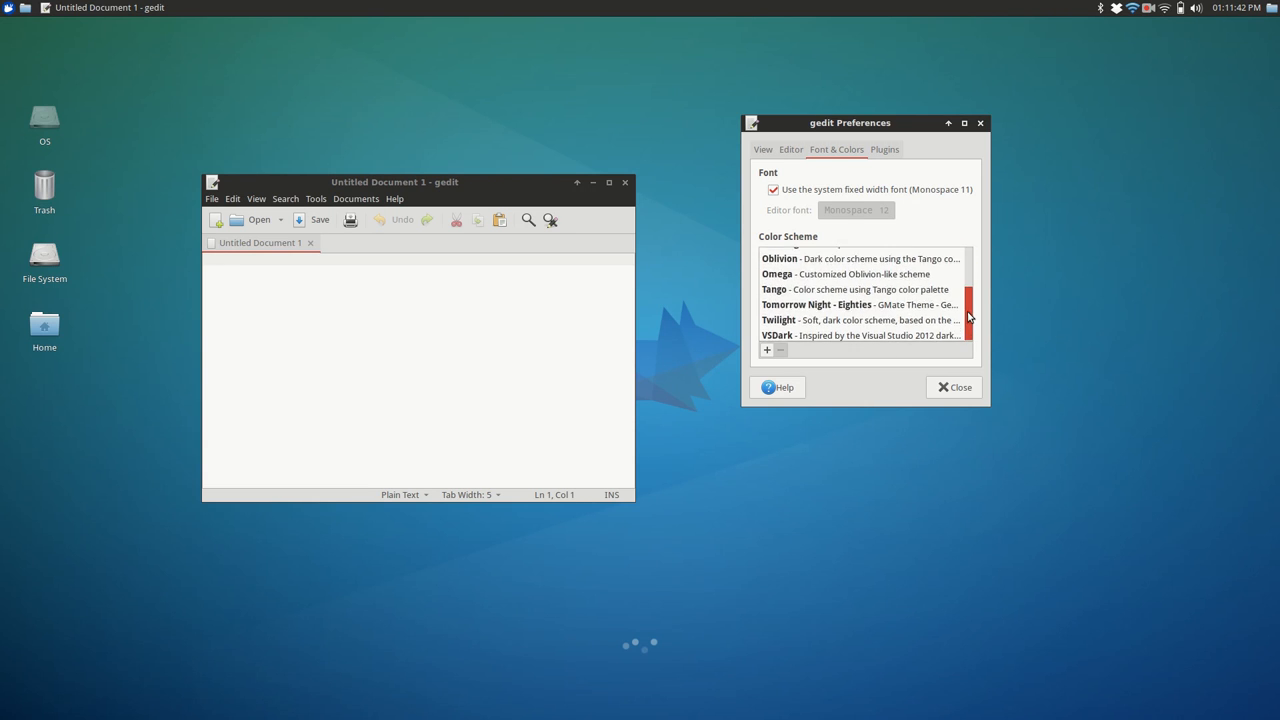
pyautogui.scroll(3)
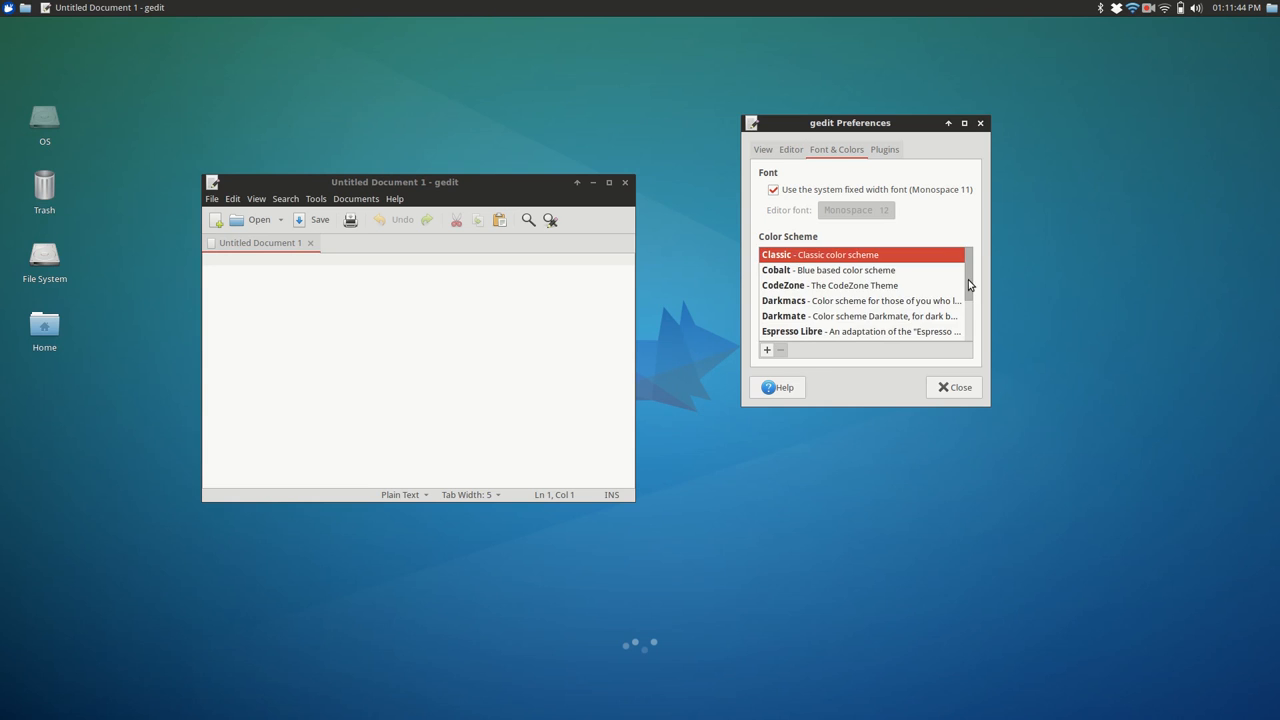
pyautogui.moveTo(812, 362)
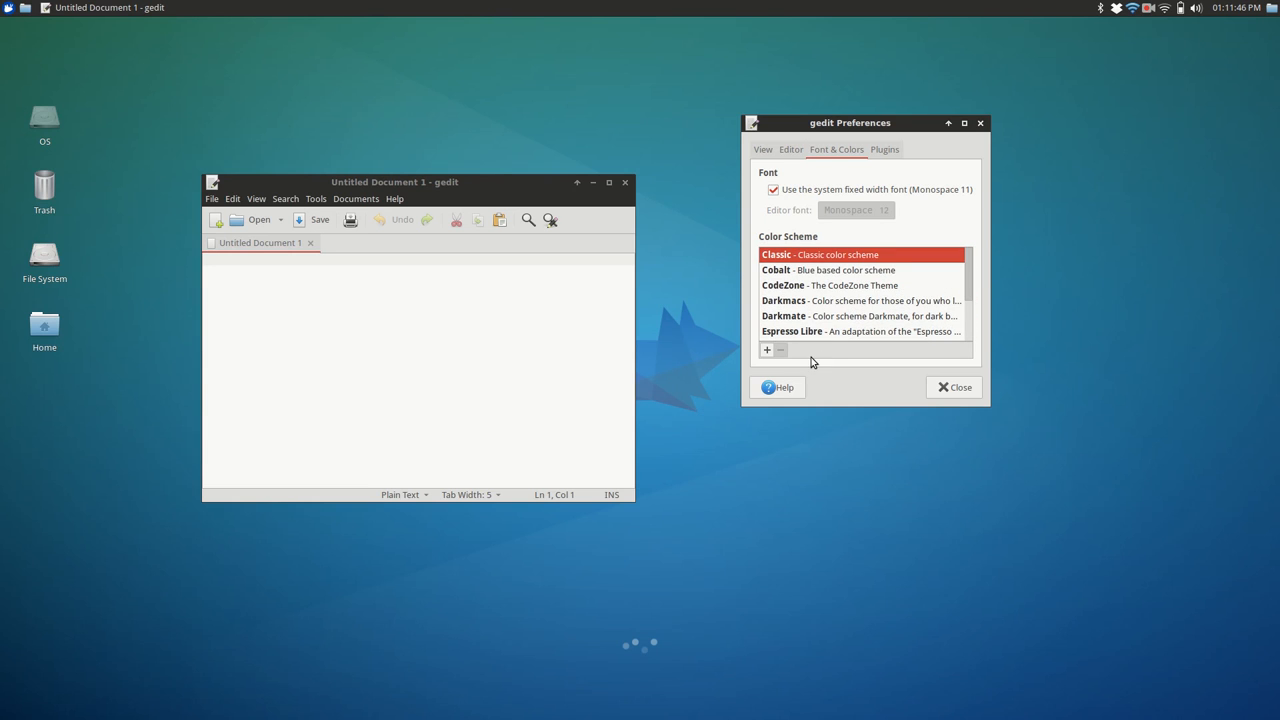
pyautogui.moveTo(772, 350)
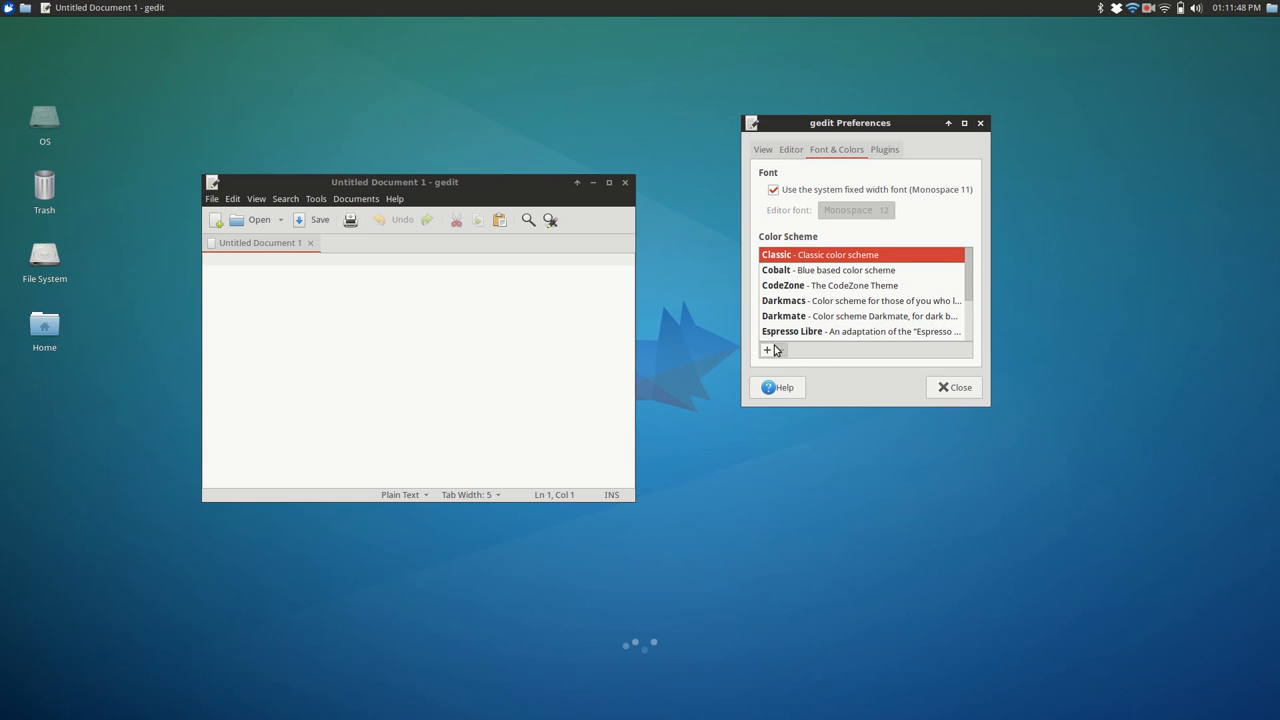
pyautogui.scroll(-3)
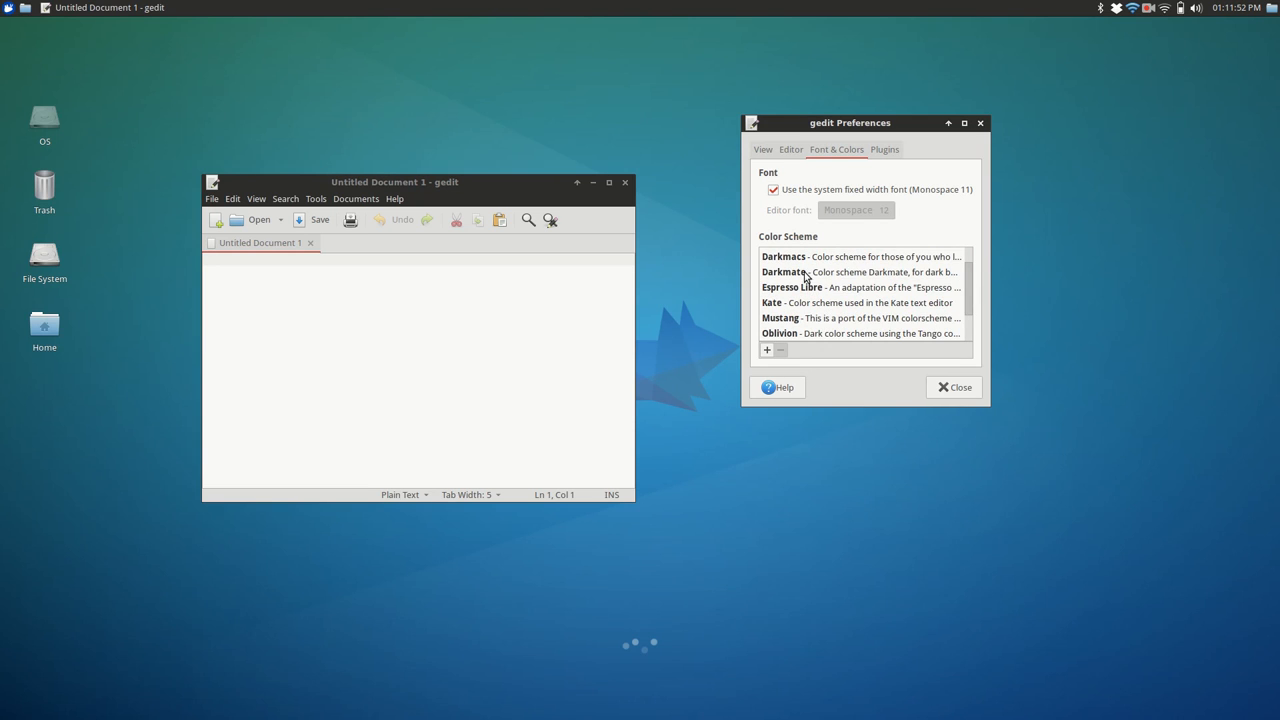
pyautogui.moveTo(968, 304)
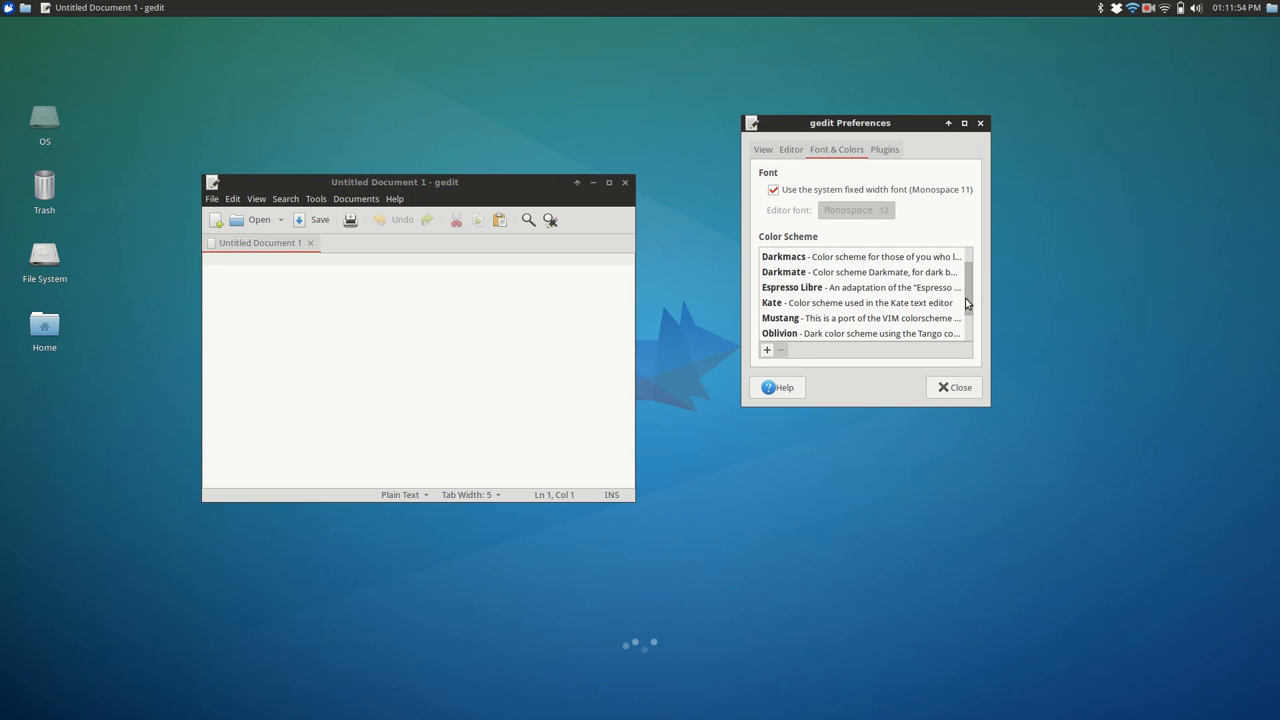
pyautogui.scroll(-3)
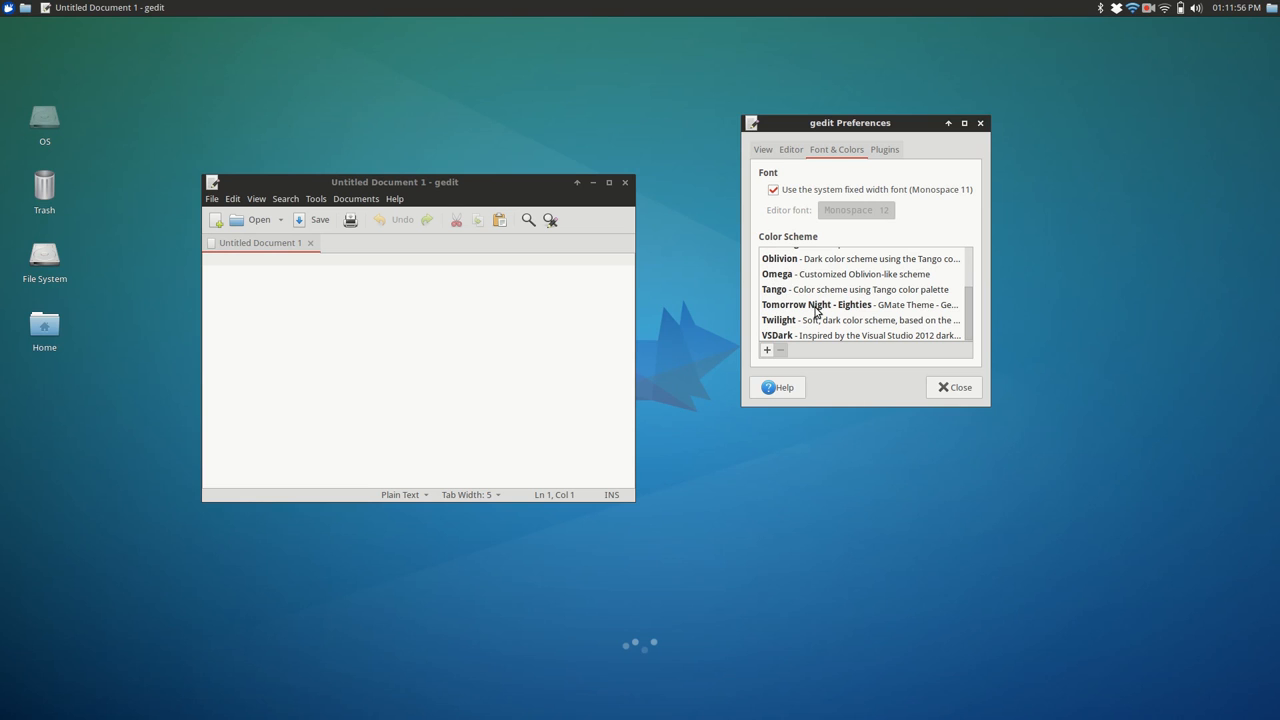
pyautogui.scroll(3)
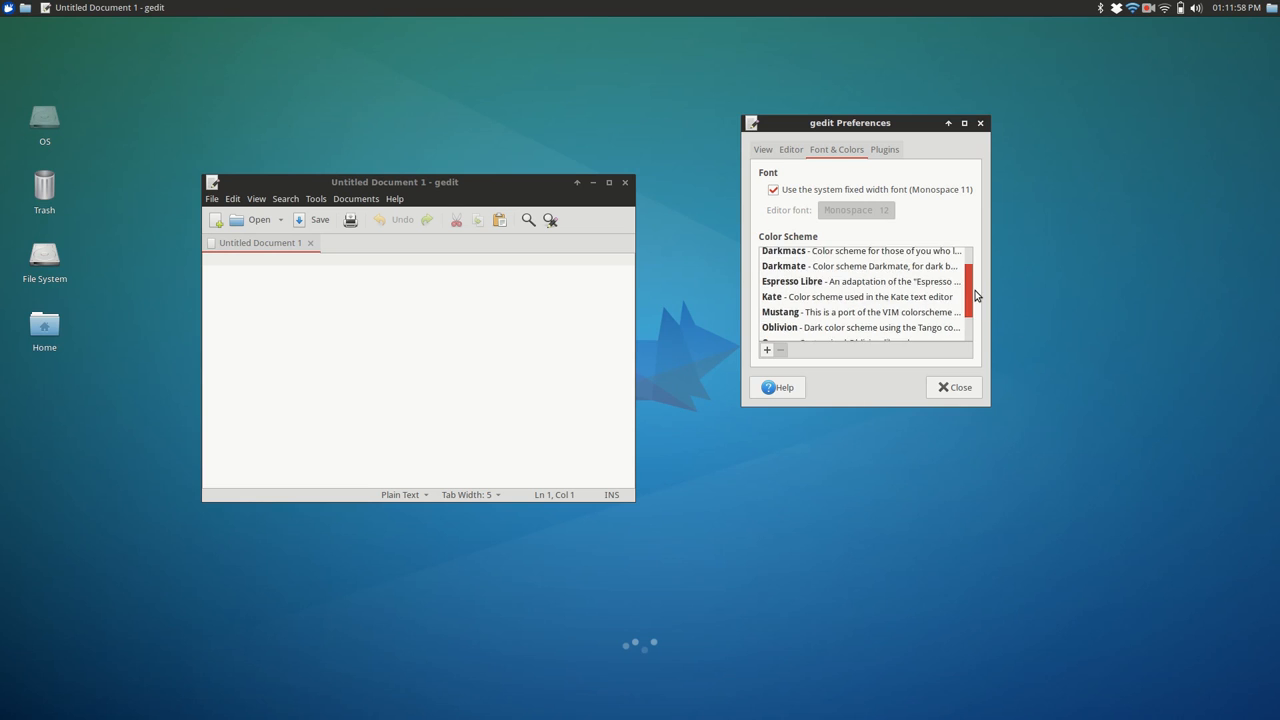
pyautogui.click(830, 332)
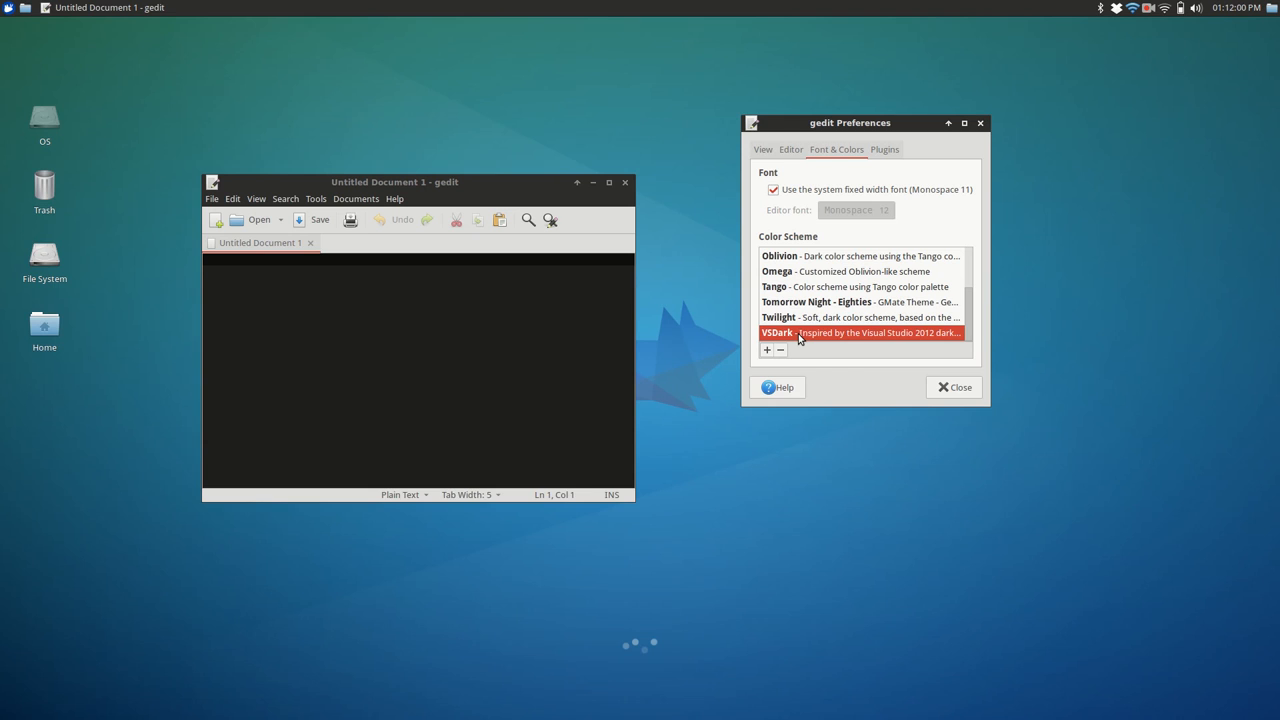
pyautogui.moveTo(810, 264)
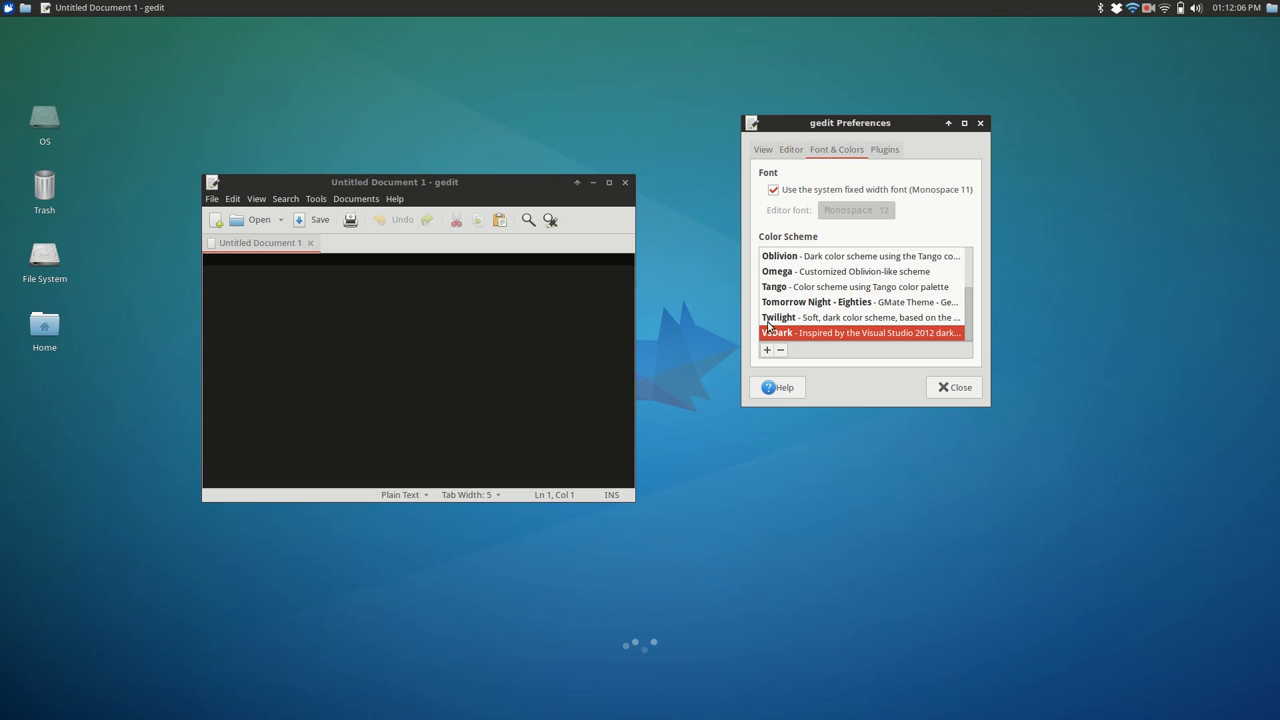
pyautogui.moveTo(768, 356)
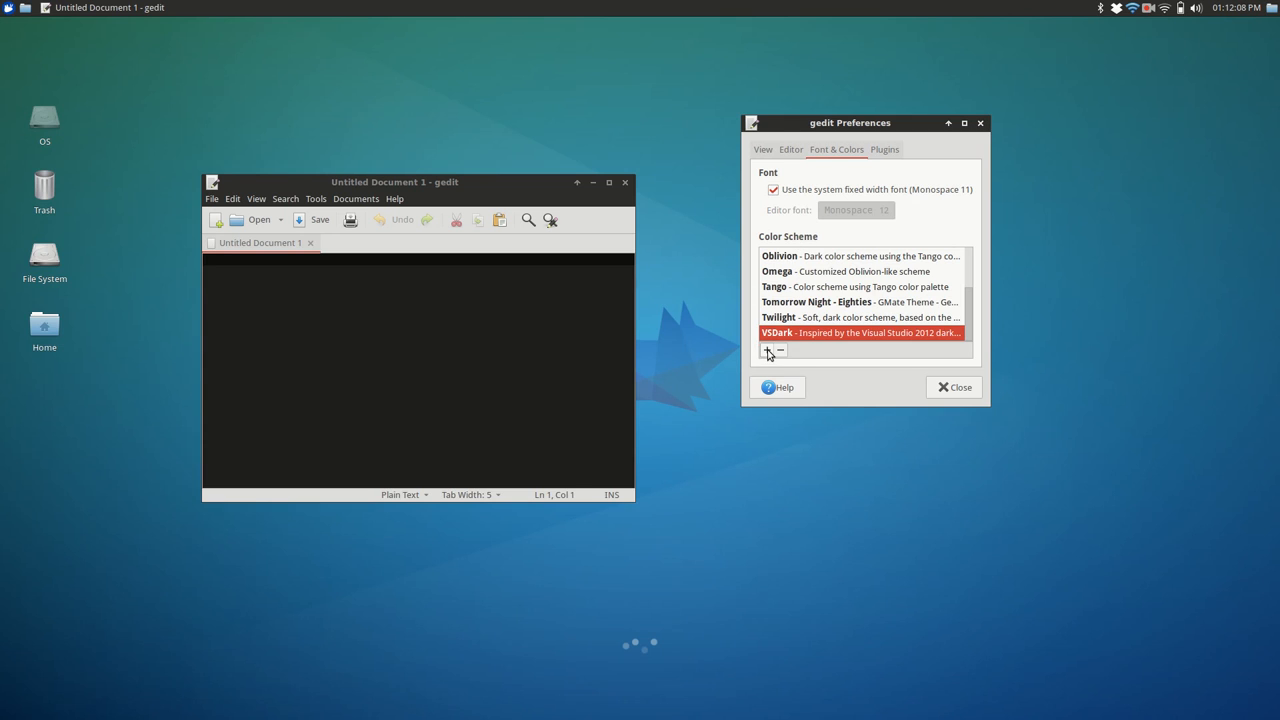
pyautogui.moveTo(768, 348)
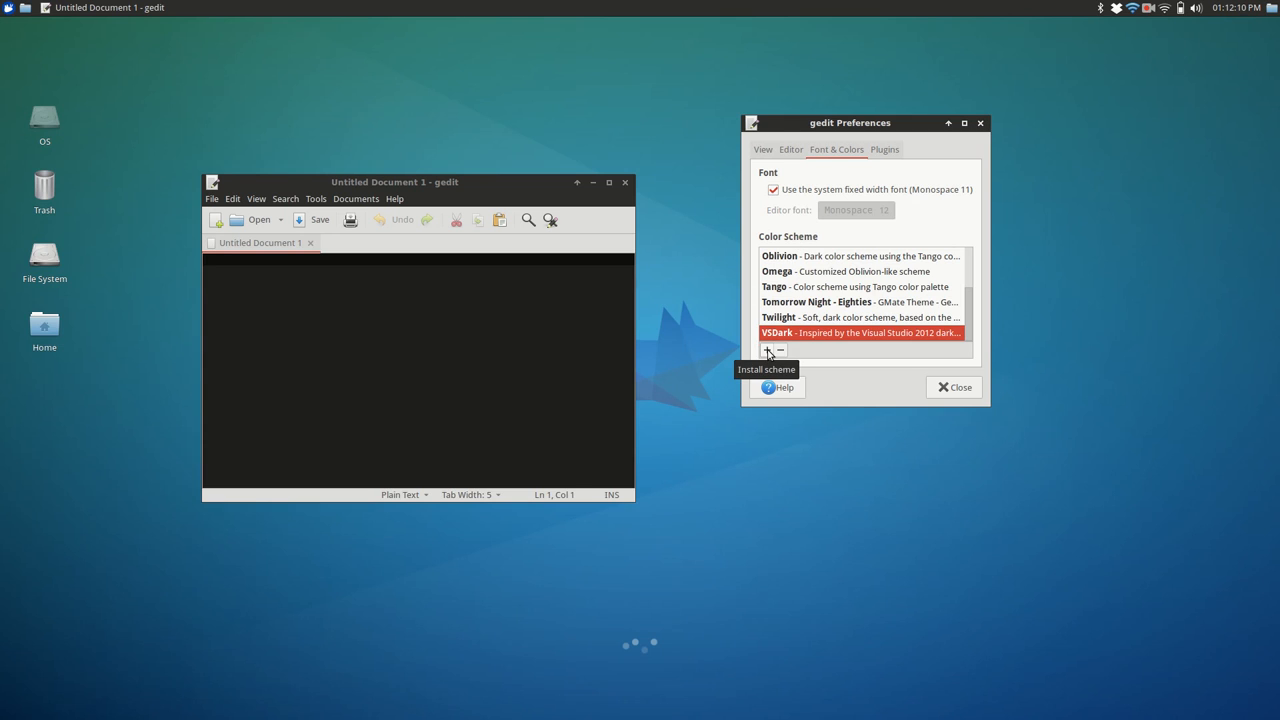
pyautogui.click(768, 350)
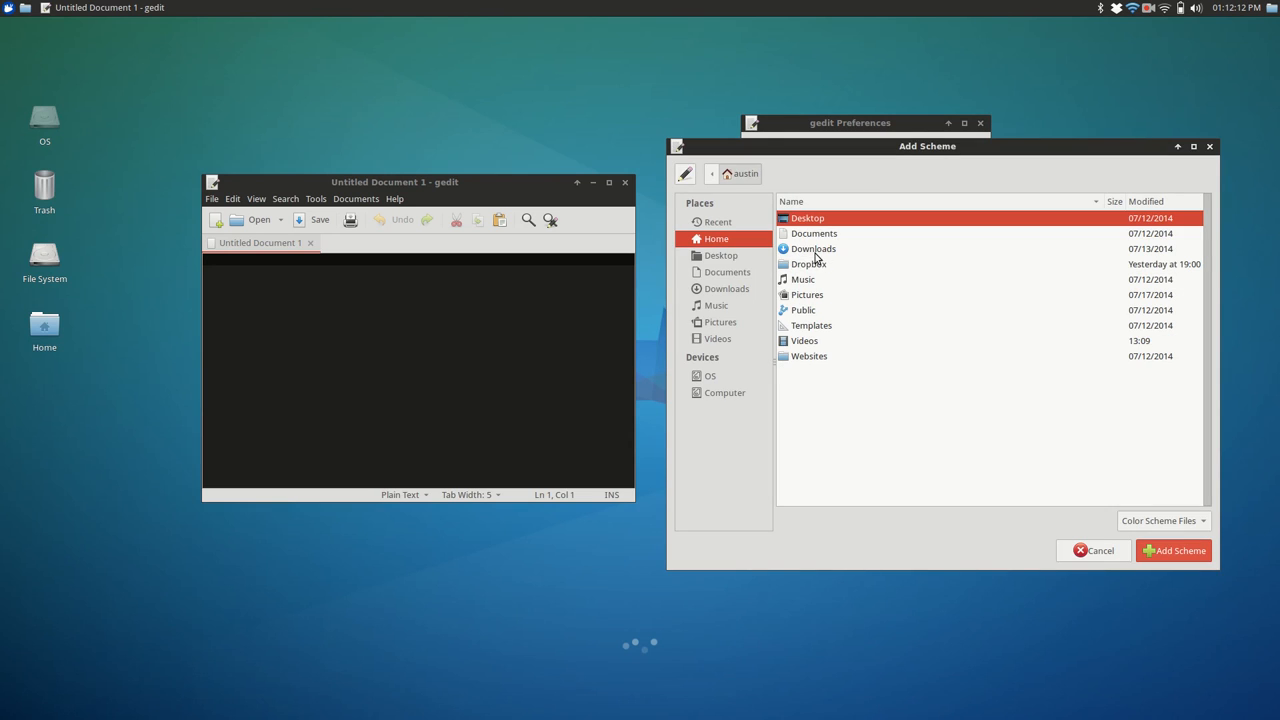
pyautogui.doubleClick(812, 248)
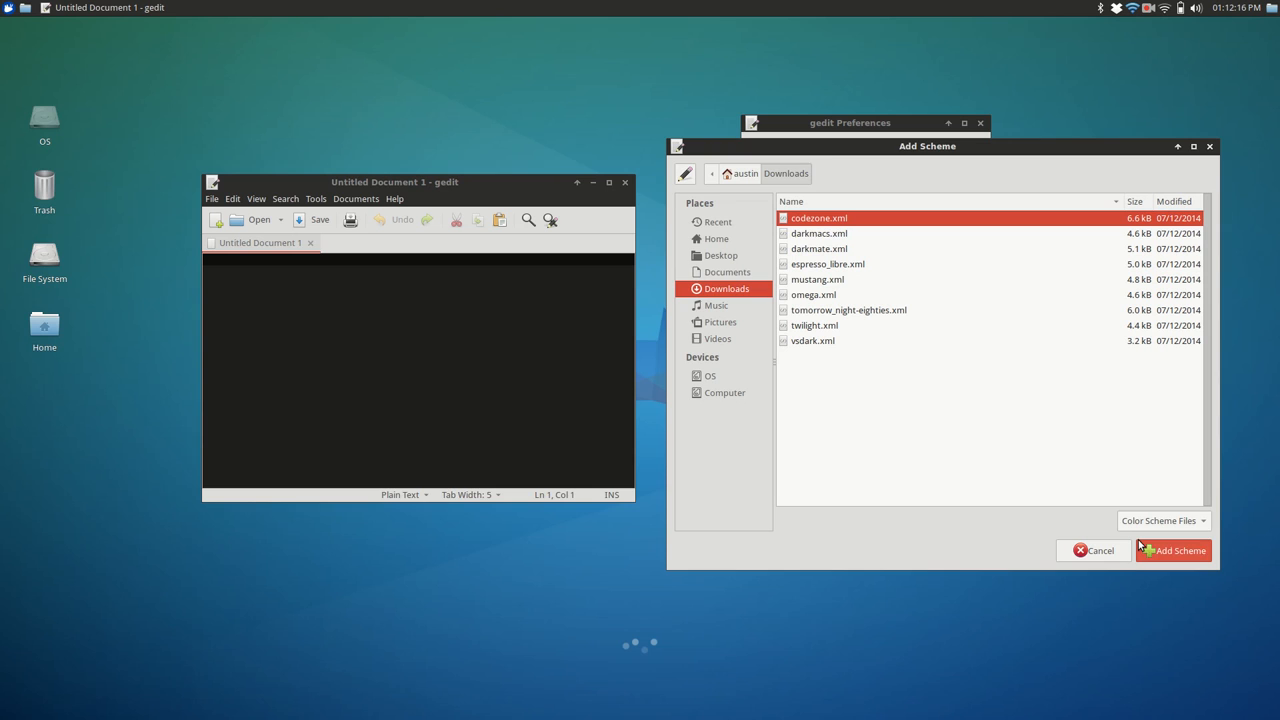
pyautogui.moveTo(912, 244)
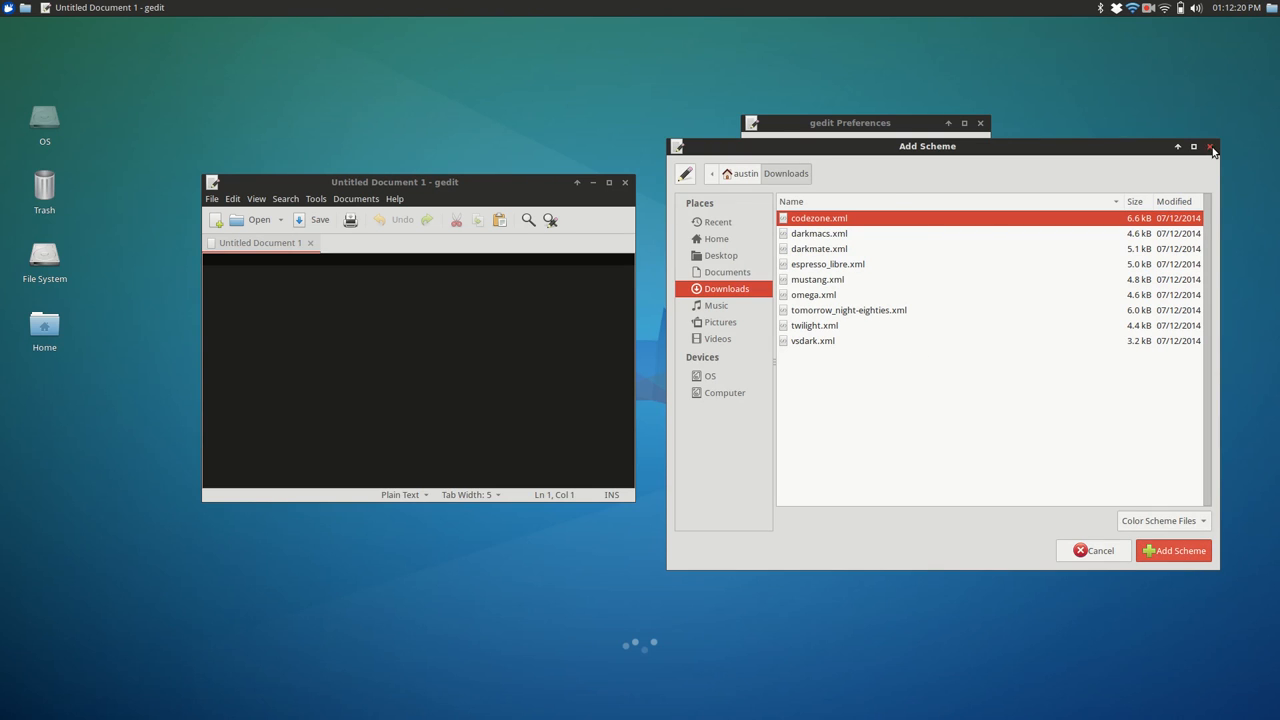
pyautogui.click(1212, 146)
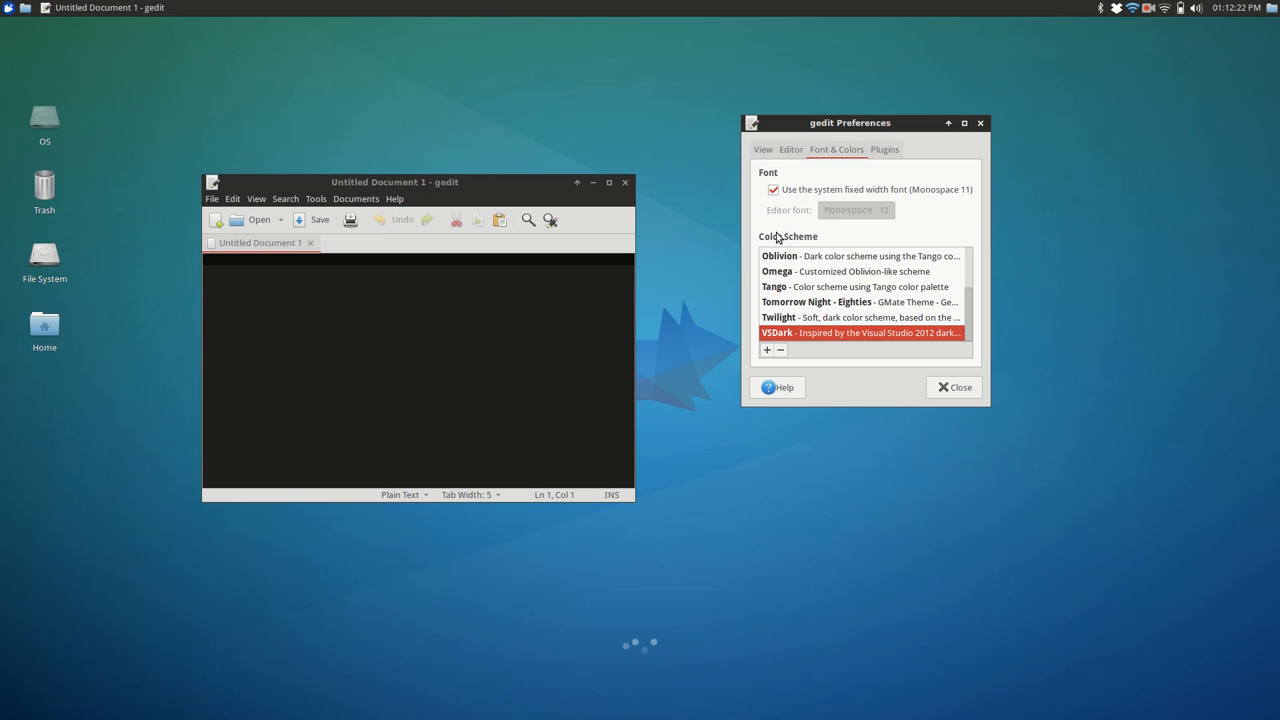
pyautogui.moveTo(852, 160)
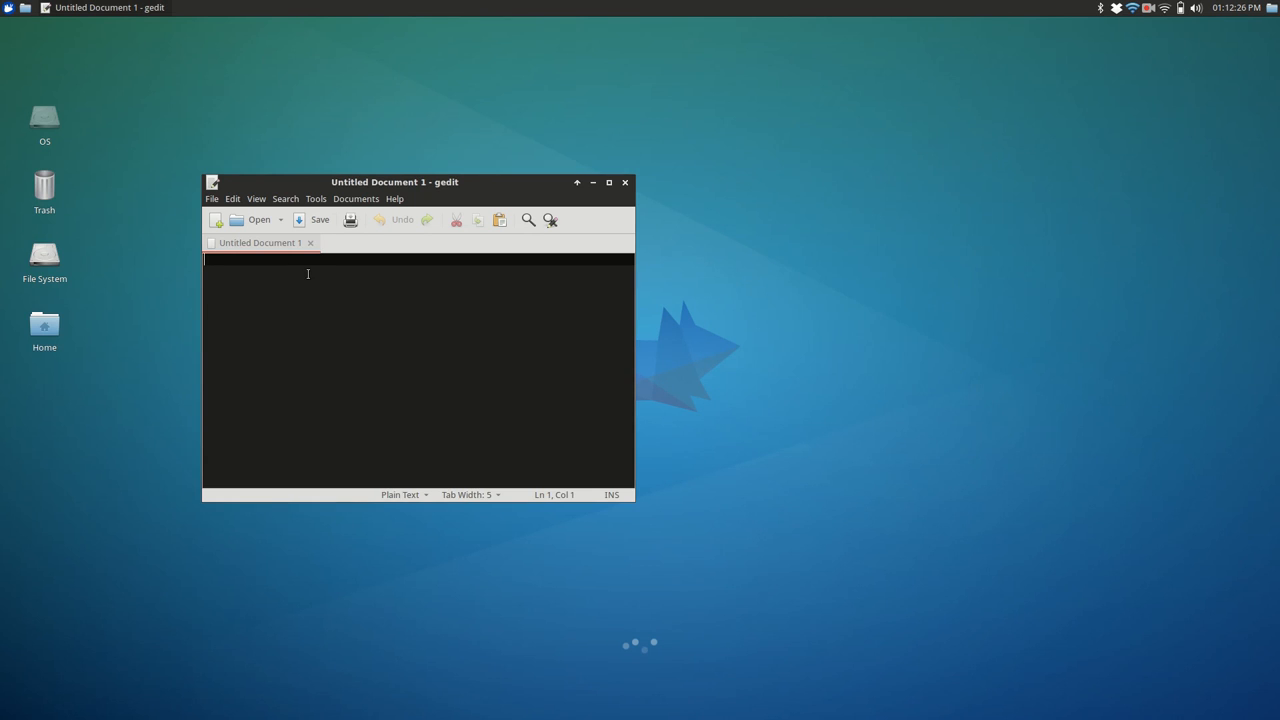
# Browse to the remote web server under Network, dismissing the connection error, and enter its files.
pyautogui.click(260, 218)
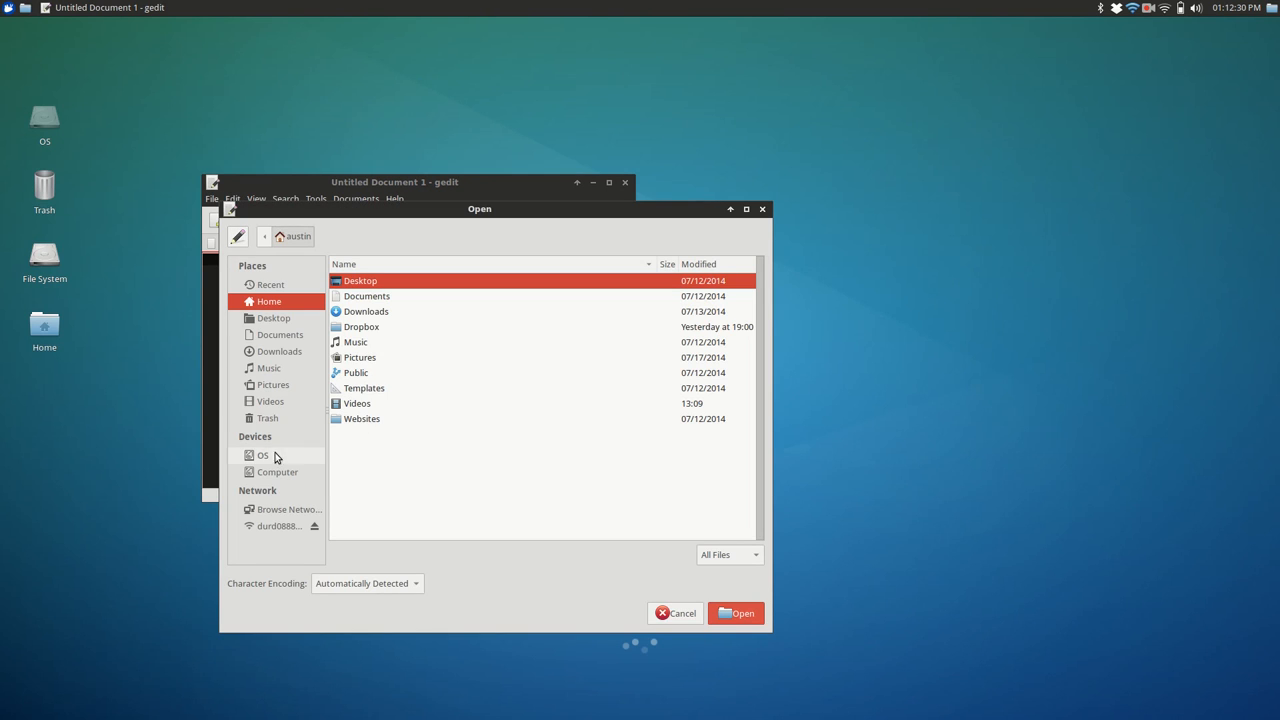
pyautogui.click(278, 524)
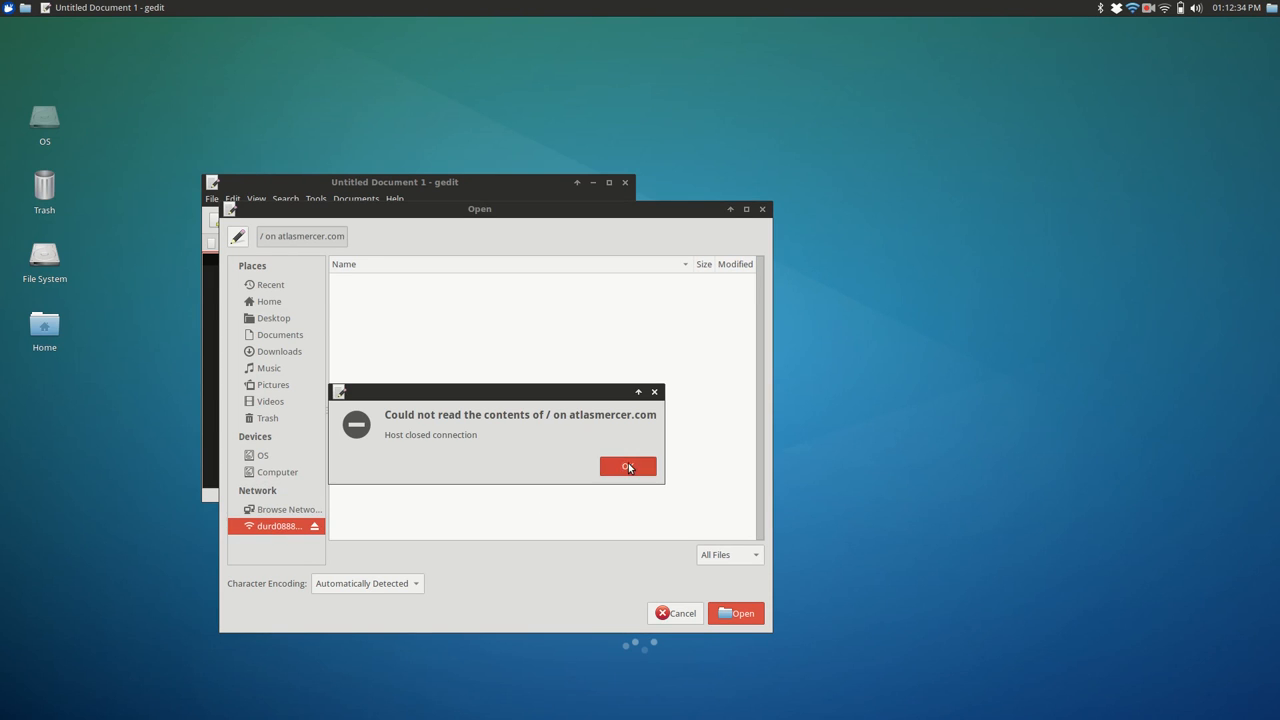
pyautogui.click(628, 468)
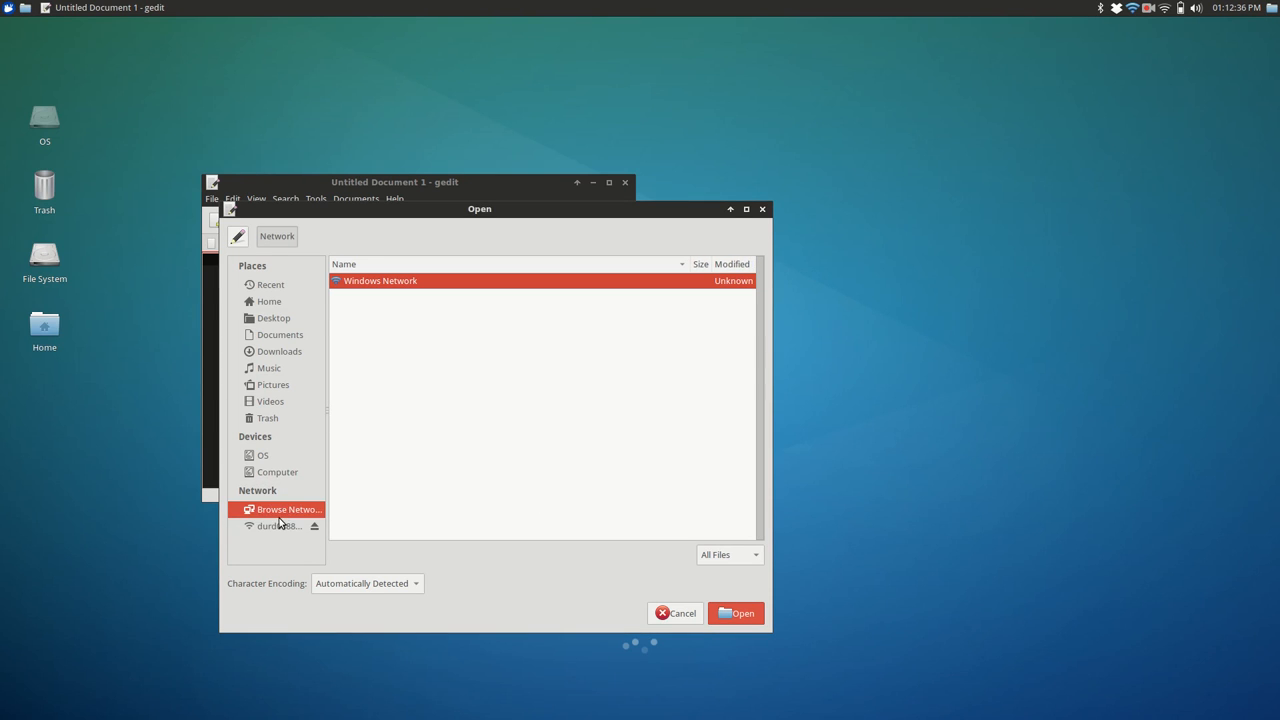
pyautogui.click(278, 524)
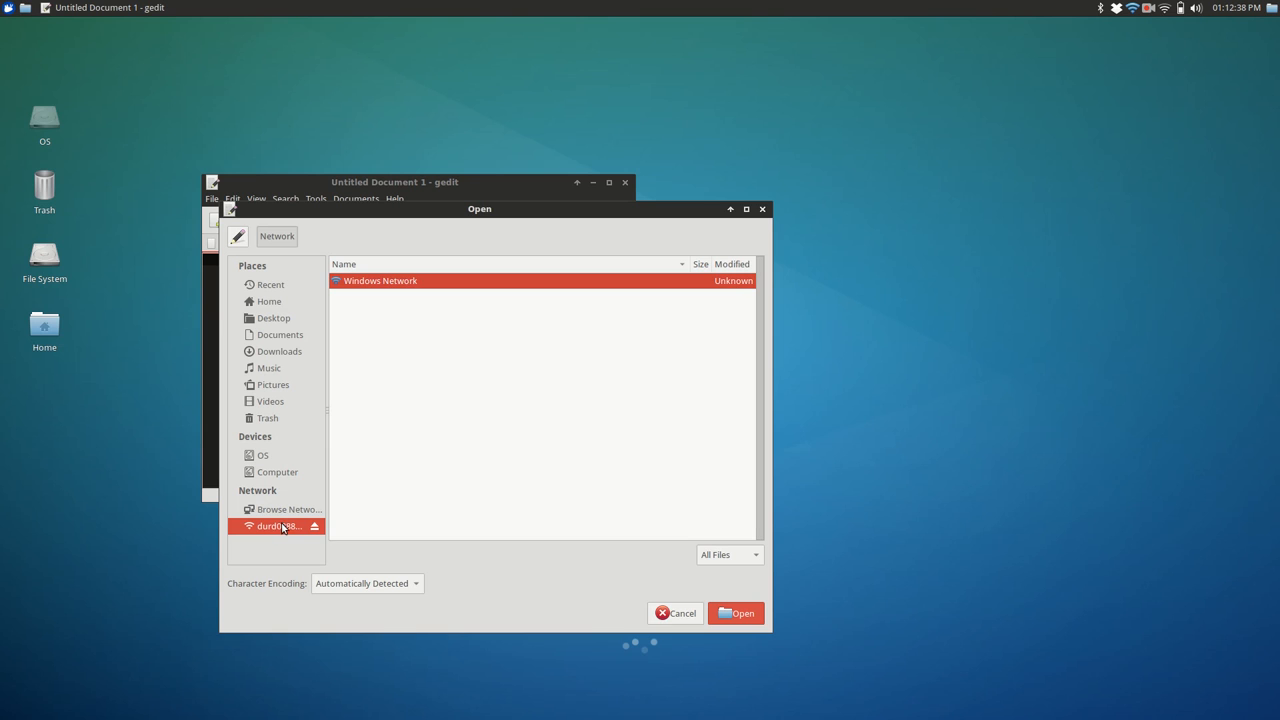
pyautogui.doubleClick(380, 280)
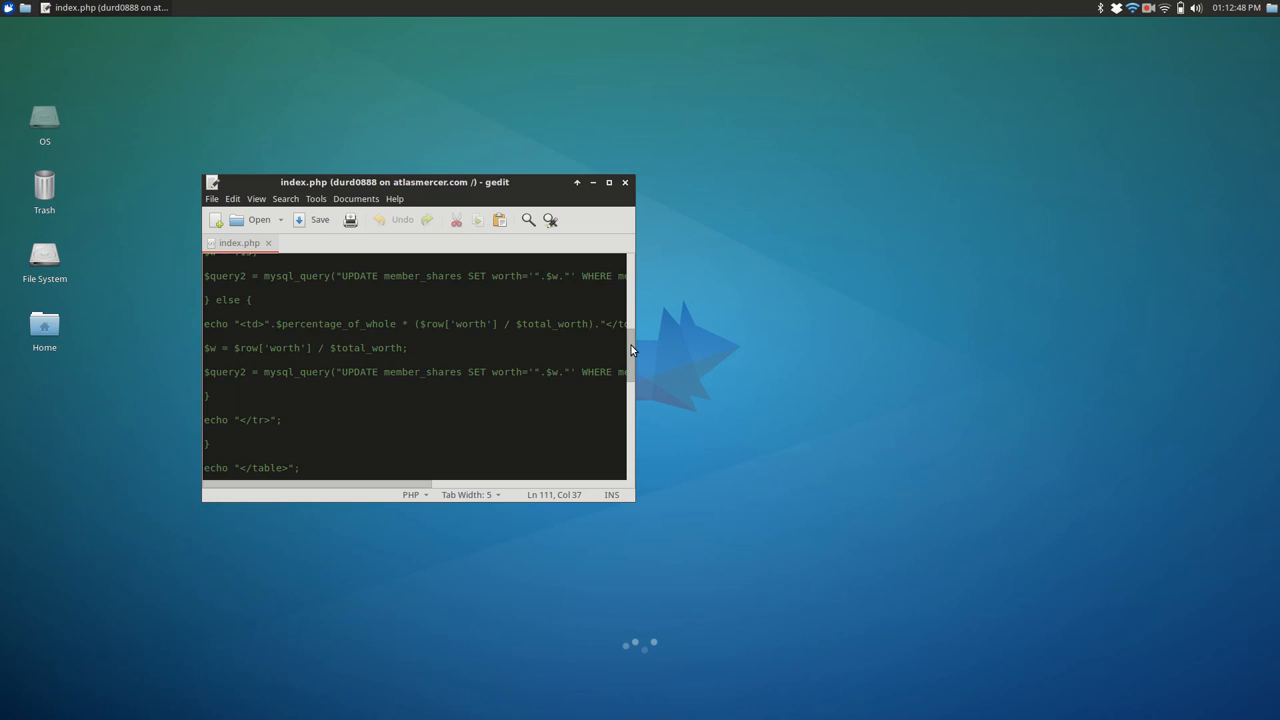
# Resize the gedit window showing index.php to fit the left side of the desktop and review the file.
pyautogui.scroll(3)
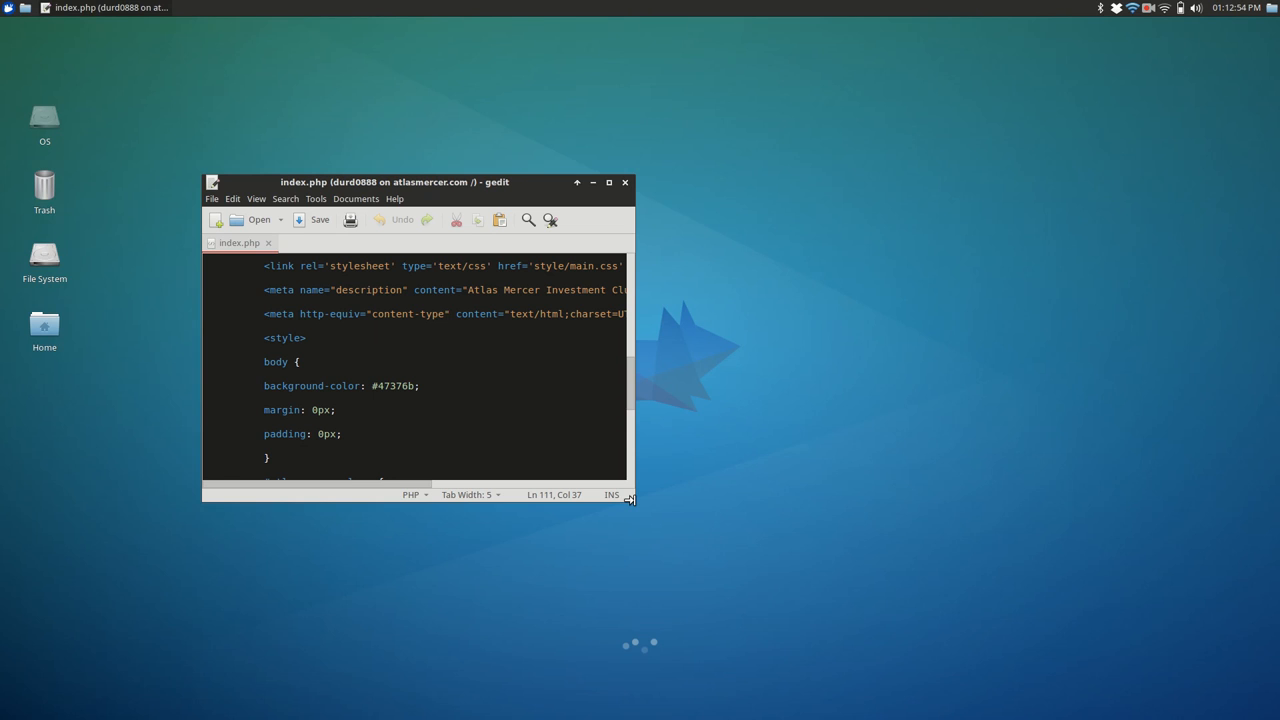
pyautogui.moveTo(630, 500); pyautogui.dragTo(816, 482)
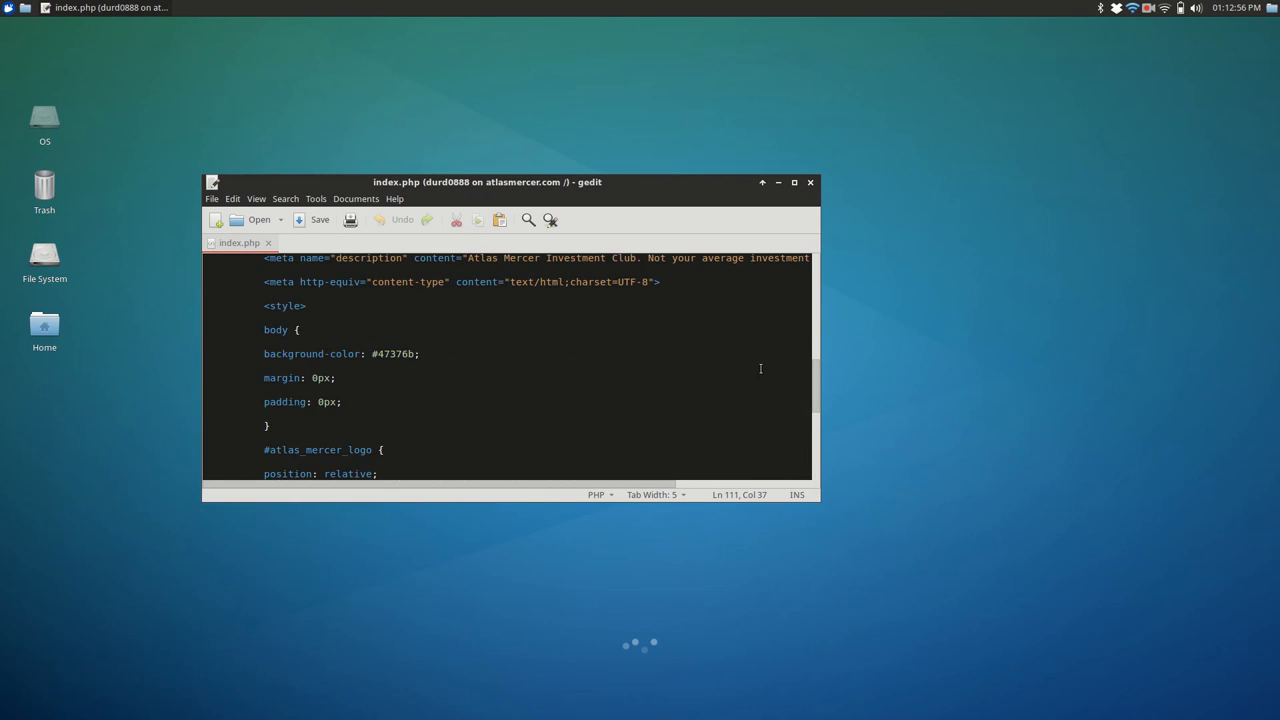
pyautogui.scroll(-3)
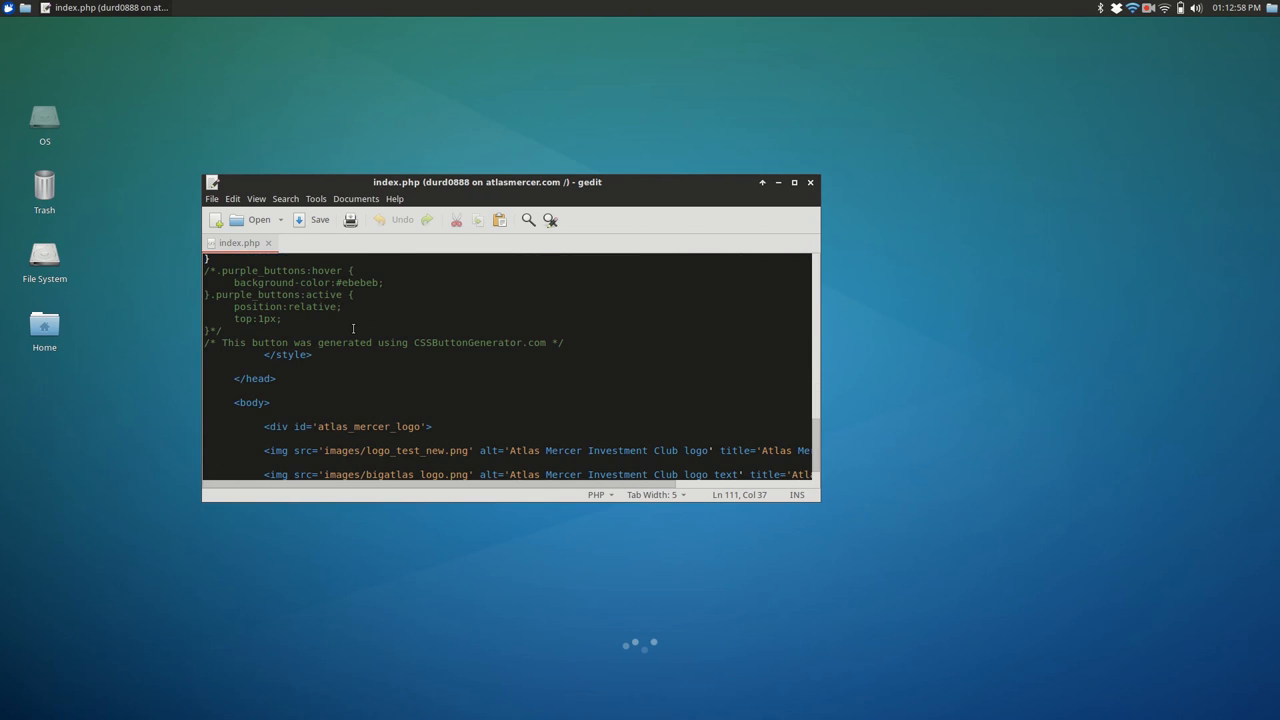
pyautogui.scroll(3)
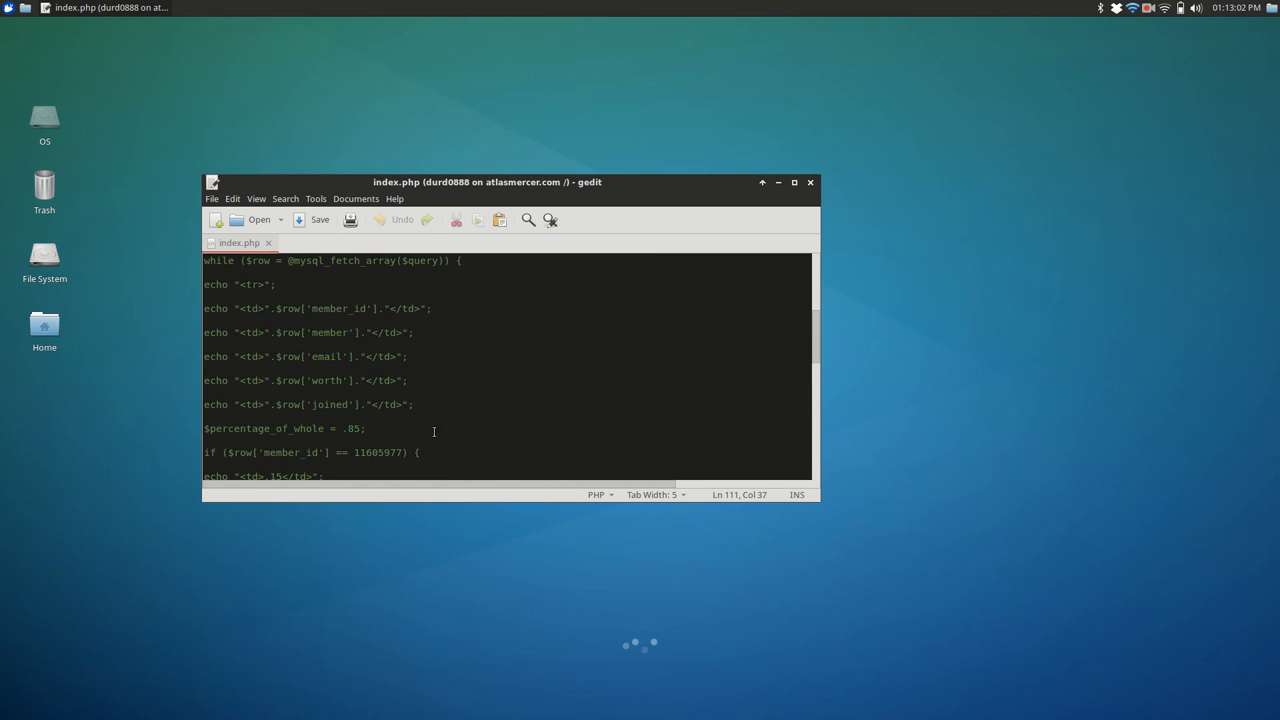
pyautogui.scroll(3)
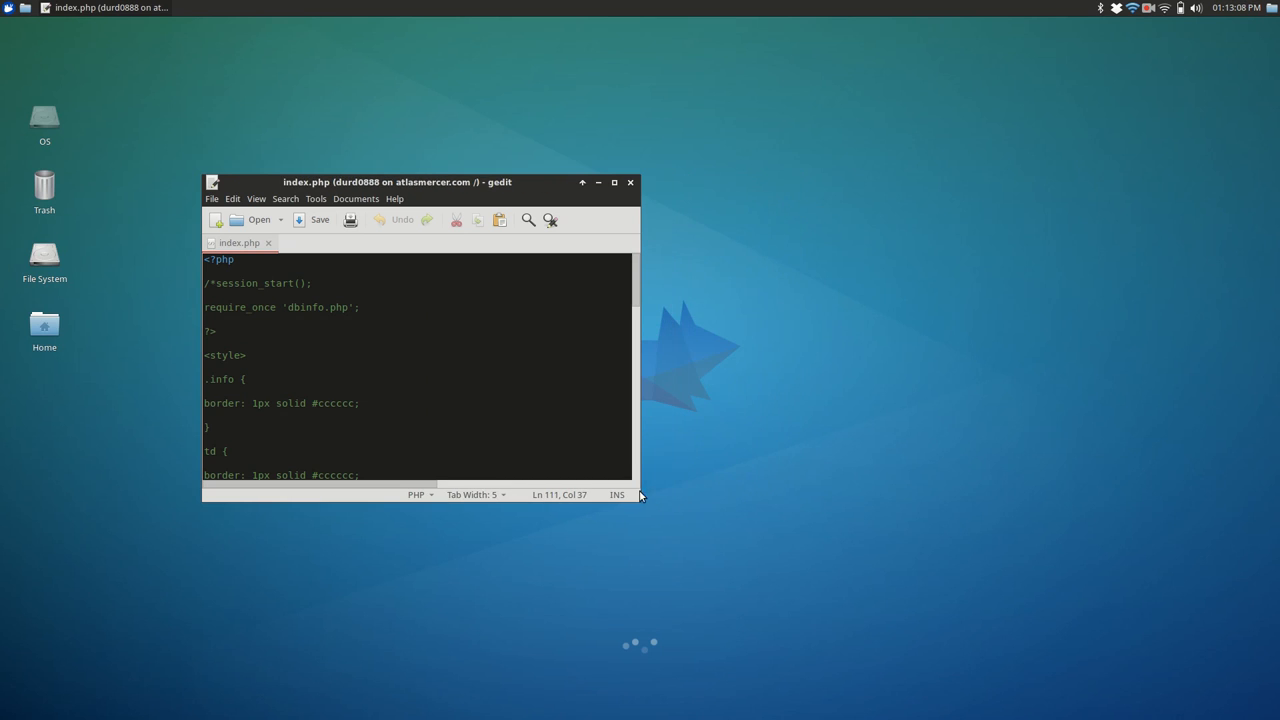
pyautogui.click(8, 8)
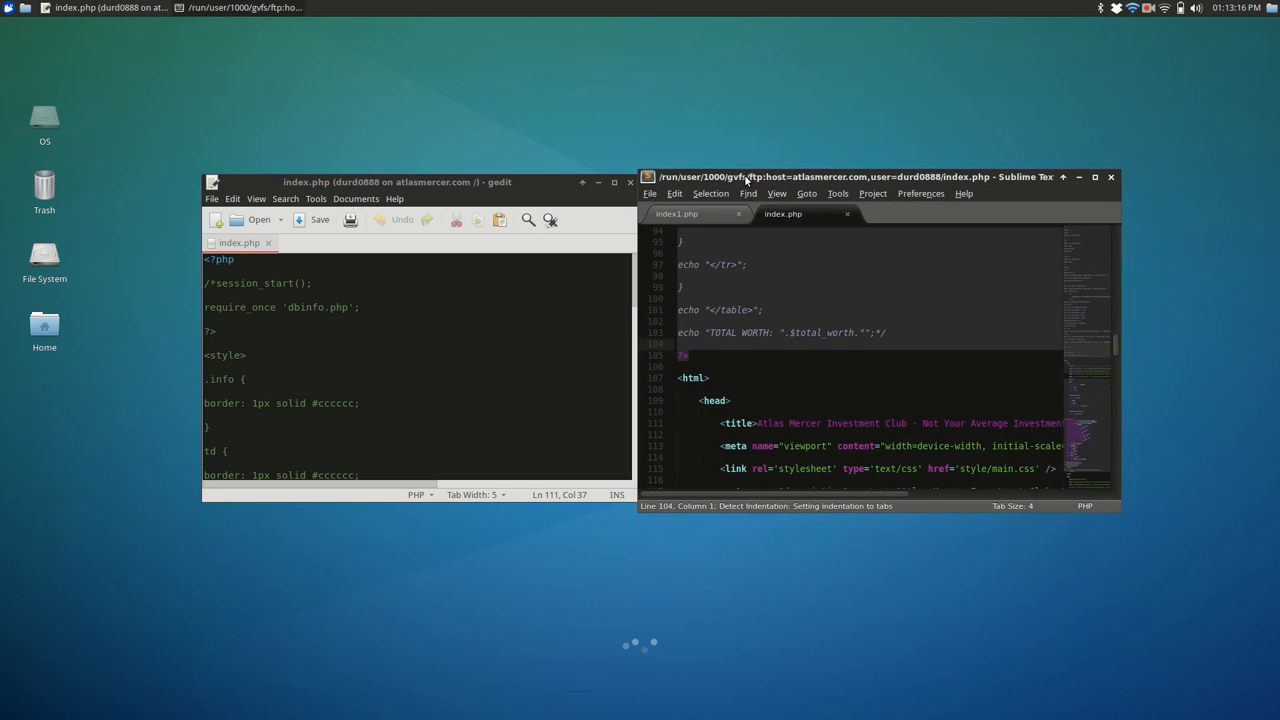
# Create a new blank document in gedit, view the Untitled Document 1 tab, then close it.
pyautogui.click(212, 198)
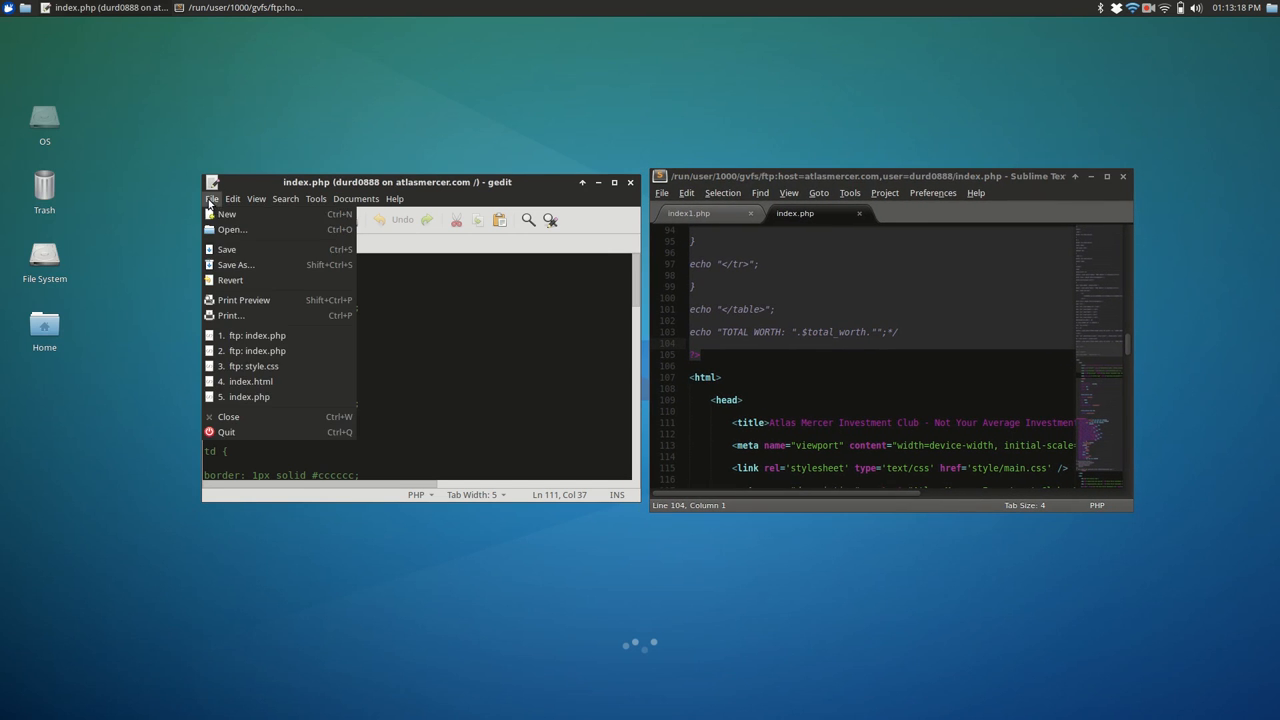
pyautogui.click(228, 214)
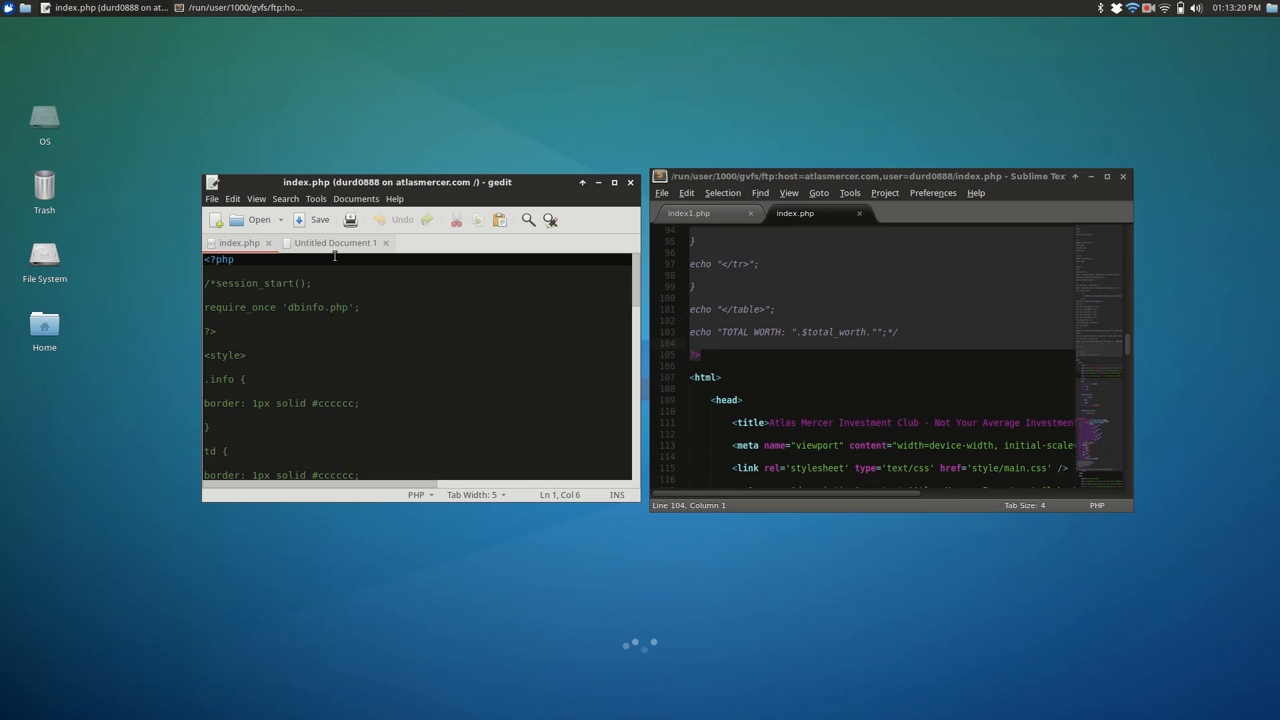
pyautogui.click(336, 244)
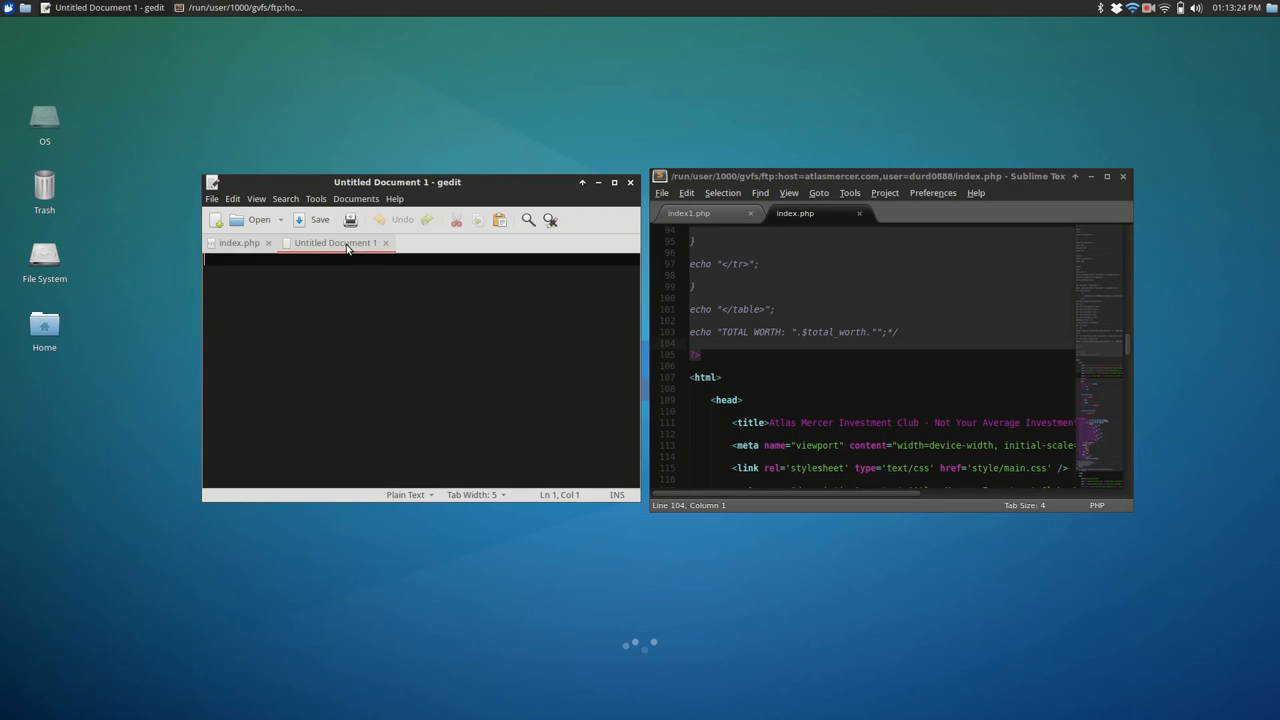
pyautogui.click(240, 244)
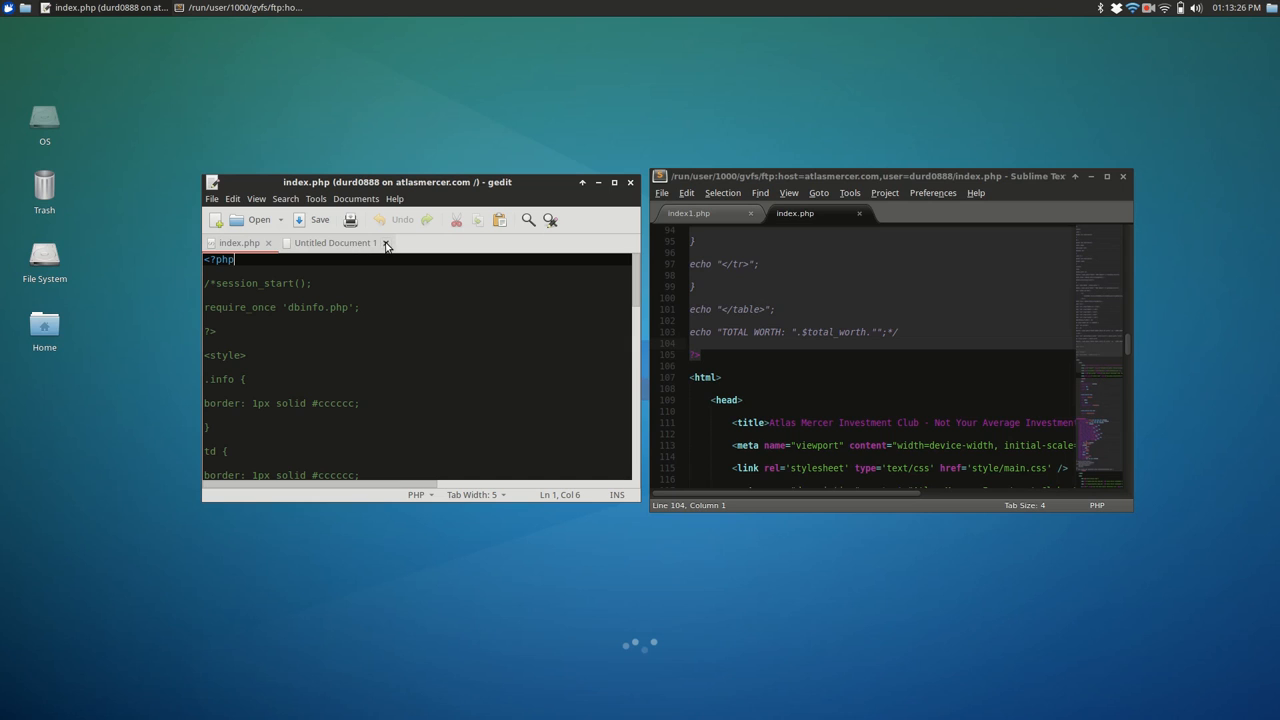
pyautogui.moveTo(378, 228)
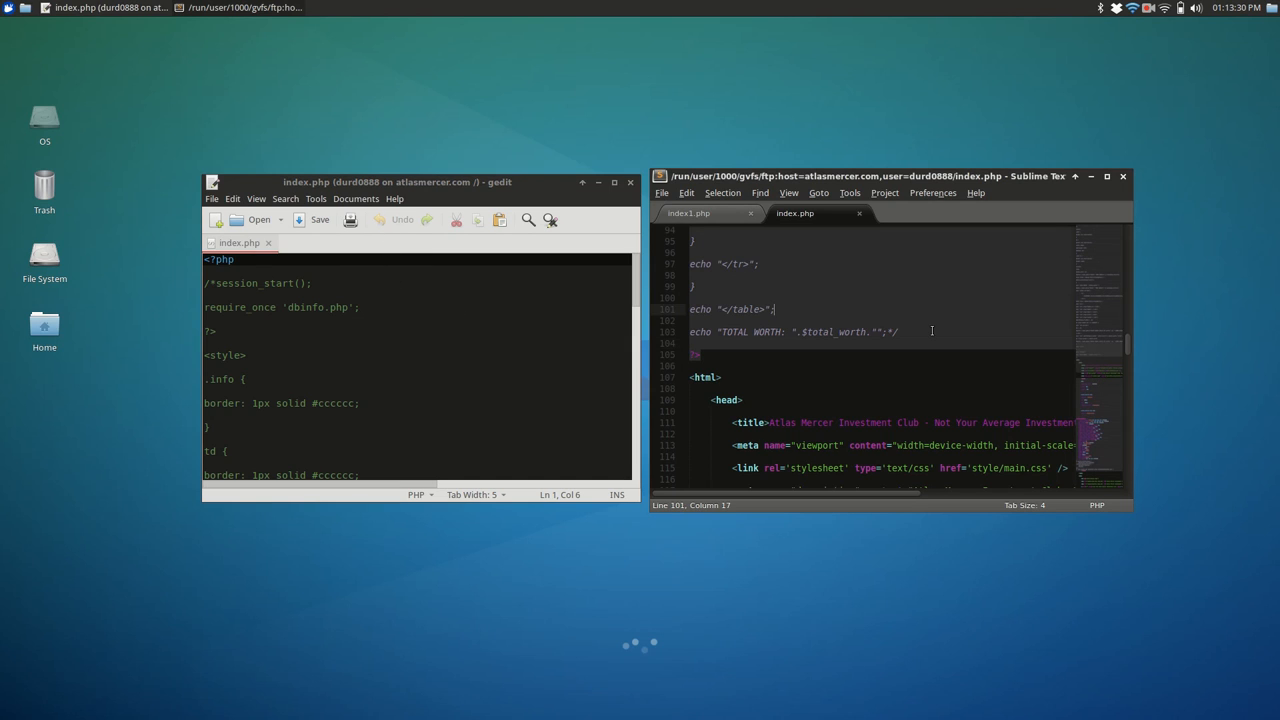
pyautogui.scroll(-3)
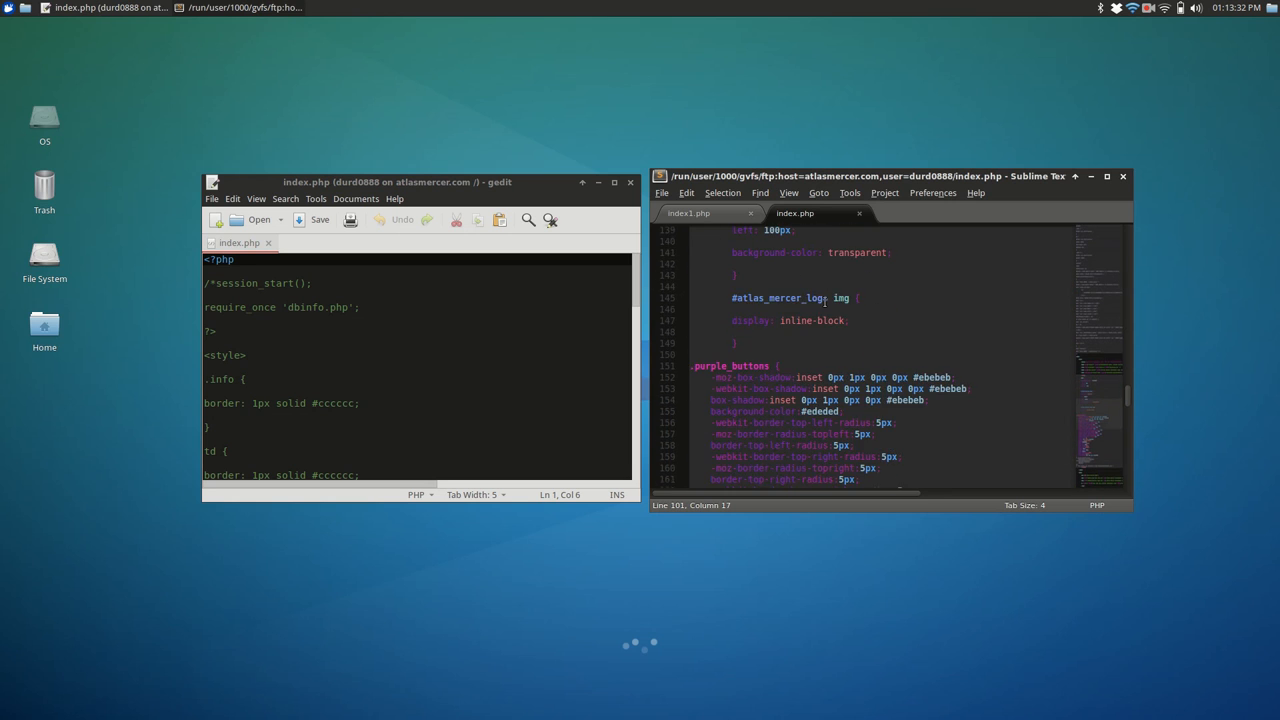
pyautogui.scroll(3)
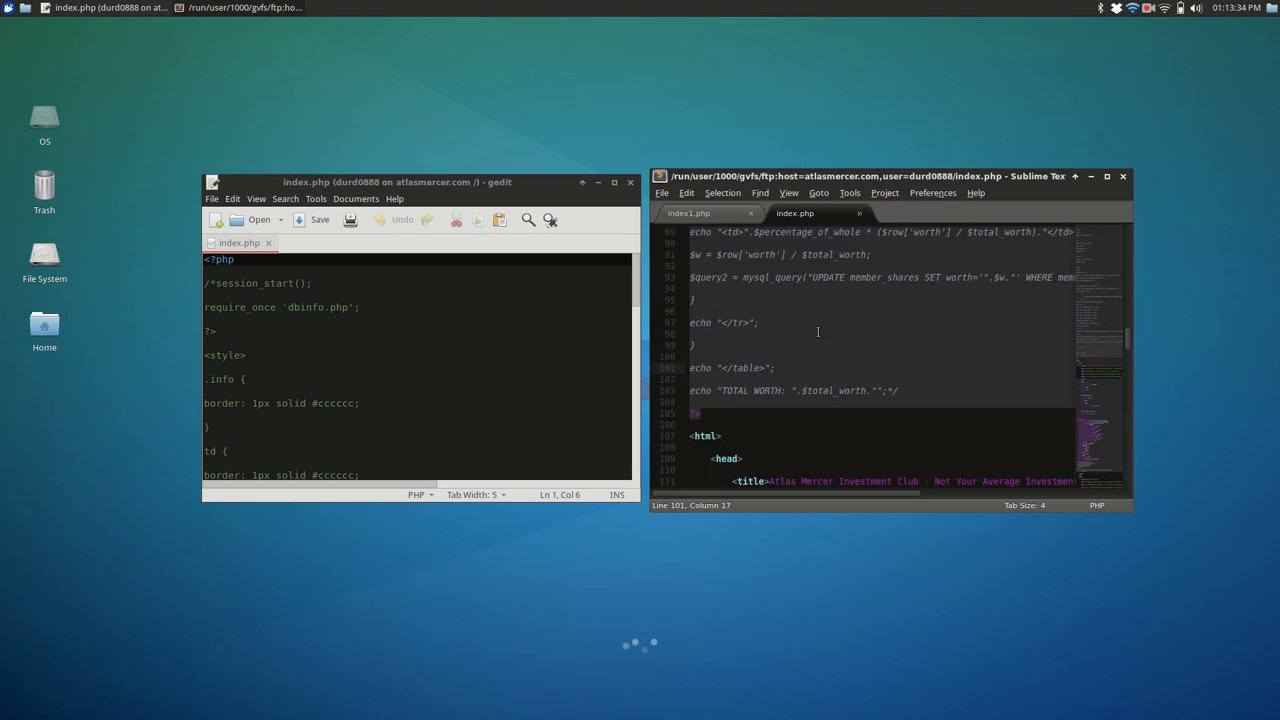
pyautogui.scroll(-3)
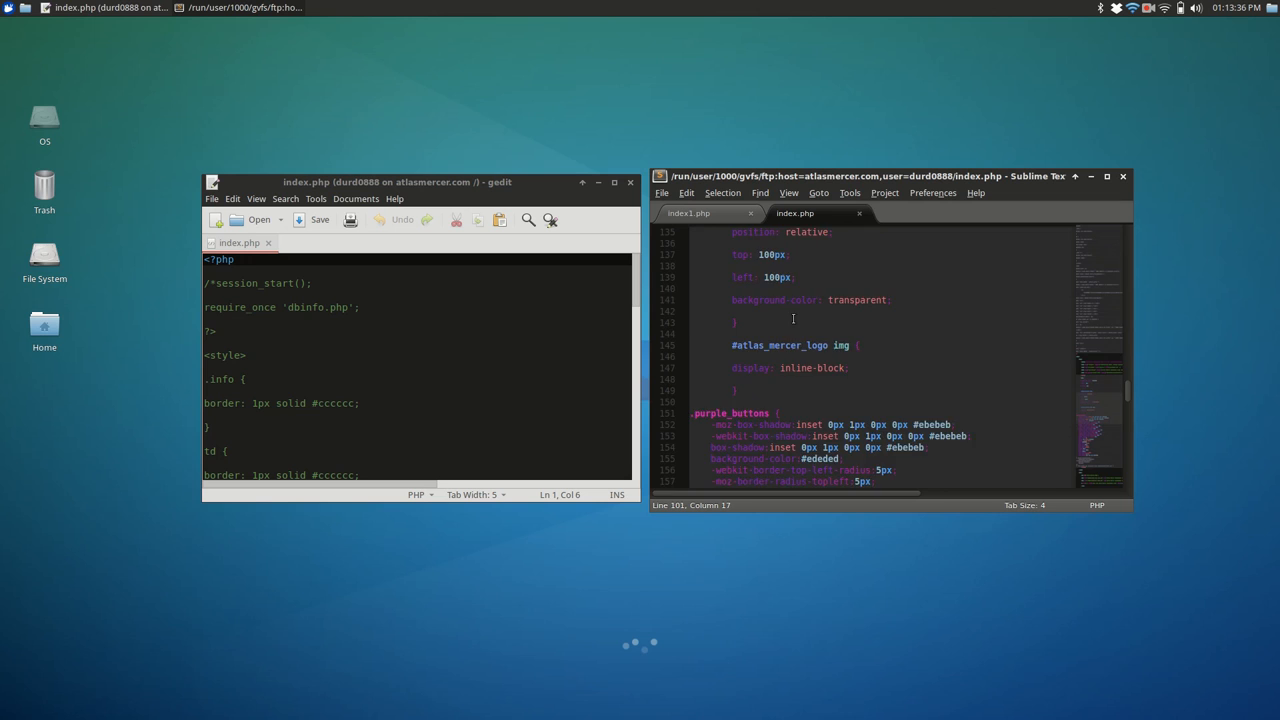
pyautogui.scroll(-3)
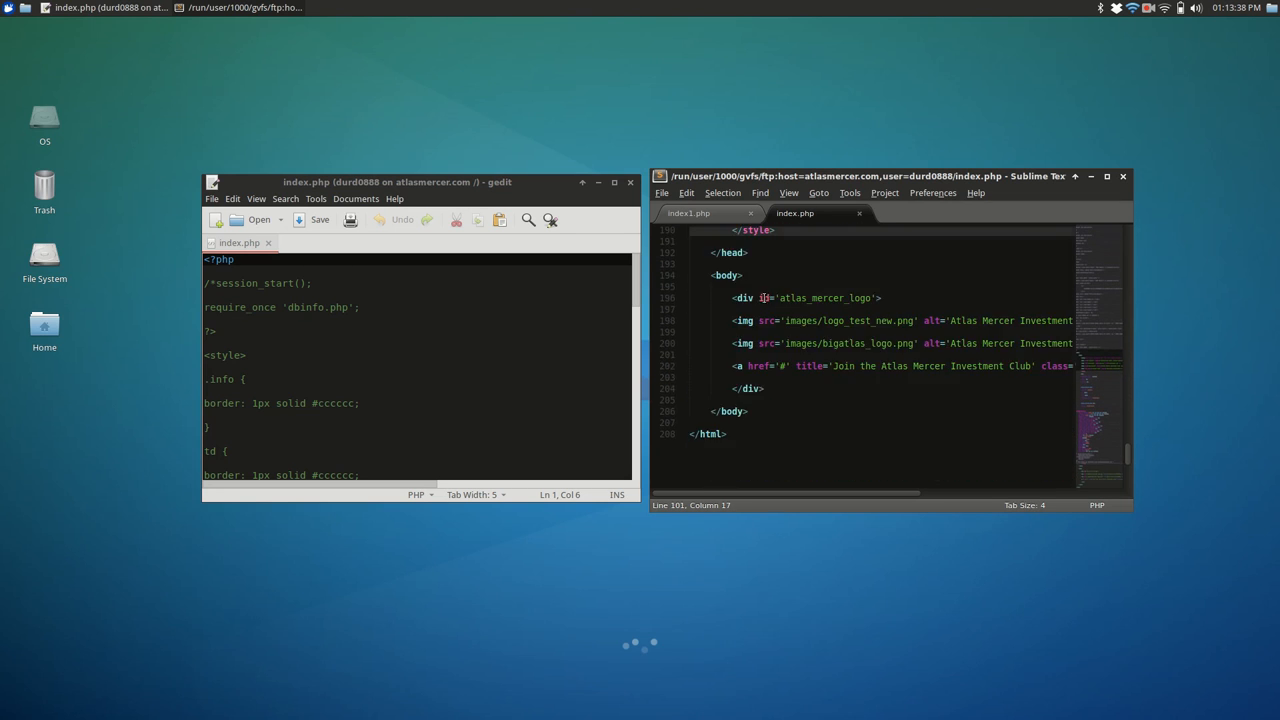
pyautogui.scroll(3)
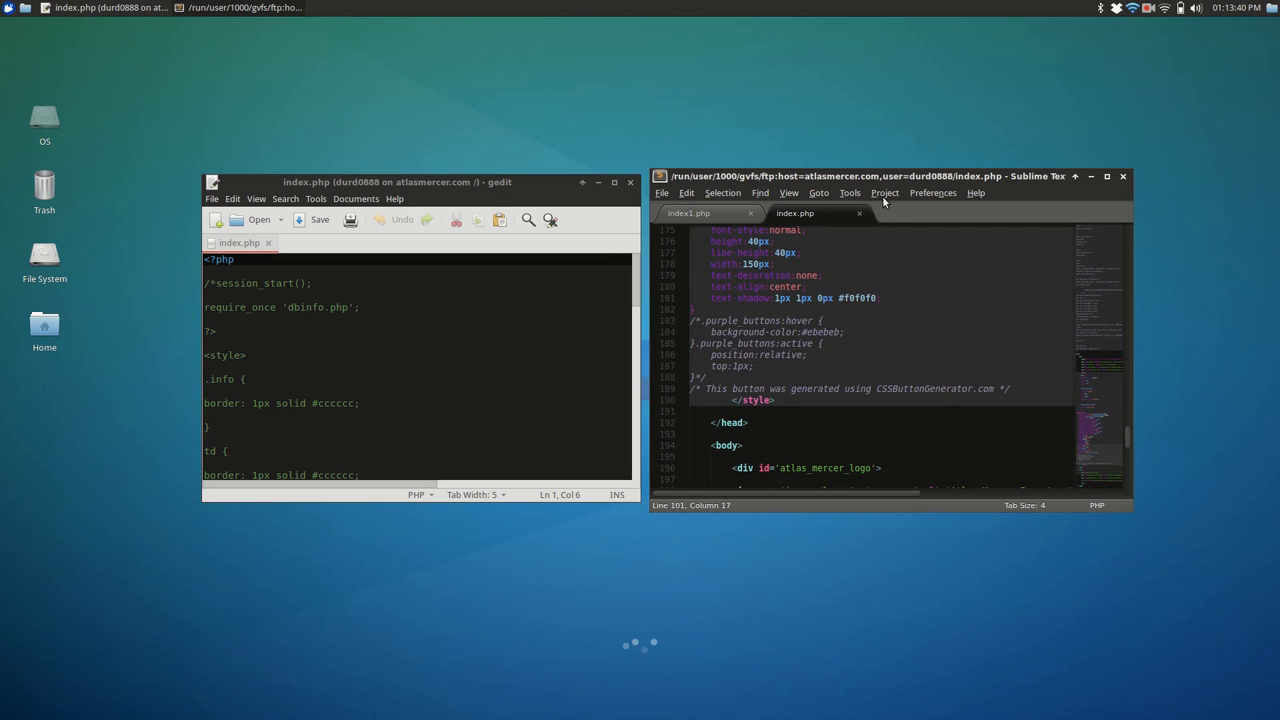
pyautogui.click(932, 192)
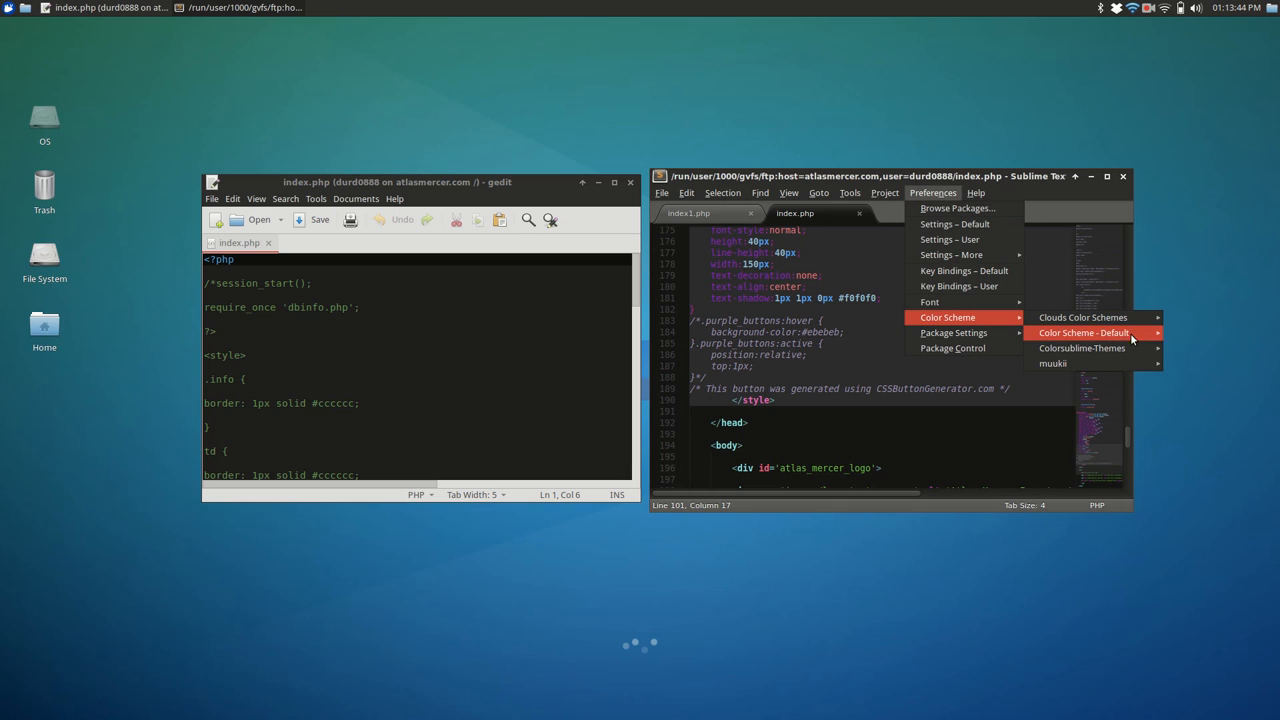
pyautogui.moveTo(1082, 348)
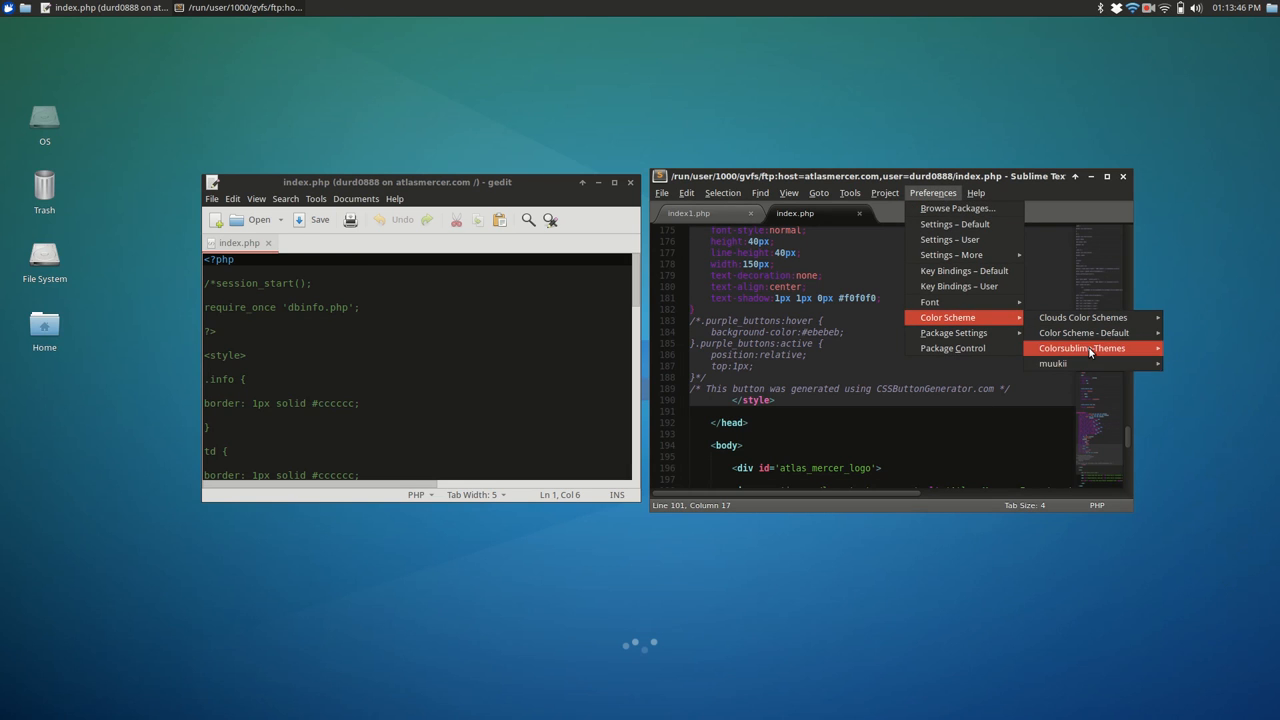
pyautogui.moveTo(952, 332)
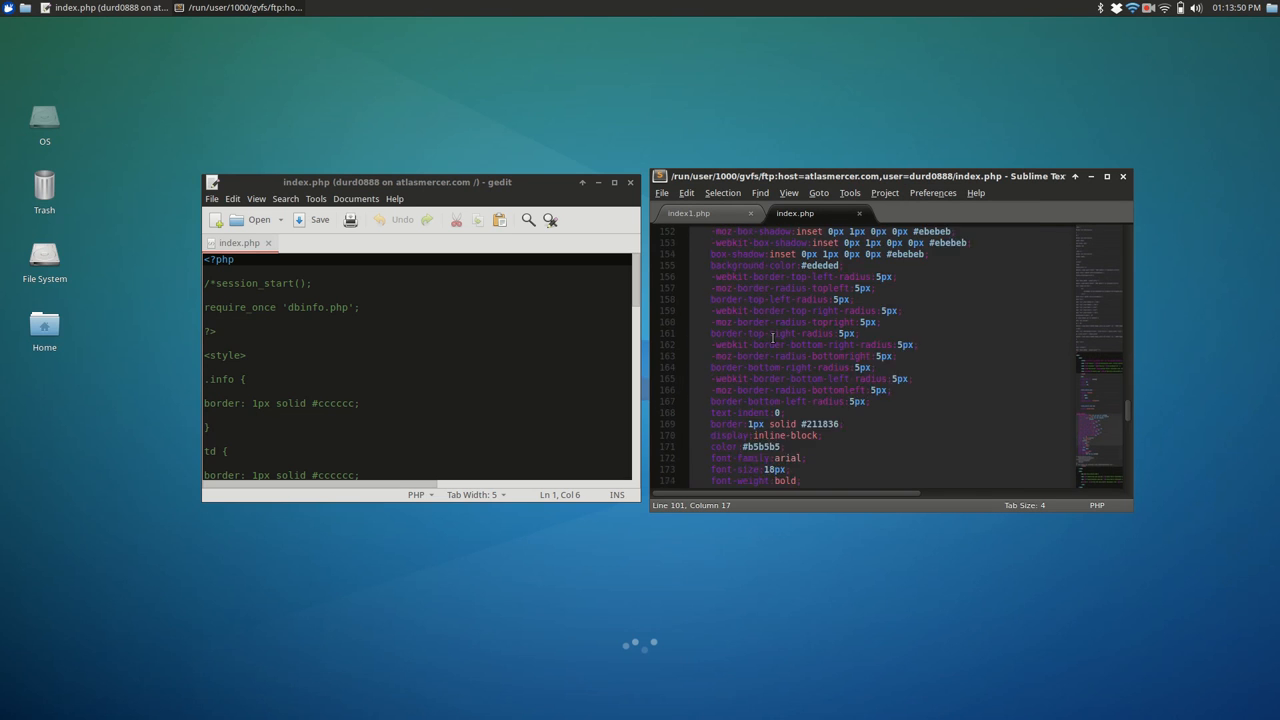
pyautogui.scroll(3)
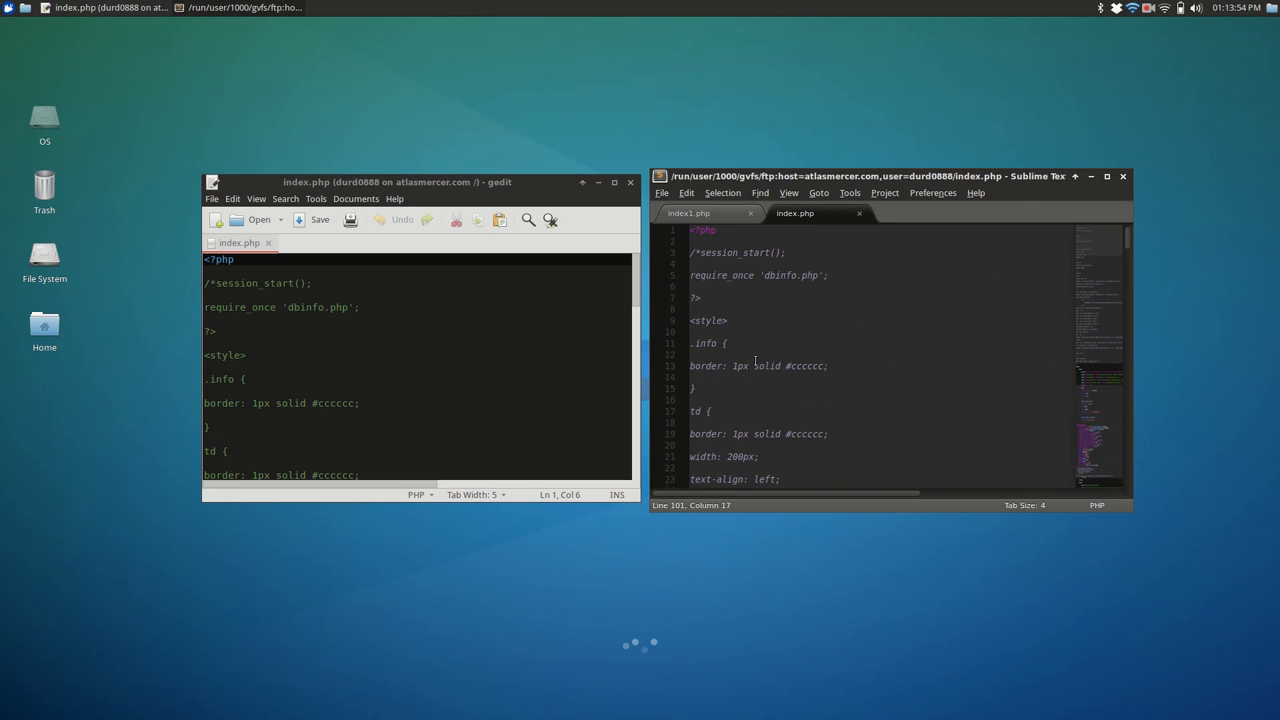
pyautogui.click(828, 336)
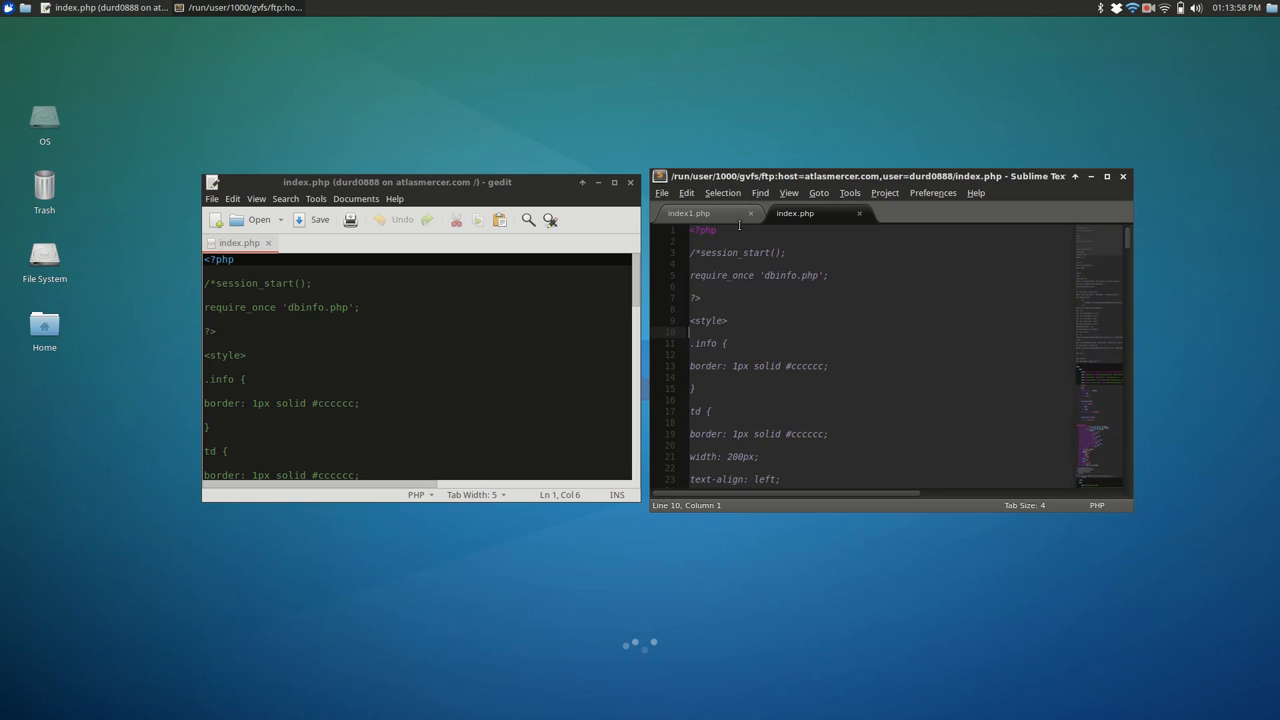
# Bring index1.php to the front in Sublime Text 2 and place the cursor on lines 7 and 4.
pyautogui.click(688, 212)
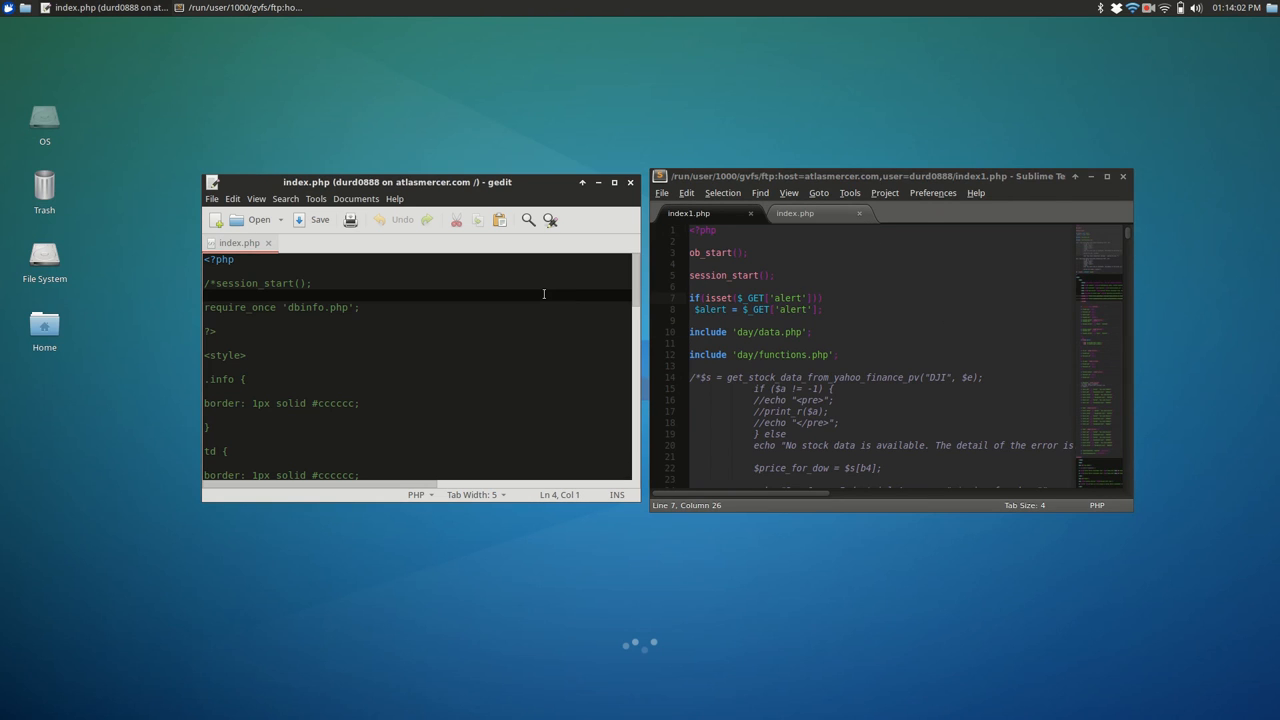
pyautogui.moveTo(440, 312)
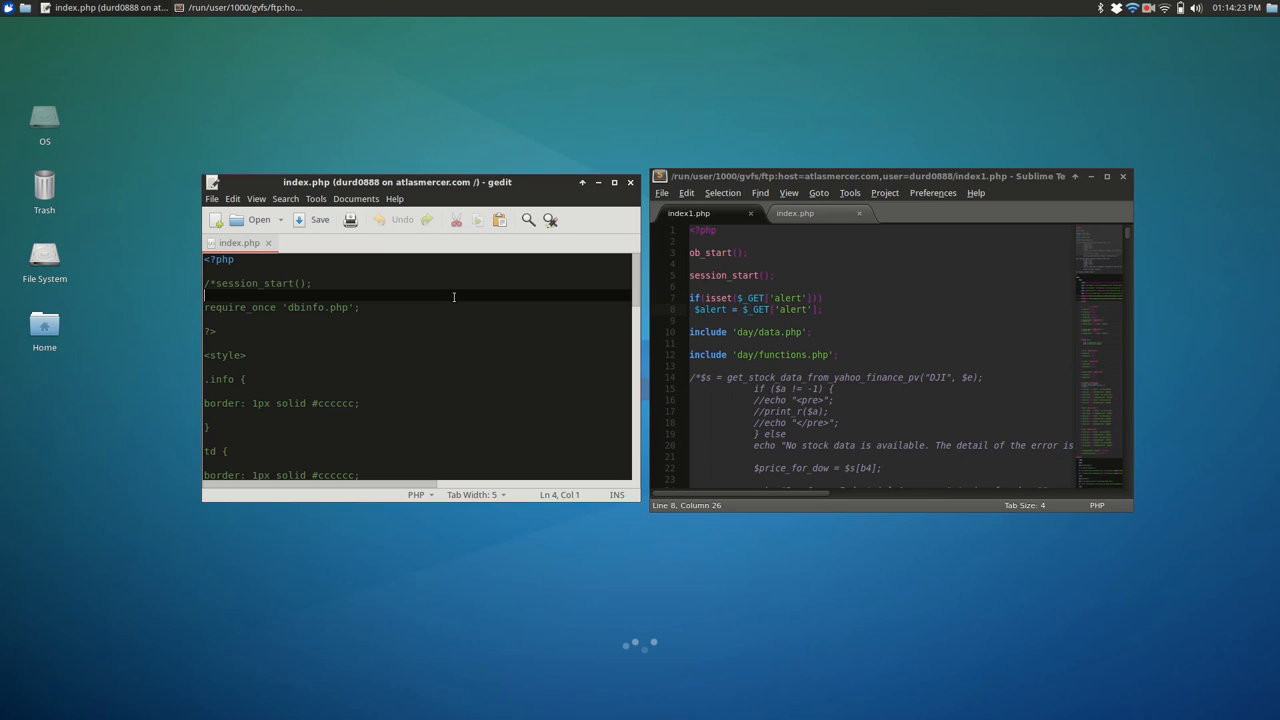
pyautogui.click(770, 298)
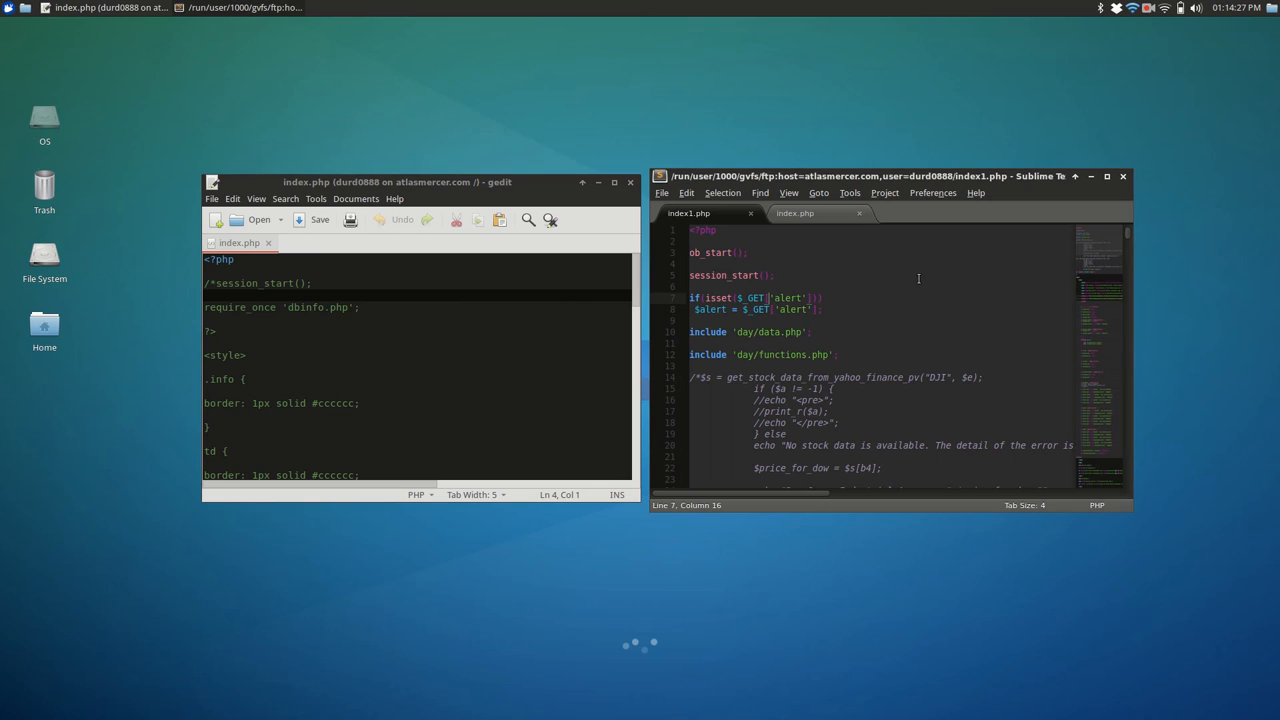
pyautogui.moveTo(816, 234)
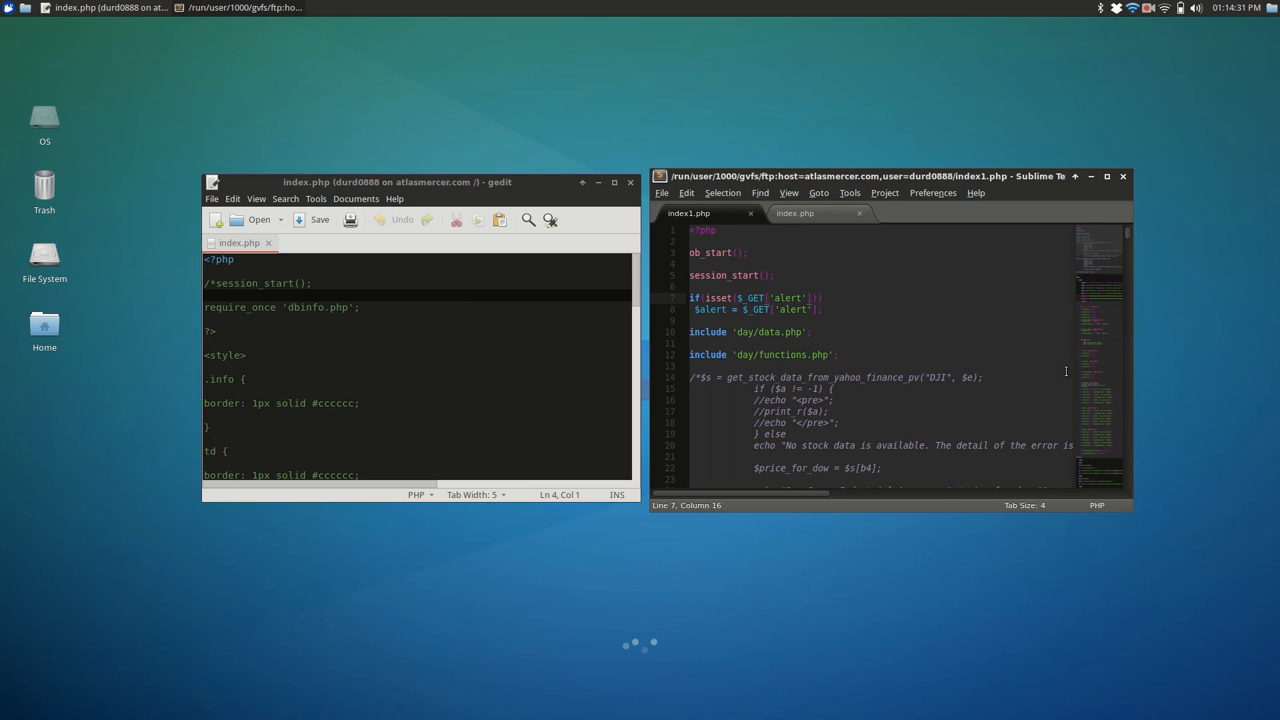
pyautogui.click(868, 264)
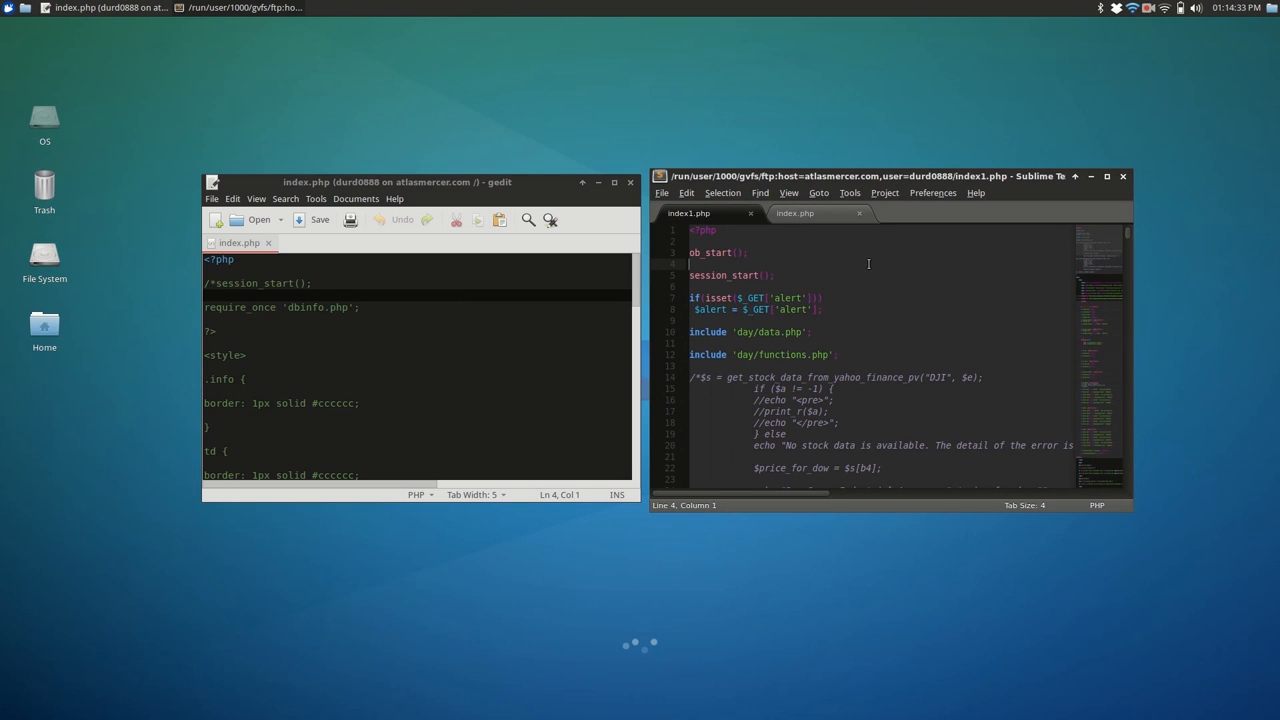
# Compare in gedit's index.php: line 10, the <style> line and the end of the require_once line.
pyautogui.click(328, 364)
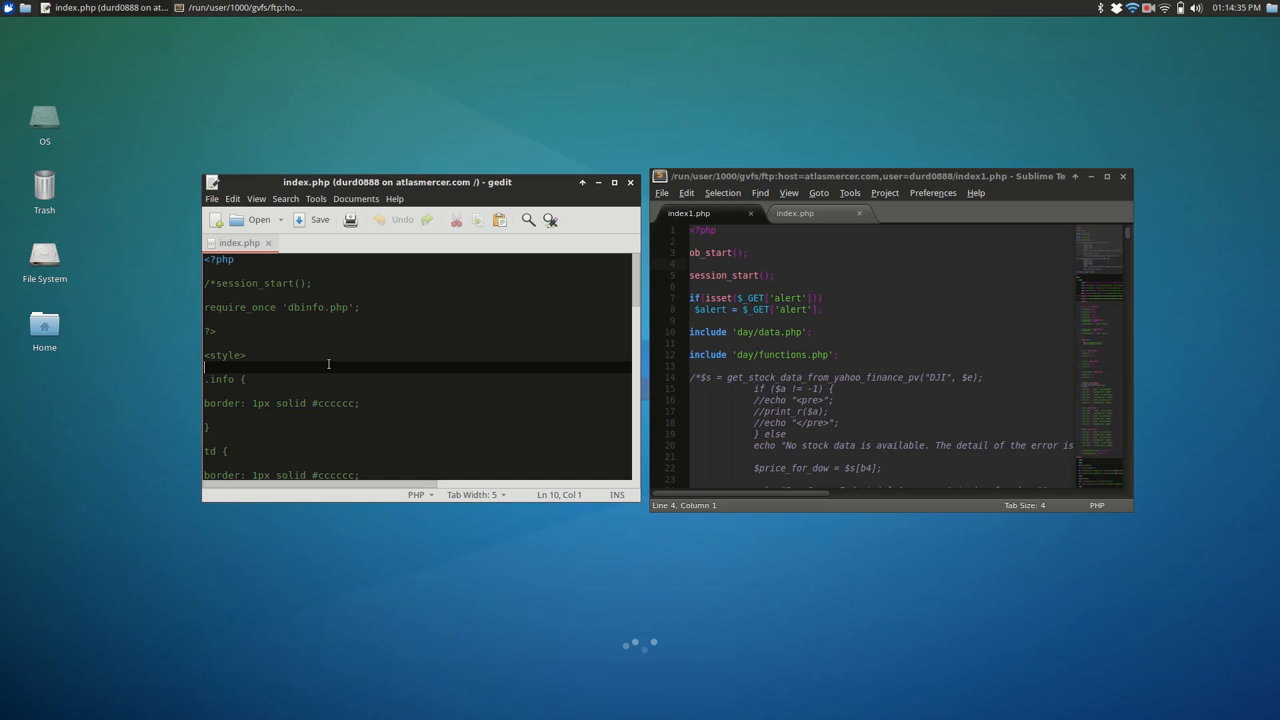
pyautogui.click(230, 356)
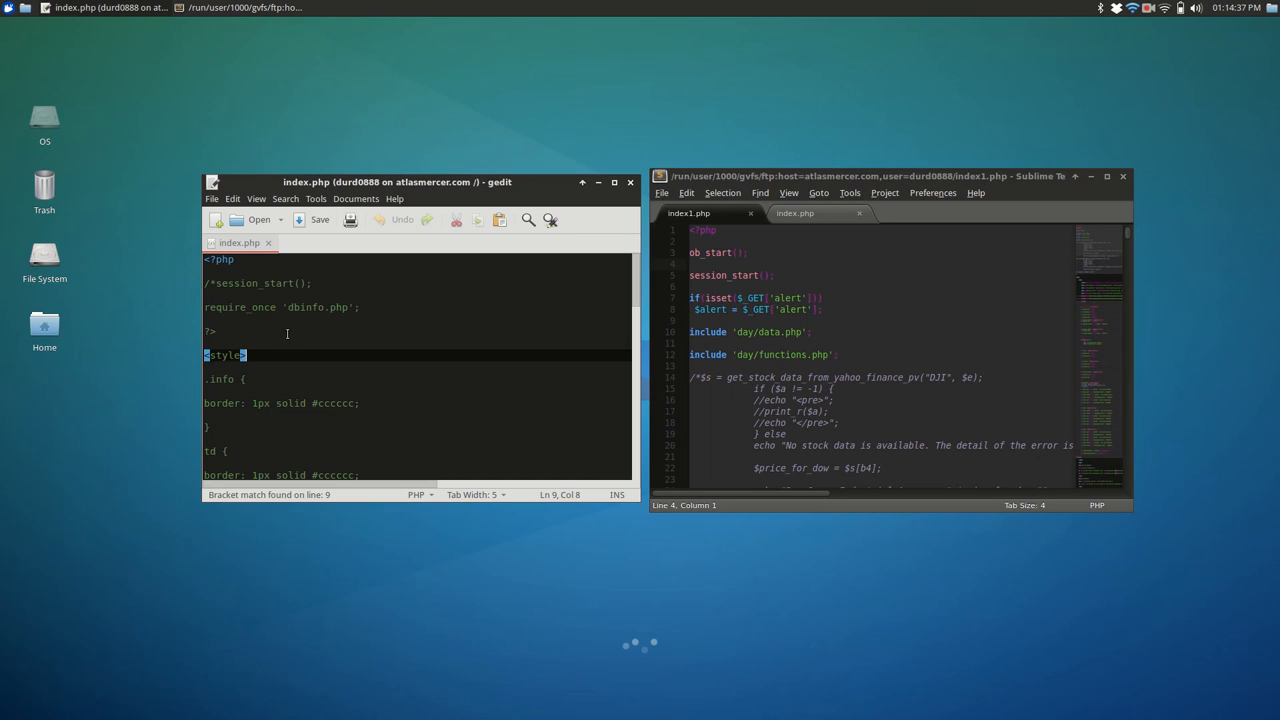
pyautogui.moveTo(396, 288)
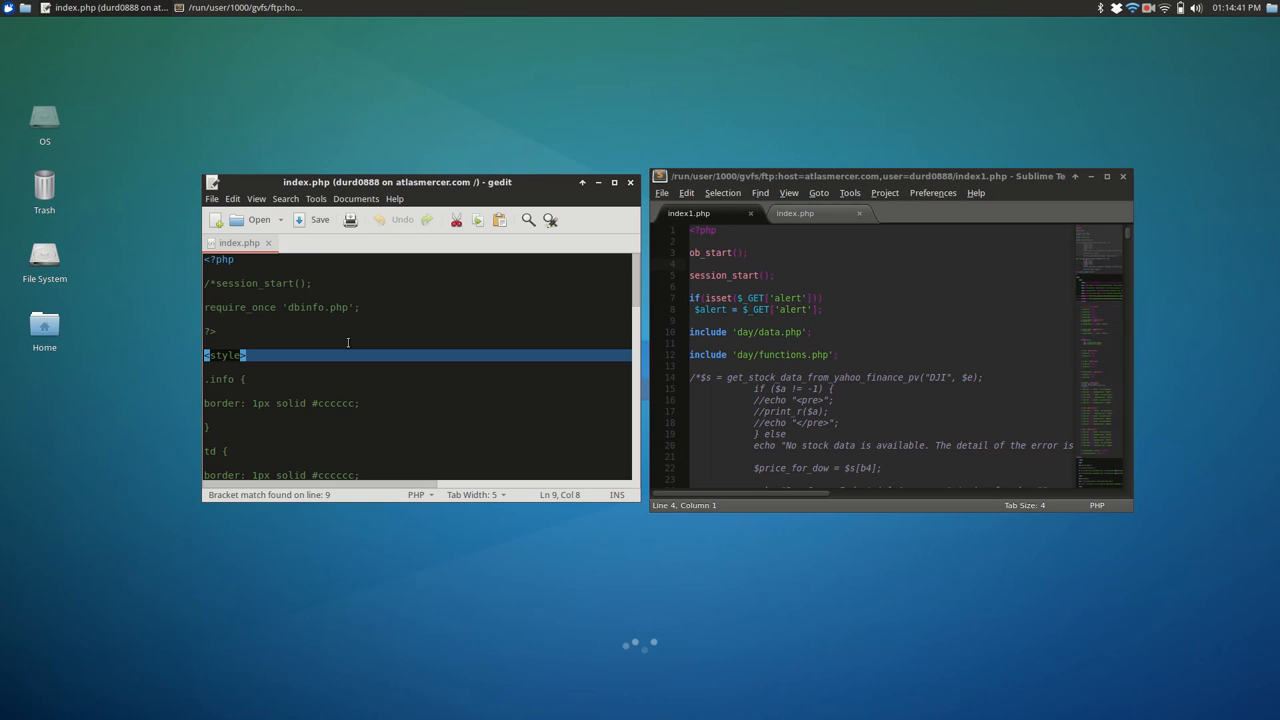
pyautogui.click(392, 308)
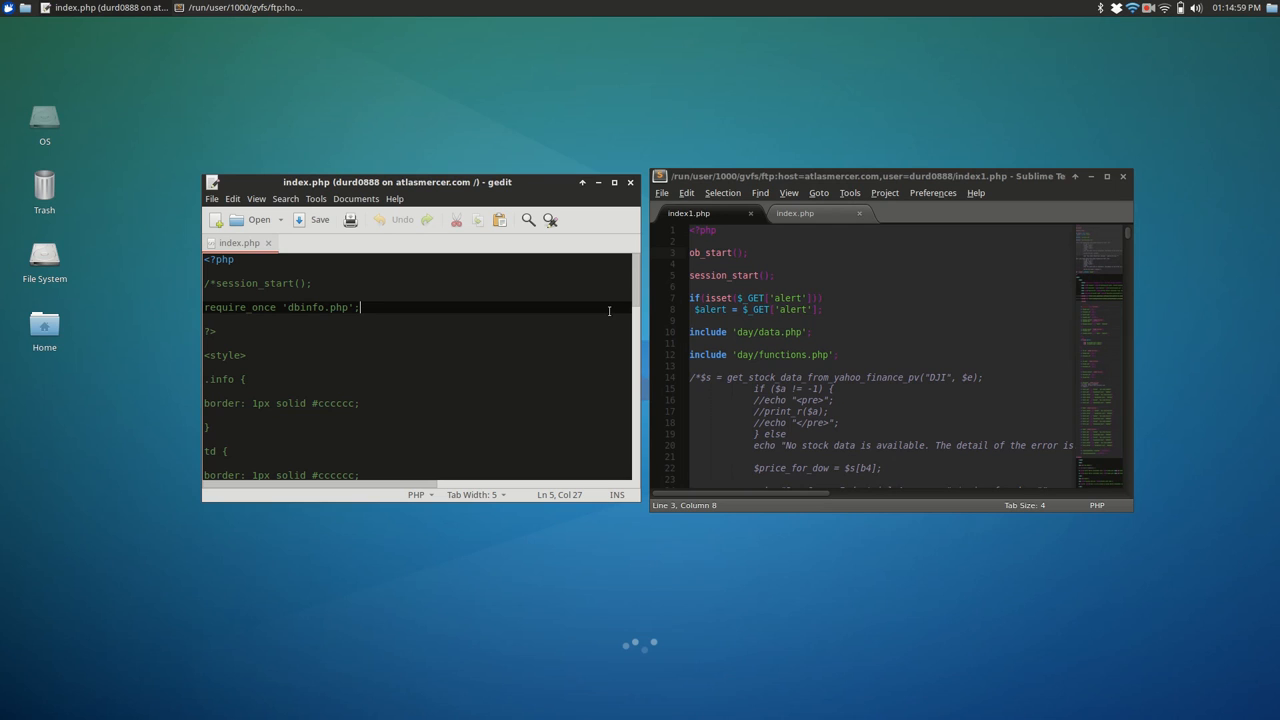
pyautogui.moveTo(1172, 92)
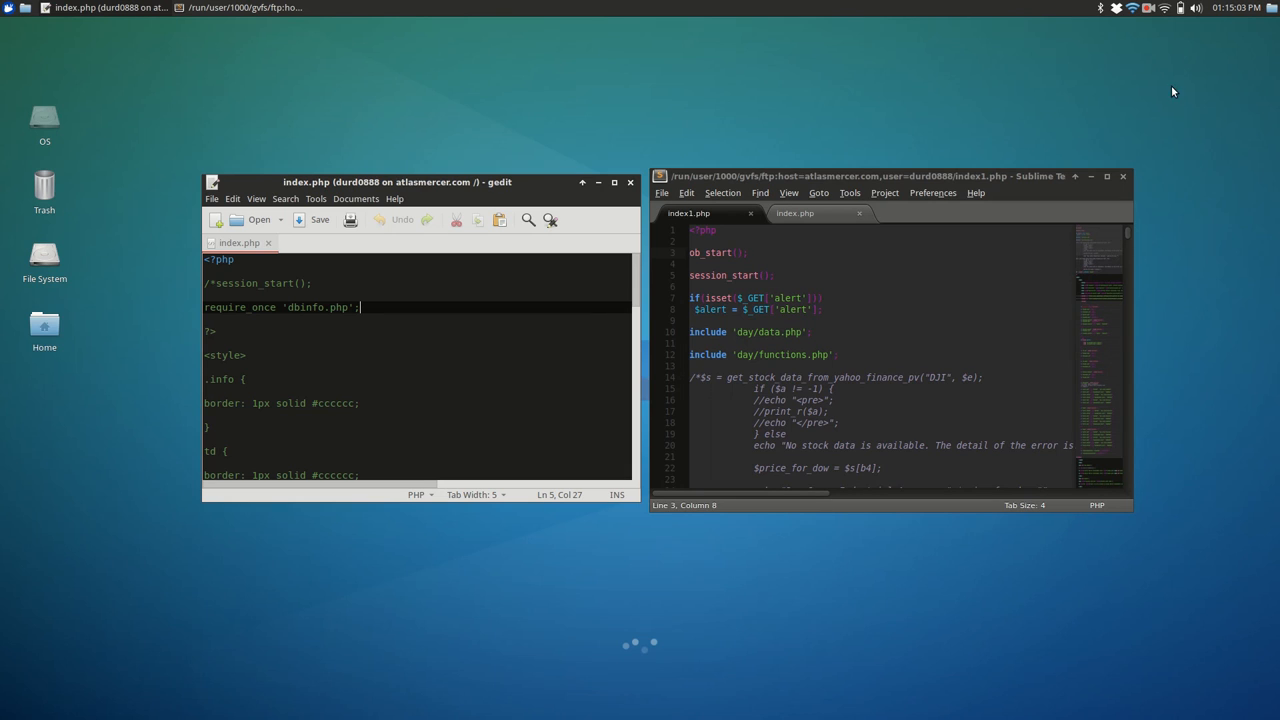
pyautogui.click(1148, 8)
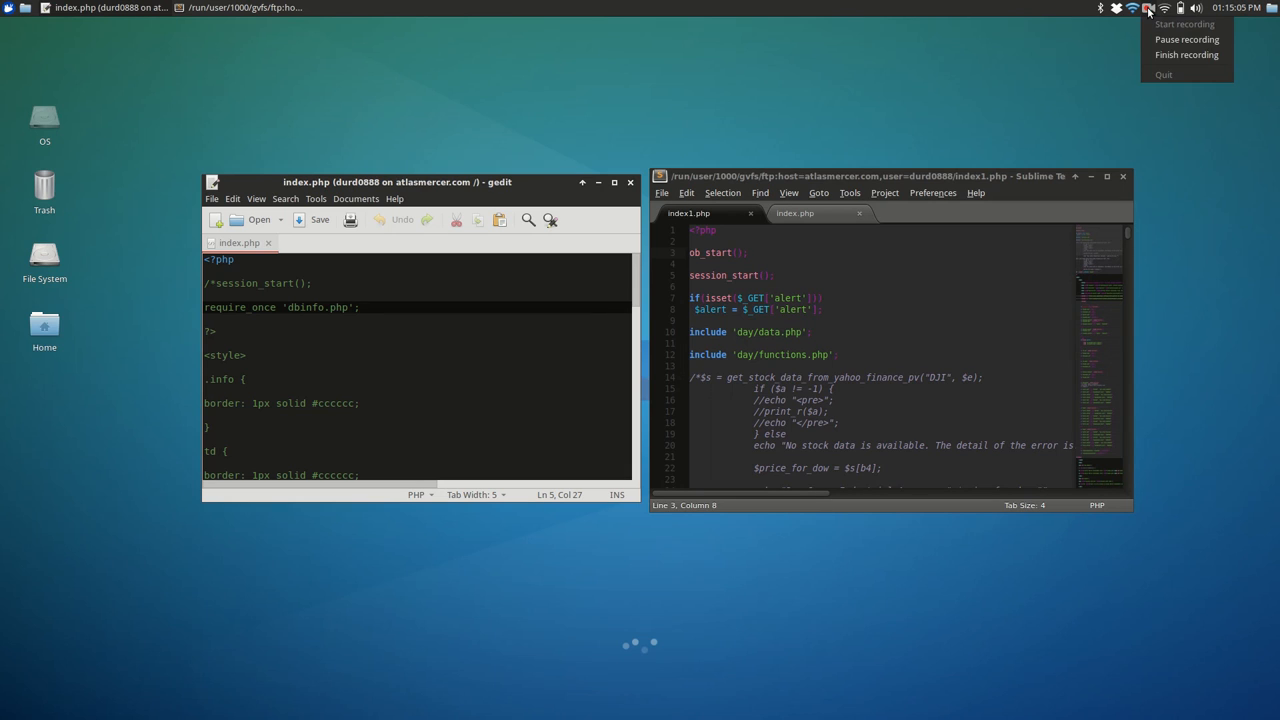